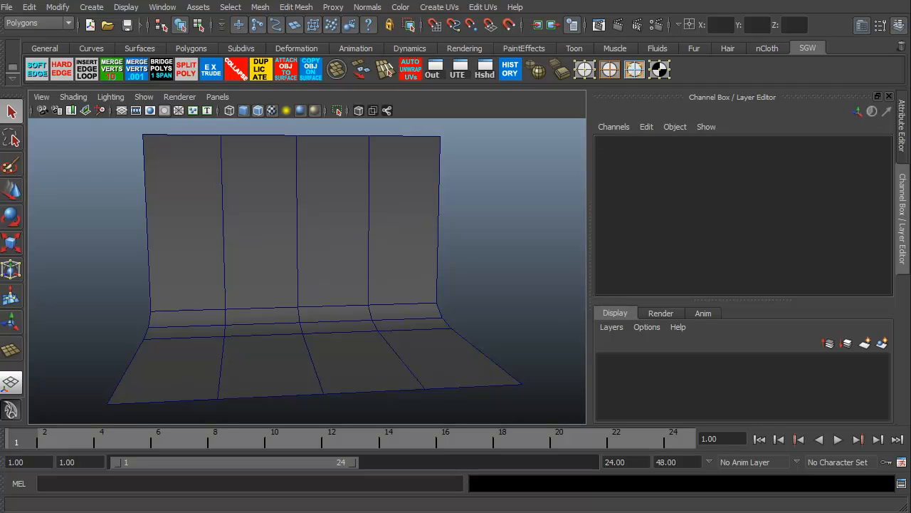
Turn the view to face the backdrop head-on and render the current frame at 640×480
{"action": "left_click_drag", "start_coordinate": [307, 271], "coordinate": [404, 369]}
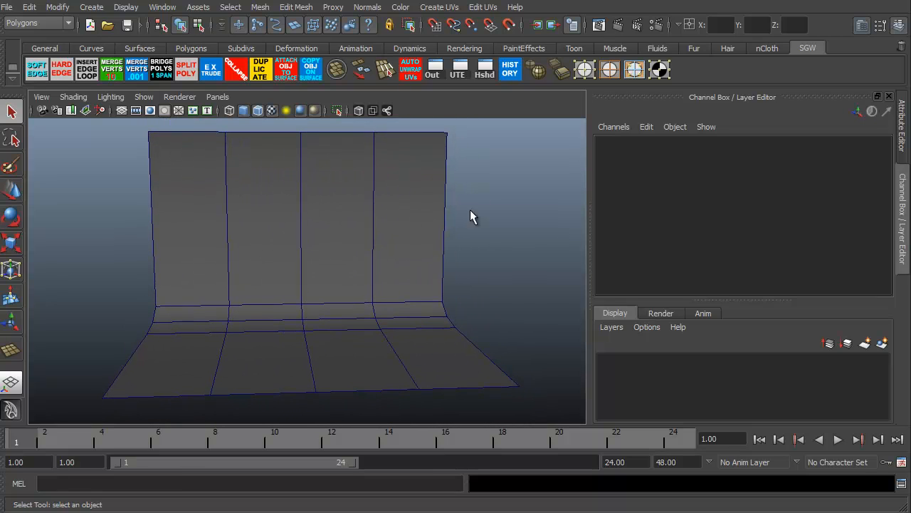
{"action": "key", "text": "space"}
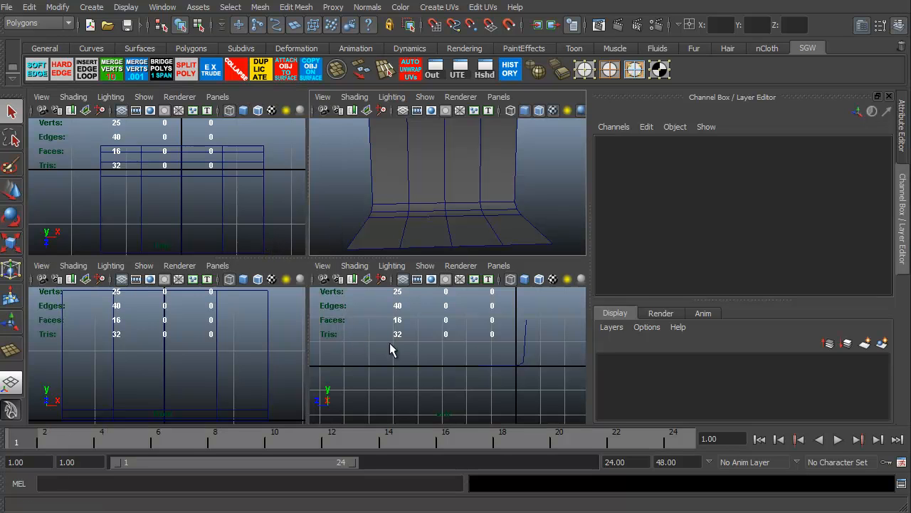
{"action": "mouse_move", "coordinate": [136, 146]}
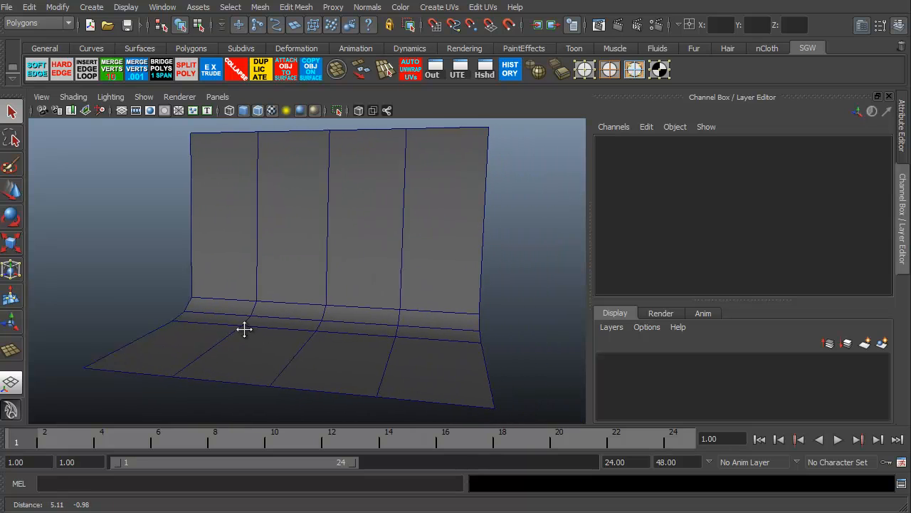
{"action": "left_click_drag", "start_coordinate": [245, 329], "coordinate": [241, 333]}
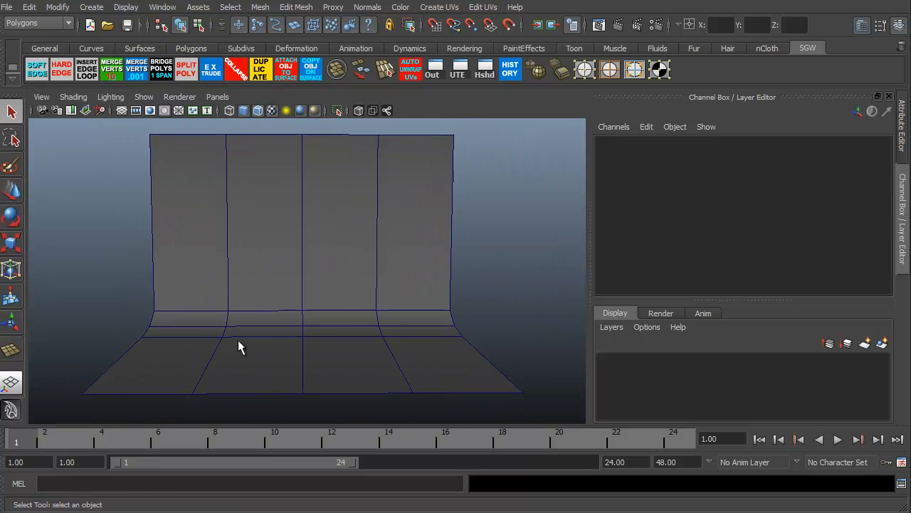
{"action": "mouse_move", "coordinate": [176, 169]}
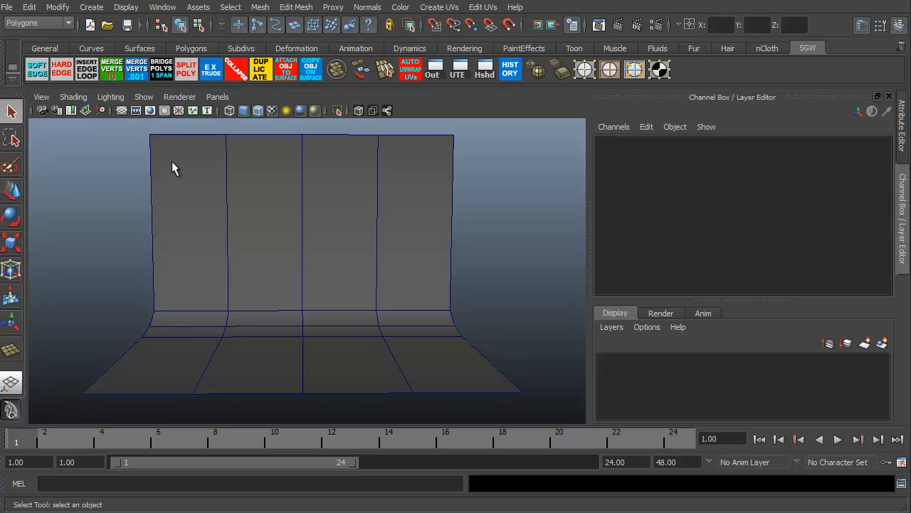
{"action": "mouse_move", "coordinate": [604, 137]}
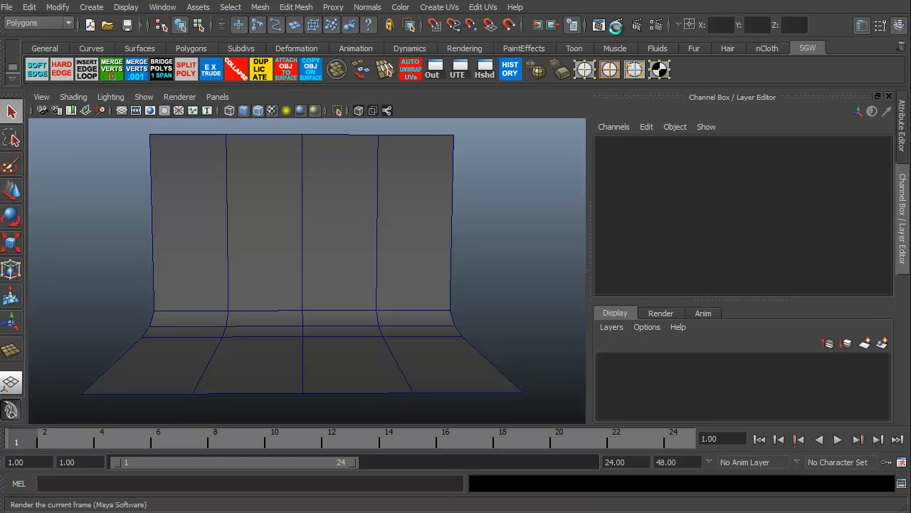
{"action": "left_click", "coordinate": [571, 25]}
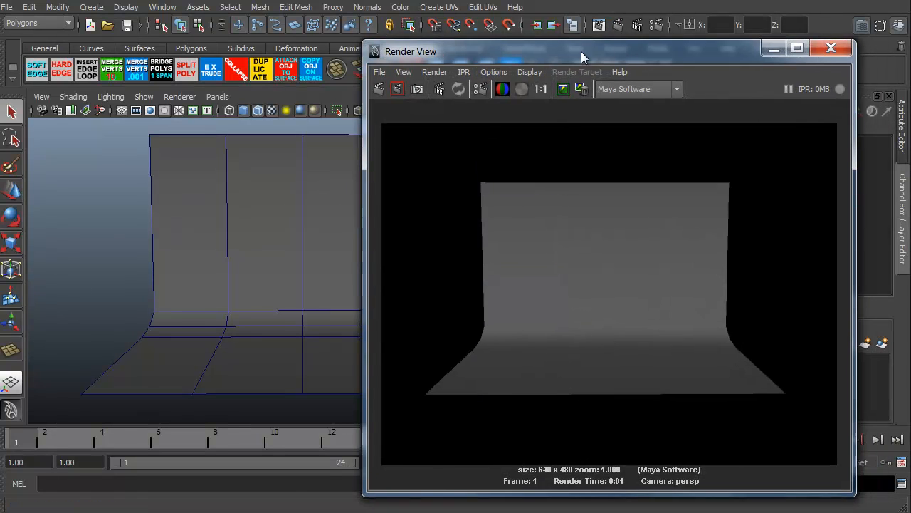
{"action": "left_click", "coordinate": [830, 47]}
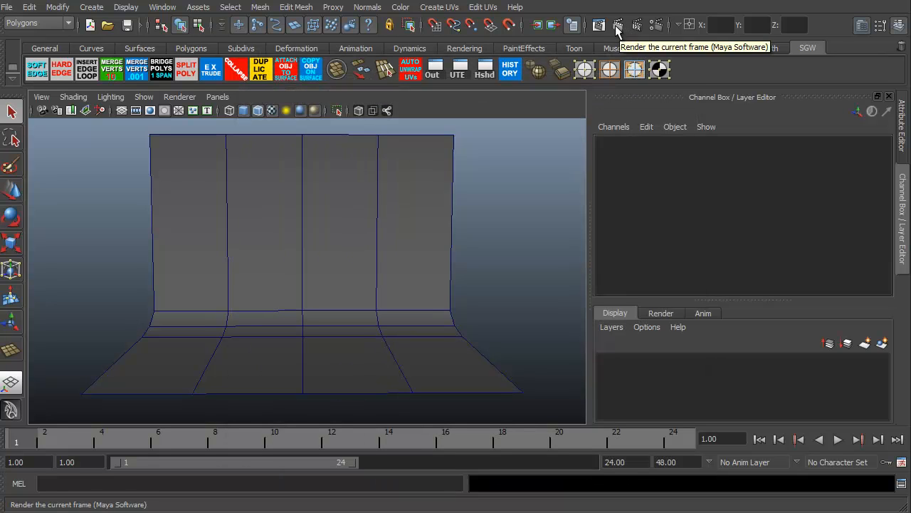
{"action": "left_click", "coordinate": [617, 25]}
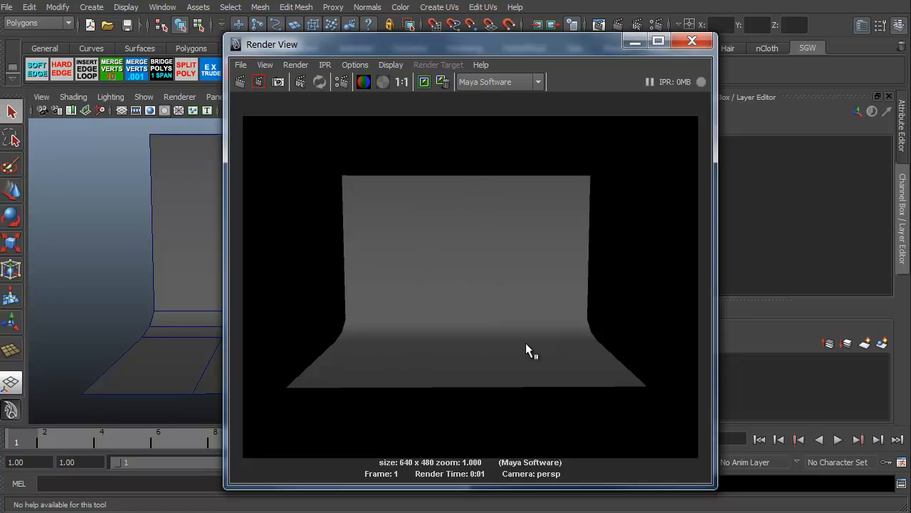
{"action": "mouse_move", "coordinate": [449, 226]}
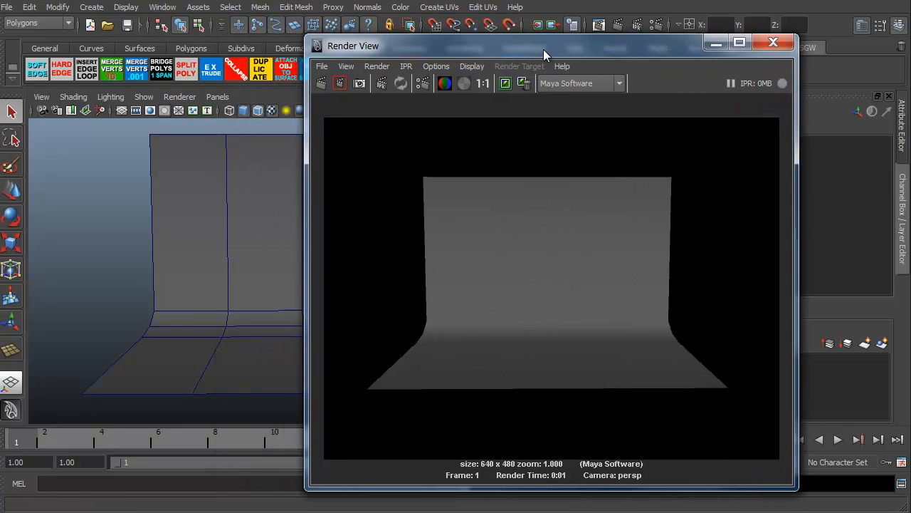
Switch the viewport to Default Quality Rendering and deselect the backdrop plane
{"action": "left_click", "coordinate": [178, 96]}
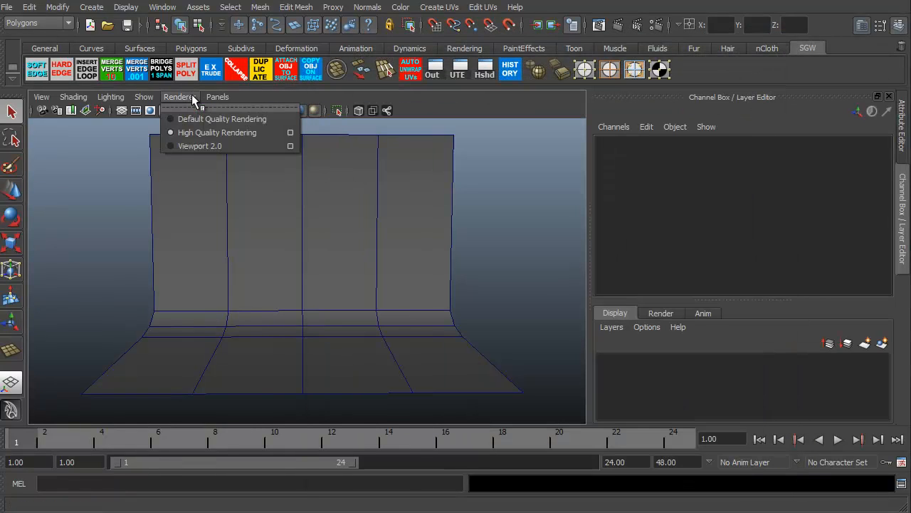
{"action": "mouse_move", "coordinate": [217, 132]}
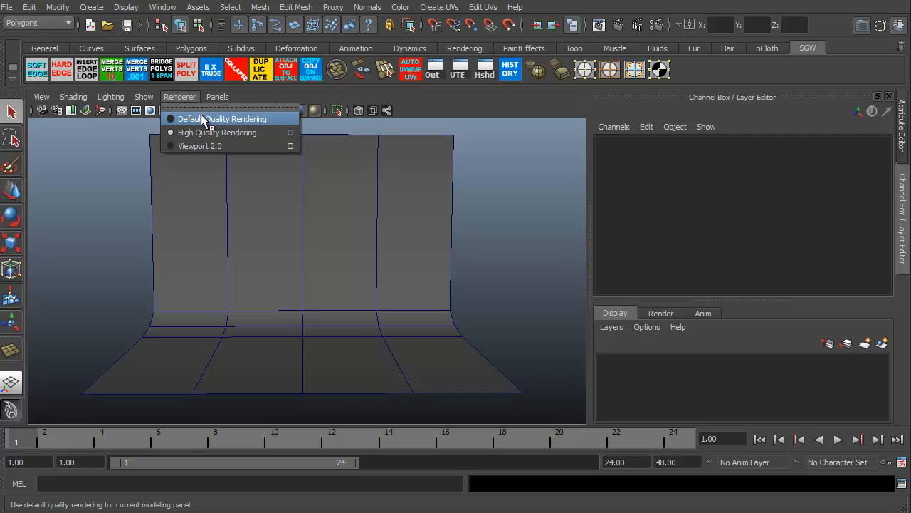
{"action": "left_click", "coordinate": [222, 118]}
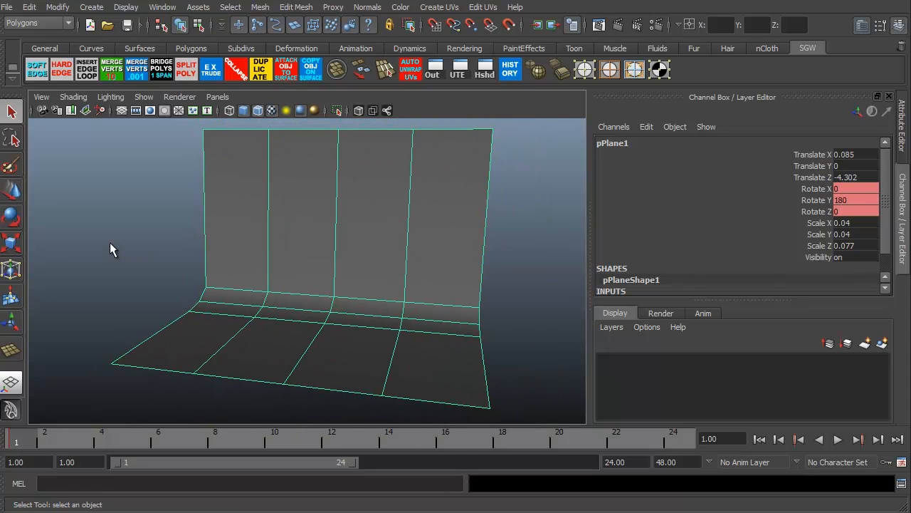
{"action": "left_click", "coordinate": [111, 249]}
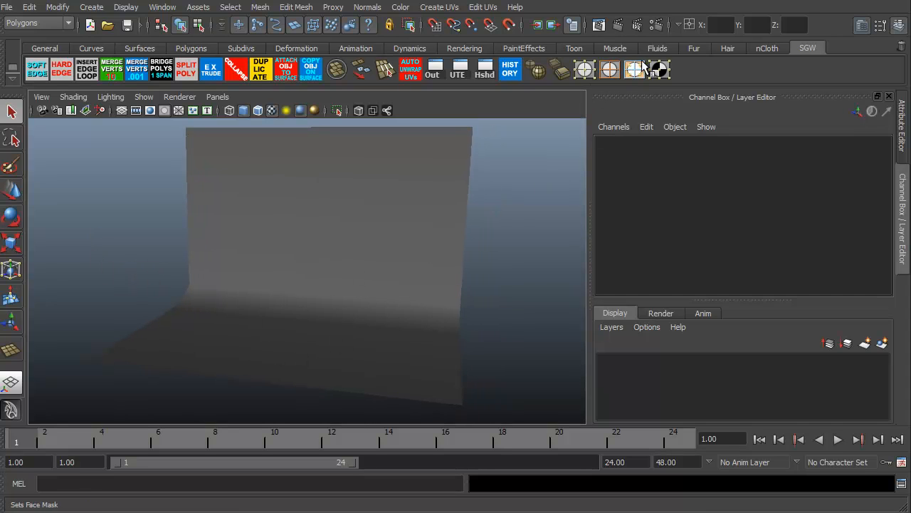
Render the backdrop from the angled view and keep Default Quality Rendering on
{"action": "left_click", "coordinate": [599, 25]}
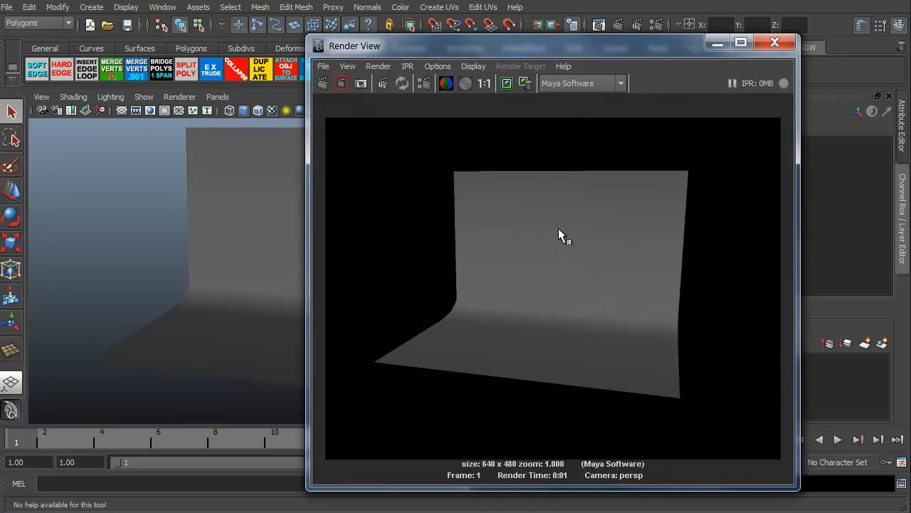
{"action": "mouse_move", "coordinate": [594, 51]}
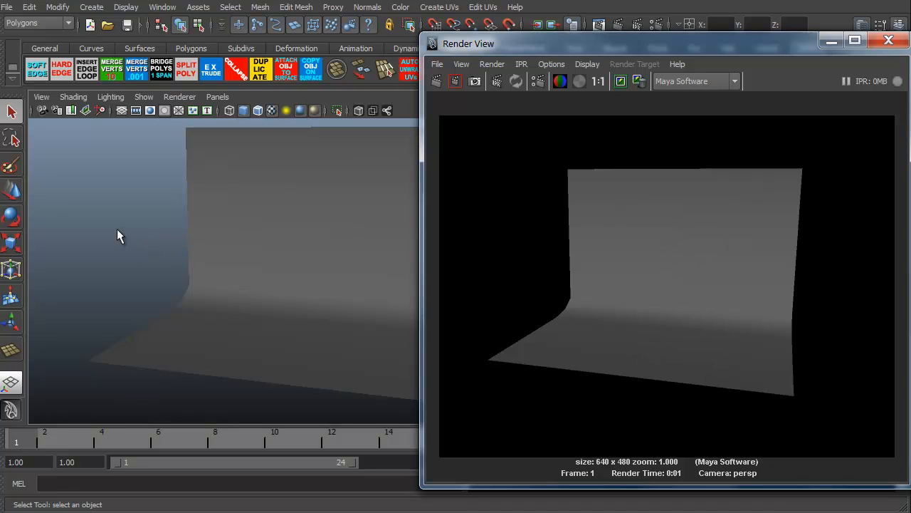
{"action": "left_click", "coordinate": [179, 96]}
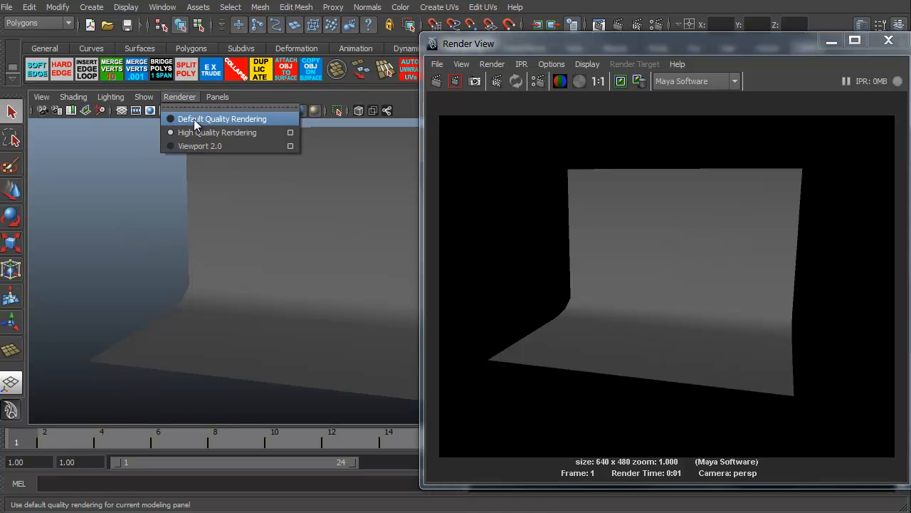
{"action": "left_click", "coordinate": [221, 118]}
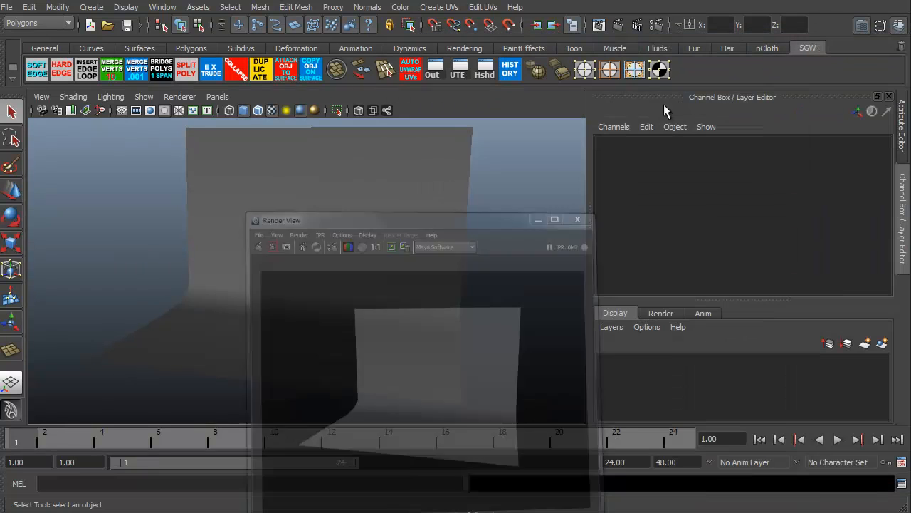
Select and deselect pPlane1, then bring up the Create menu's Lights list
{"action": "left_click", "coordinate": [578, 218]}
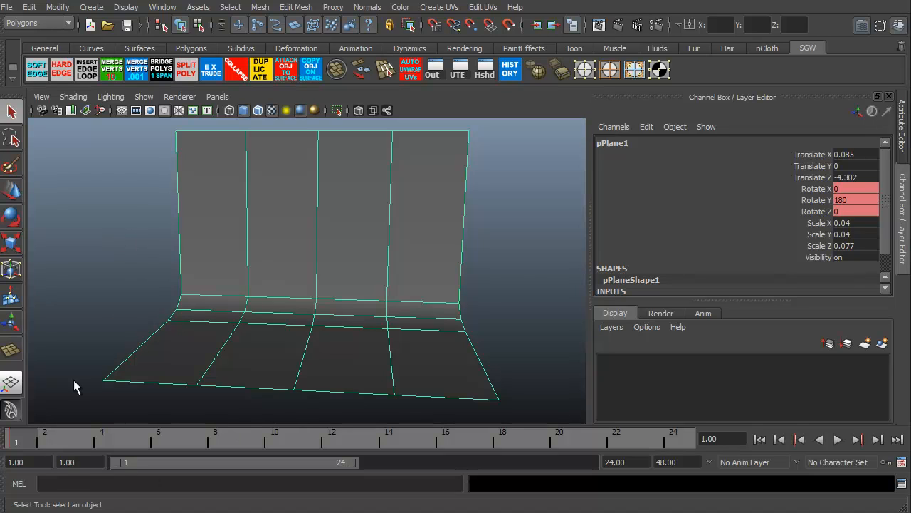
{"action": "left_click", "coordinate": [216, 269]}
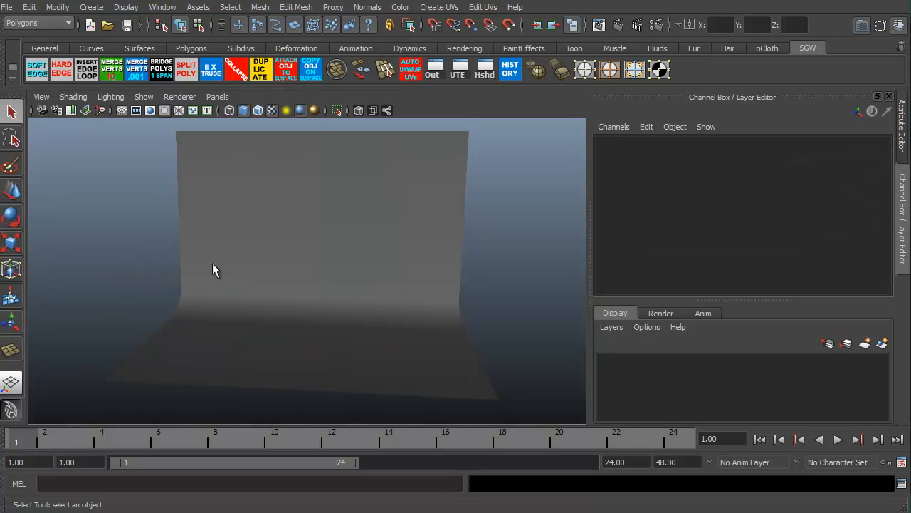
{"action": "left_click", "coordinate": [92, 7]}
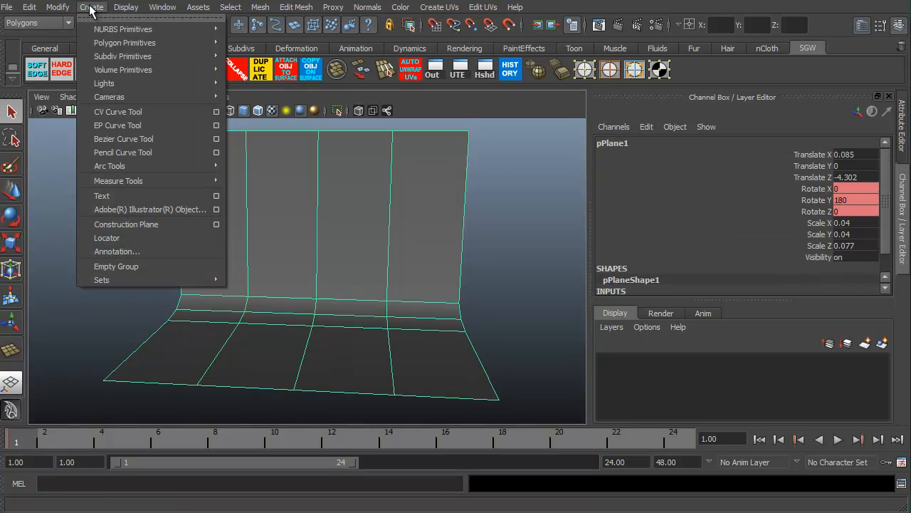
{"action": "mouse_move", "coordinate": [104, 84]}
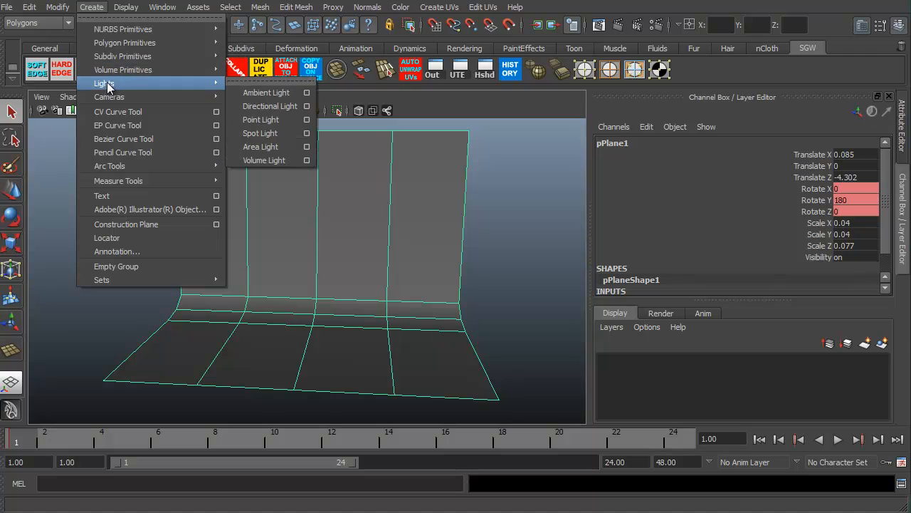
{"action": "mouse_move", "coordinate": [141, 88]}
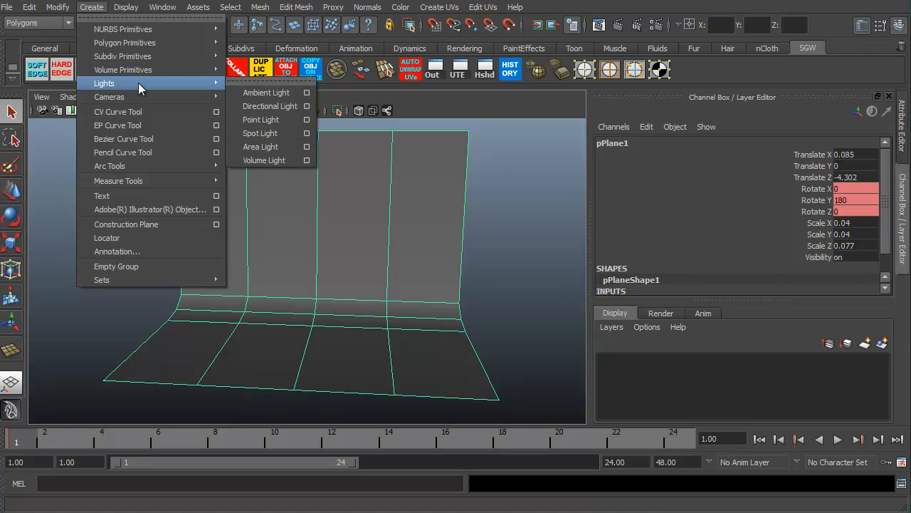
{"action": "mouse_move", "coordinate": [289, 80]}
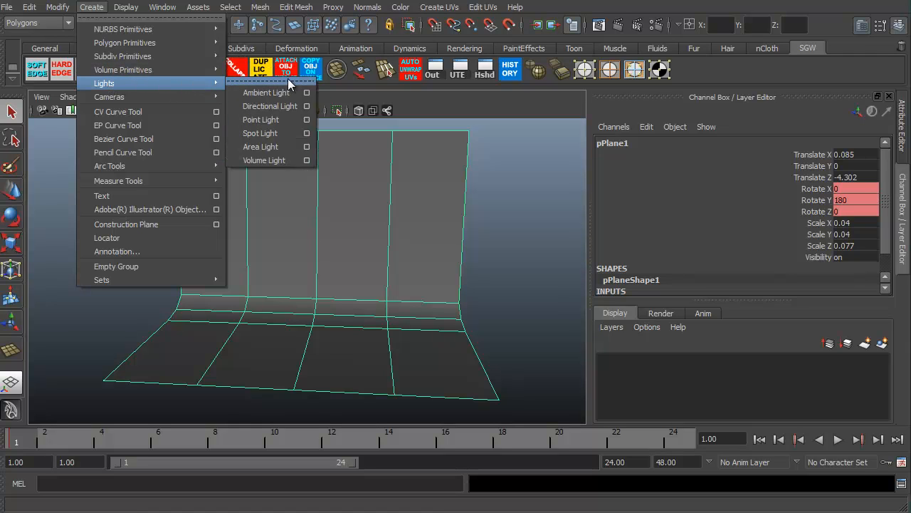
{"action": "mouse_move", "coordinate": [278, 93]}
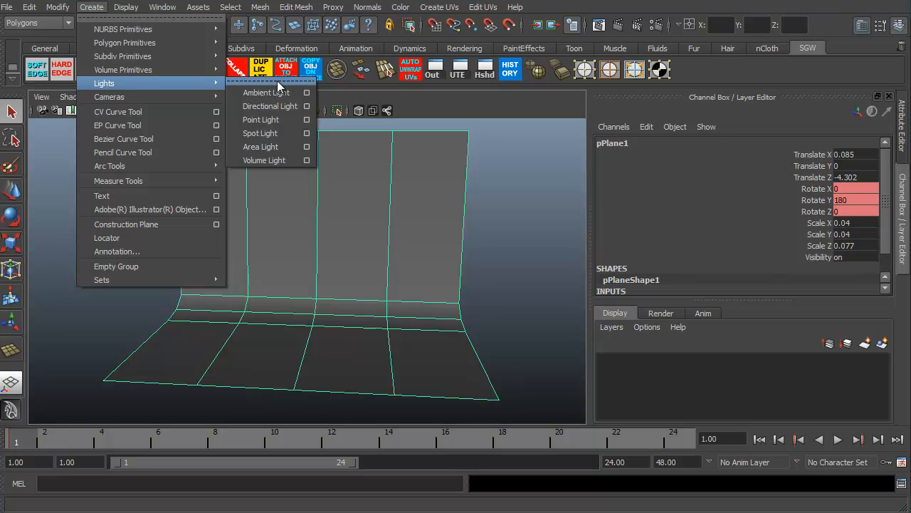
{"action": "mouse_move", "coordinate": [265, 88]}
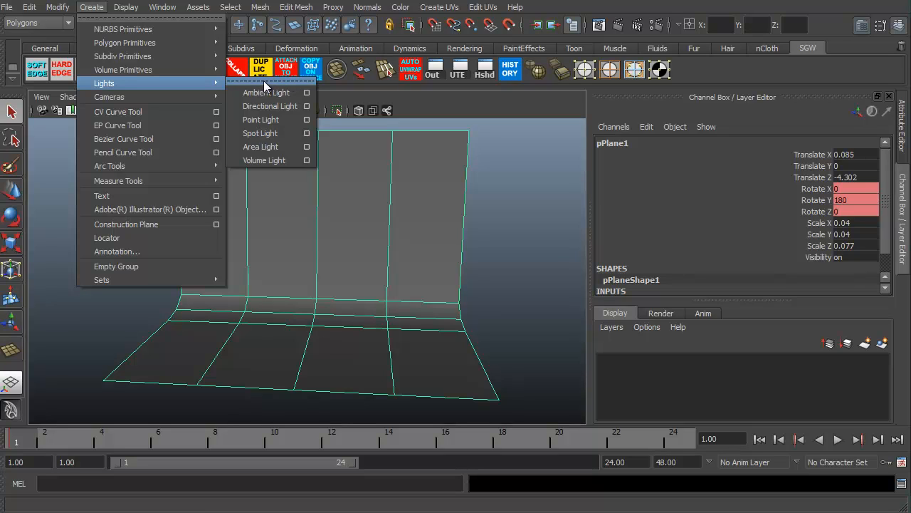
Tear off the Lights list as a floating panel beside the viewport and create ambientLight1
{"action": "left_click", "coordinate": [267, 82]}
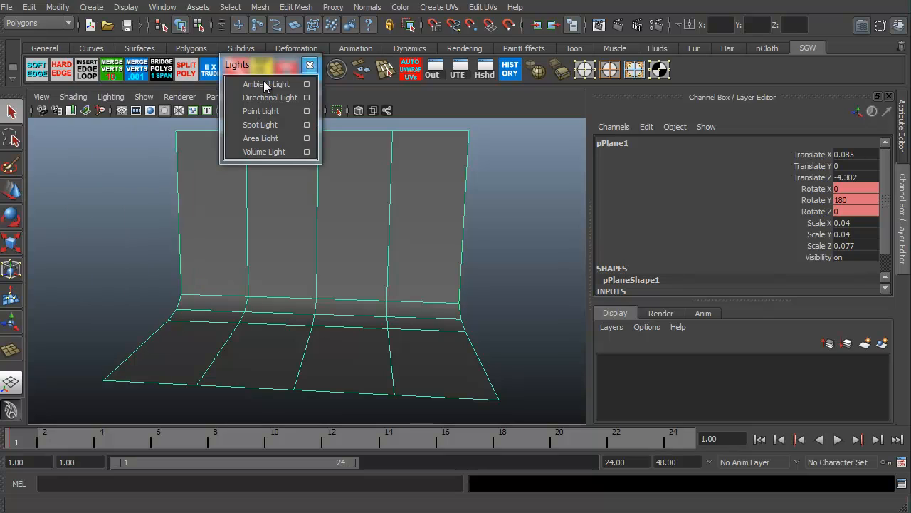
{"action": "left_click_drag", "start_coordinate": [260, 65], "coordinate": [502, 128]}
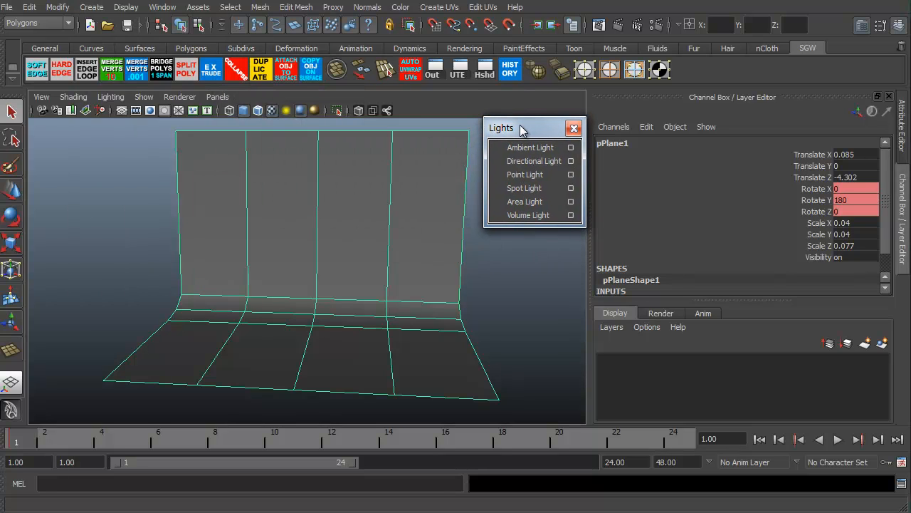
{"action": "left_click_drag", "start_coordinate": [513, 127], "coordinate": [534, 135]}
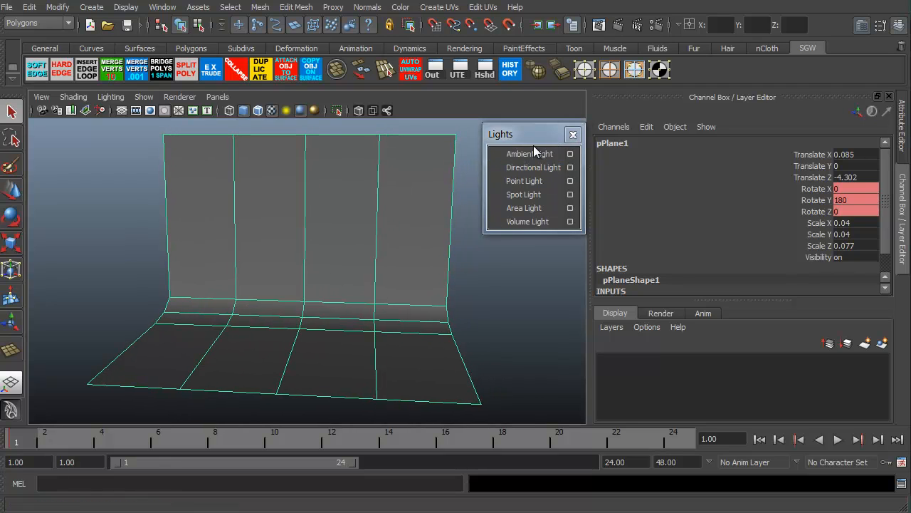
{"action": "mouse_move", "coordinate": [342, 298]}
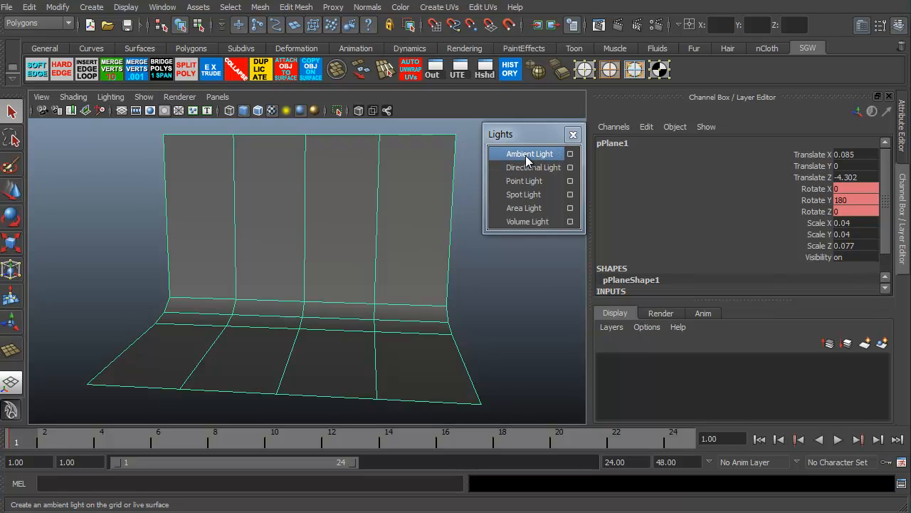
{"action": "left_click", "coordinate": [530, 154]}
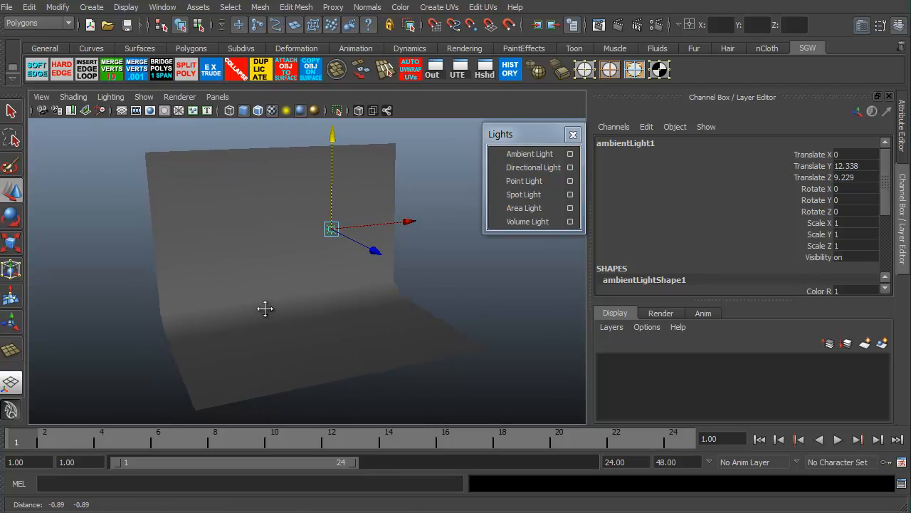
Collapse the right-hand Attribute Editor/Channel Box panel so the viewport widens beside the Lights window
{"action": "left_click", "coordinate": [179, 96]}
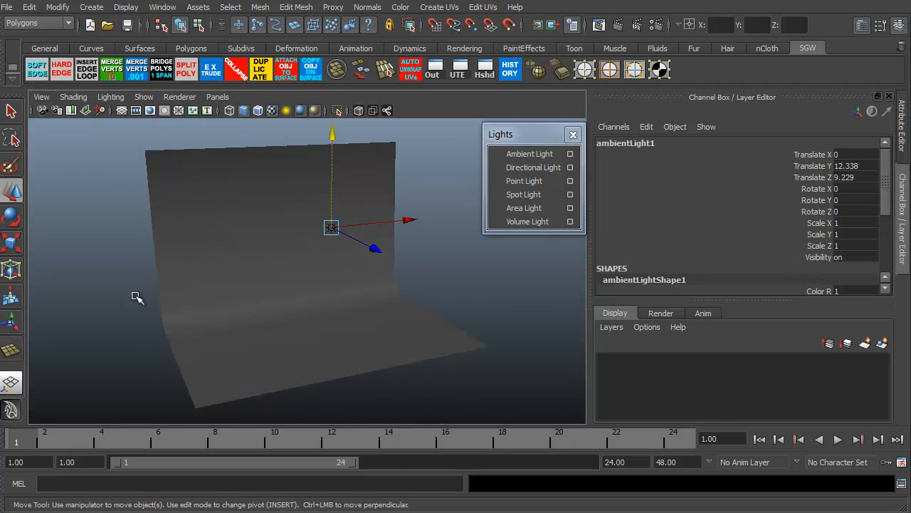
{"action": "mouse_move", "coordinate": [563, 290]}
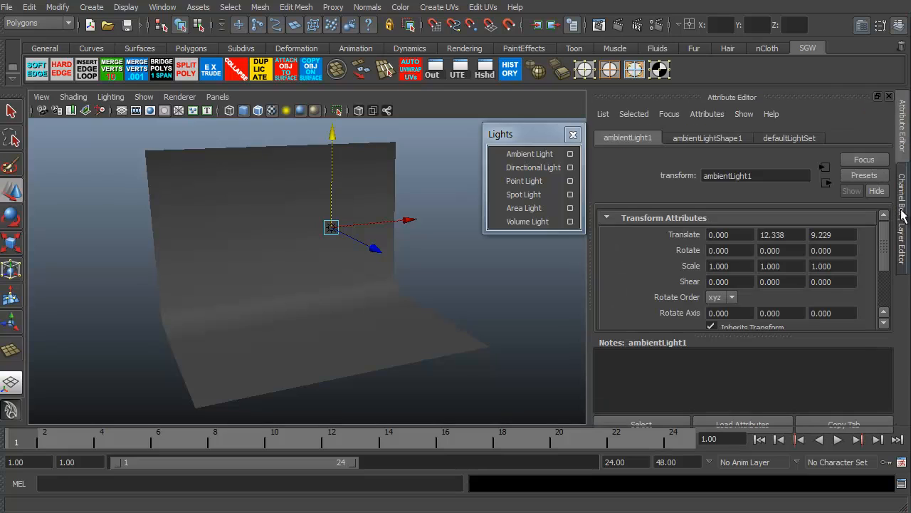
{"action": "left_click", "coordinate": [708, 138]}
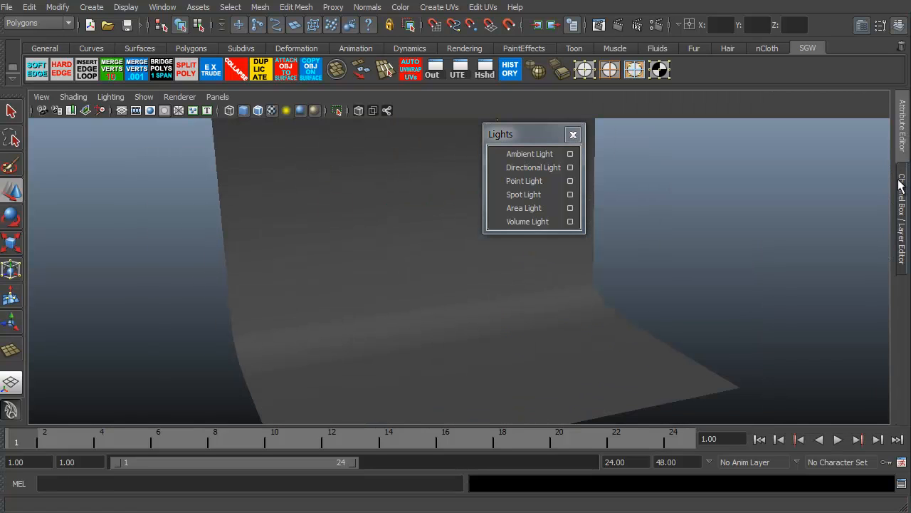
{"action": "left_click", "coordinate": [529, 153]}
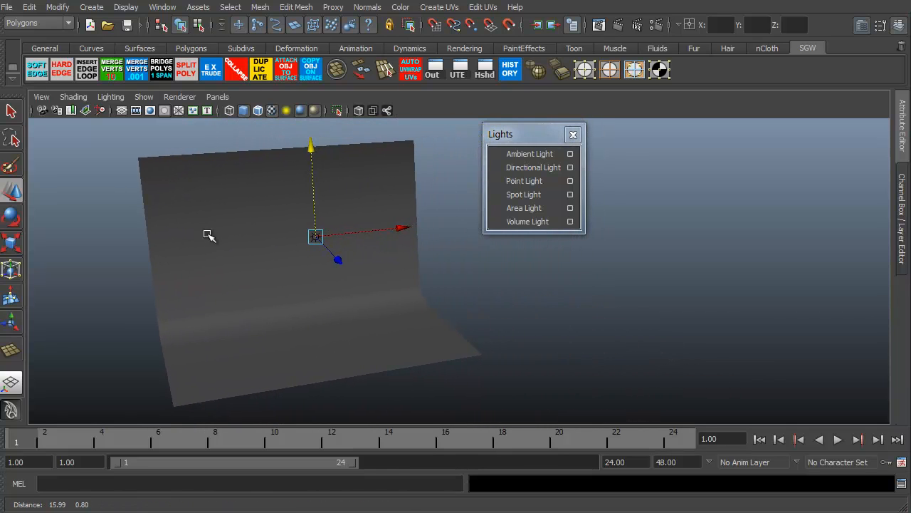
{"action": "left_click", "coordinate": [529, 153]}
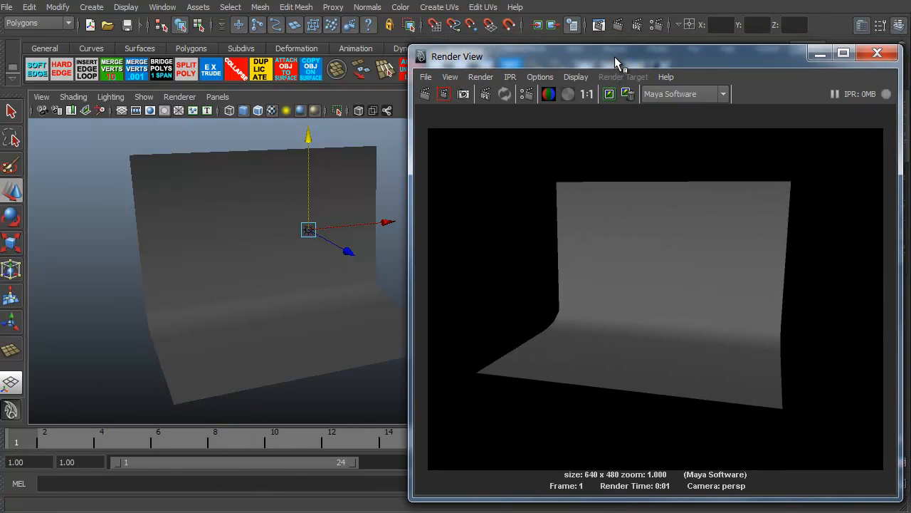
{"action": "mouse_move", "coordinate": [616, 39]}
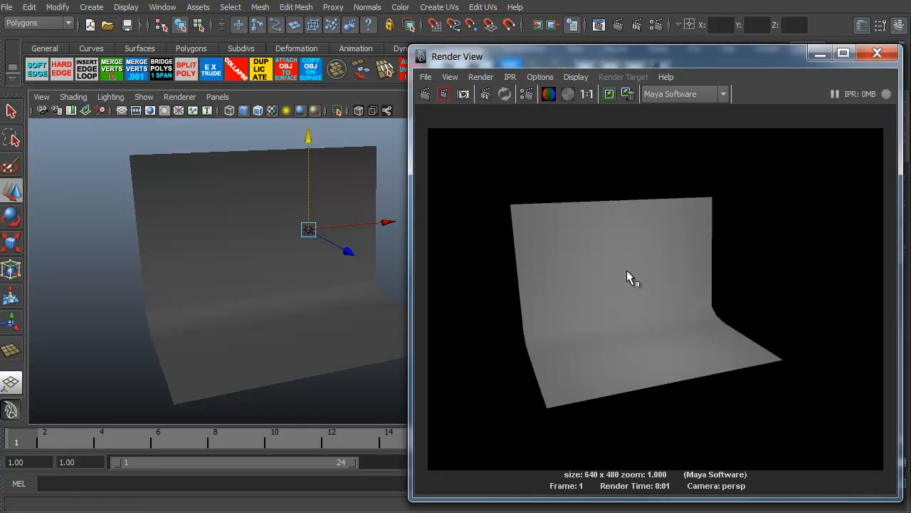
{"action": "mouse_move", "coordinate": [682, 363]}
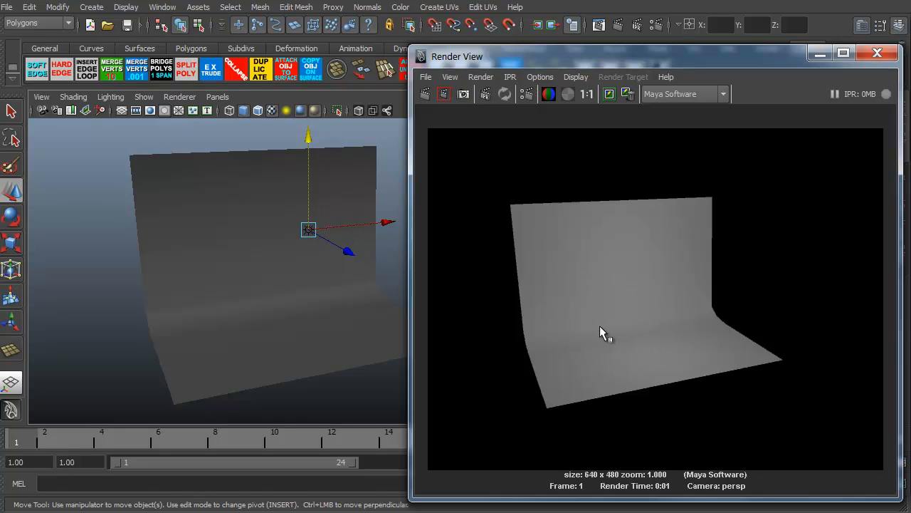
{"action": "mouse_move", "coordinate": [597, 306]}
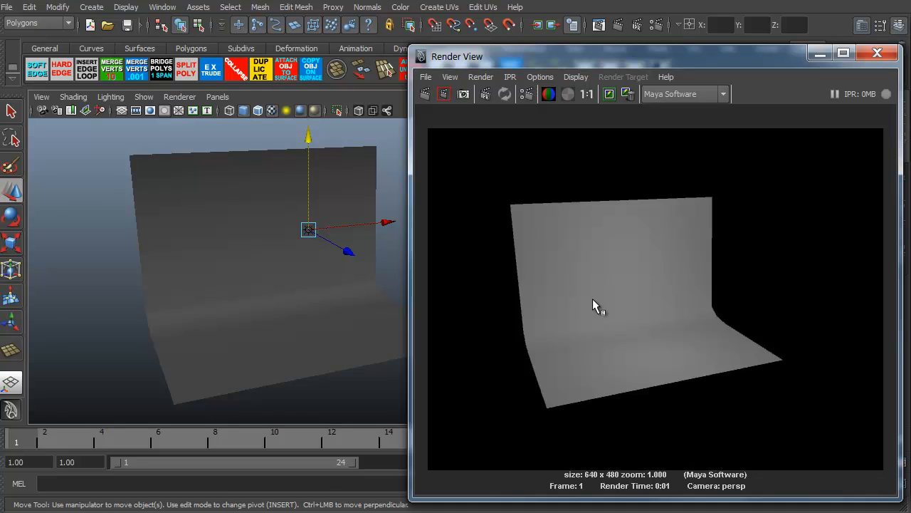
{"action": "mouse_move", "coordinate": [596, 303]}
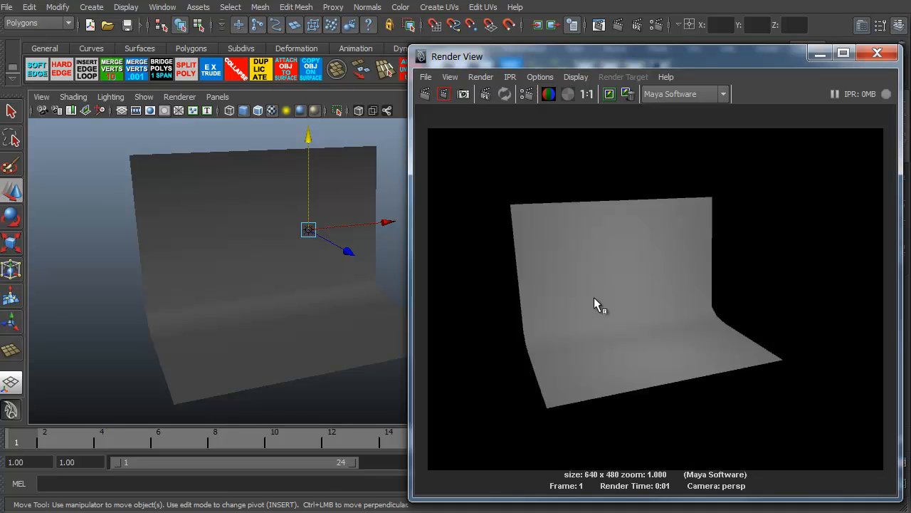
{"action": "mouse_move", "coordinate": [662, 63]}
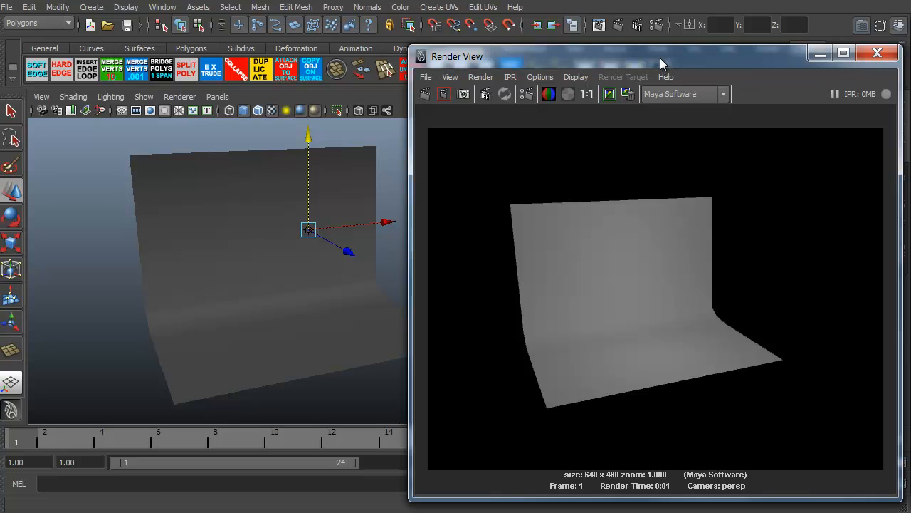
{"action": "mouse_move", "coordinate": [517, 291]}
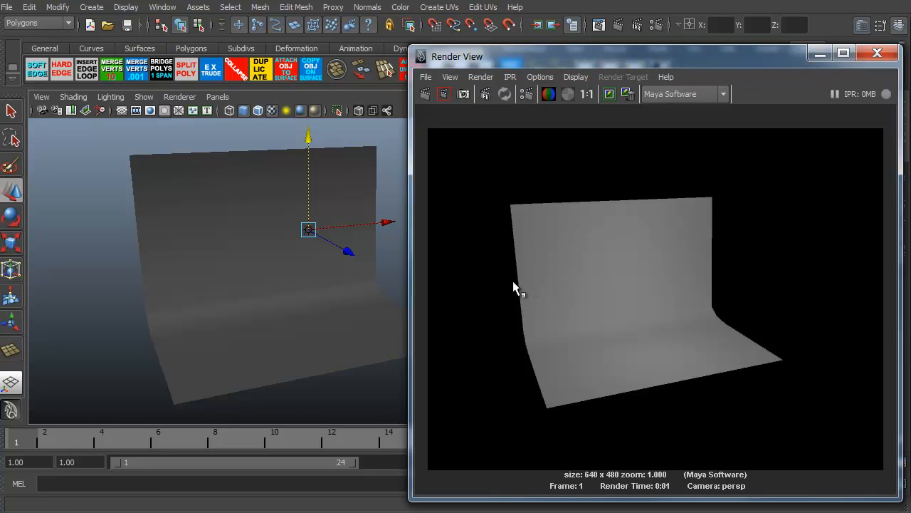
{"action": "mouse_move", "coordinate": [499, 301]}
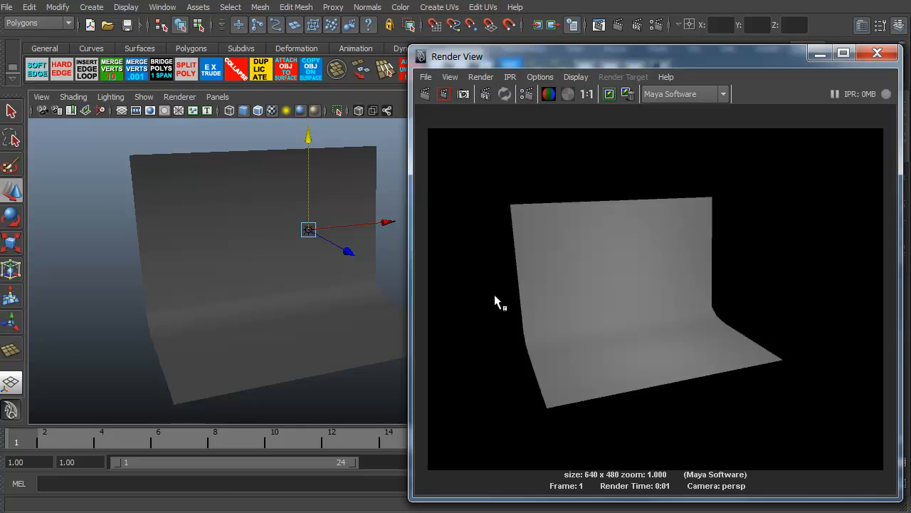
{"action": "mouse_move", "coordinate": [289, 142]}
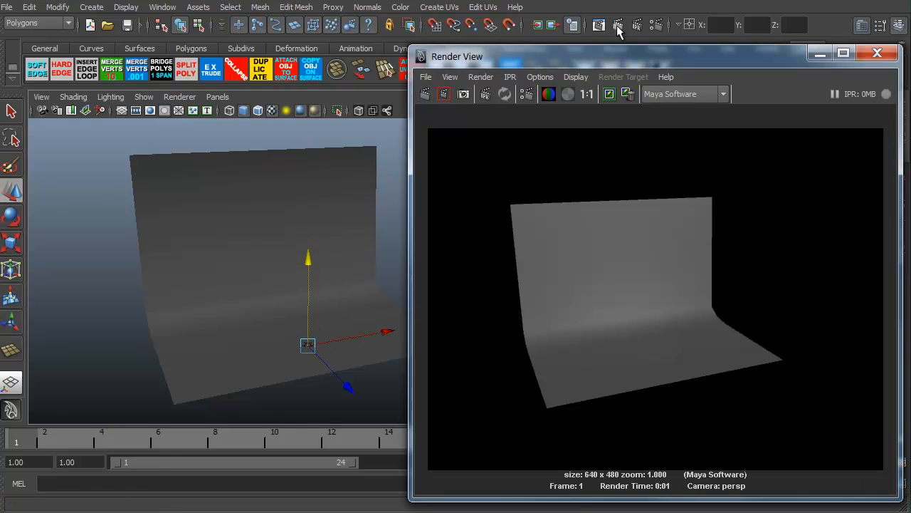
{"action": "mouse_move", "coordinate": [655, 356]}
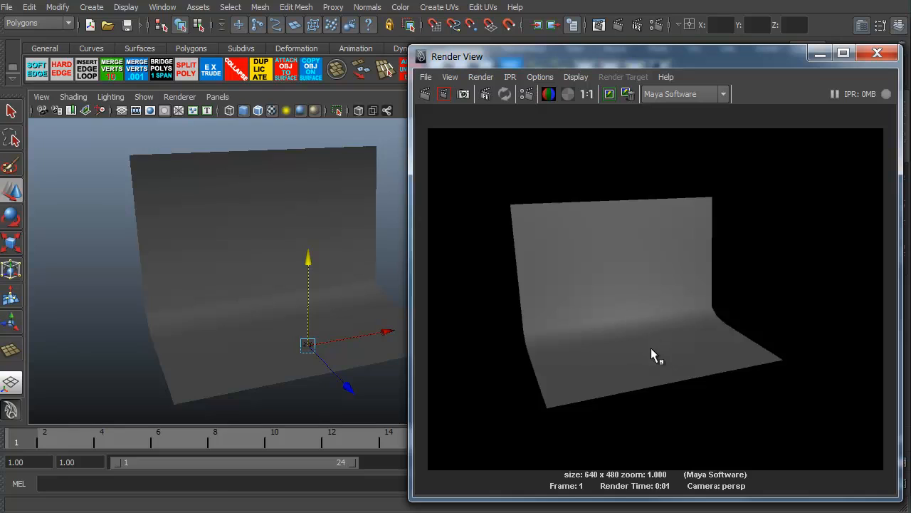
{"action": "mouse_move", "coordinate": [655, 280]}
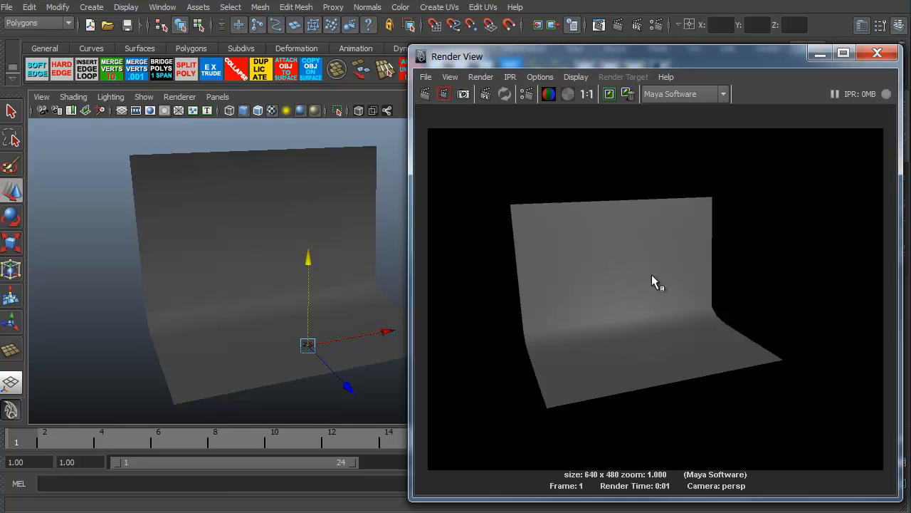
{"action": "mouse_move", "coordinate": [579, 312]}
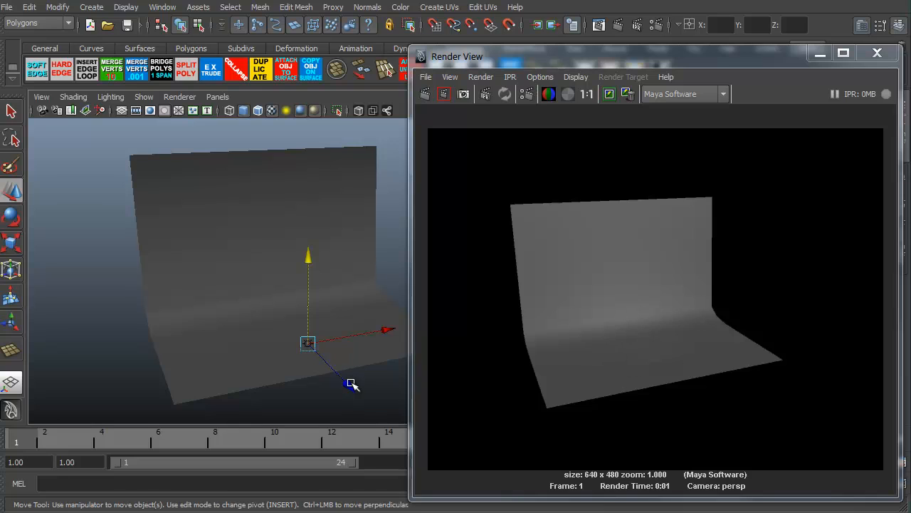
Drag ambientLight1 up toward the backdrop's top edge
{"action": "left_click_drag", "start_coordinate": [348, 384], "coordinate": [299, 339]}
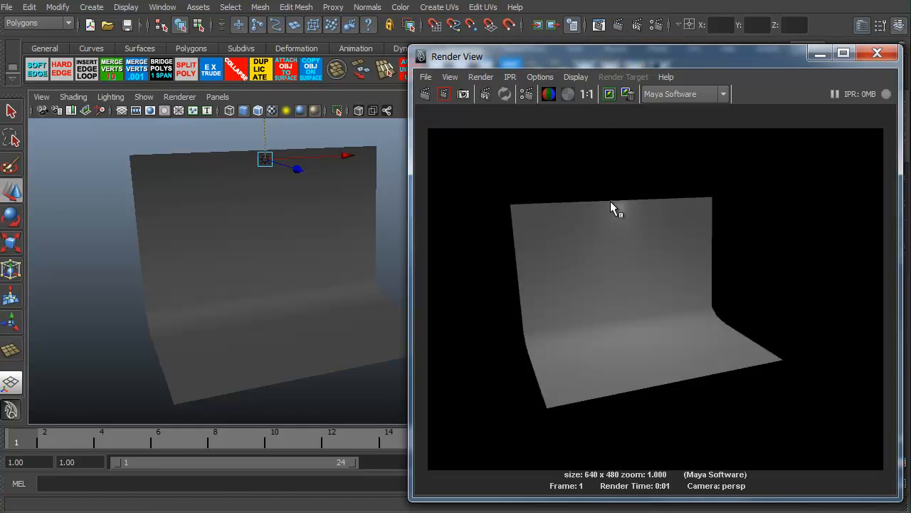
{"action": "mouse_move", "coordinate": [648, 212]}
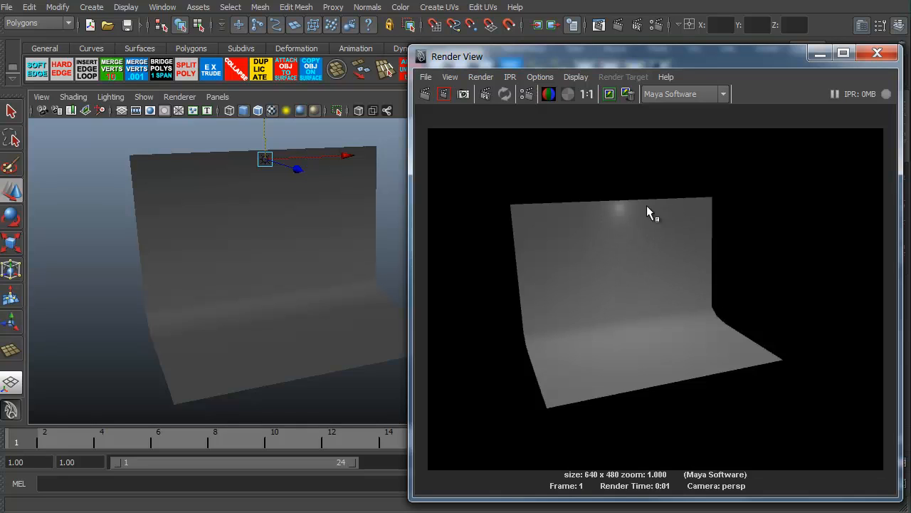
{"action": "mouse_move", "coordinate": [534, 295]}
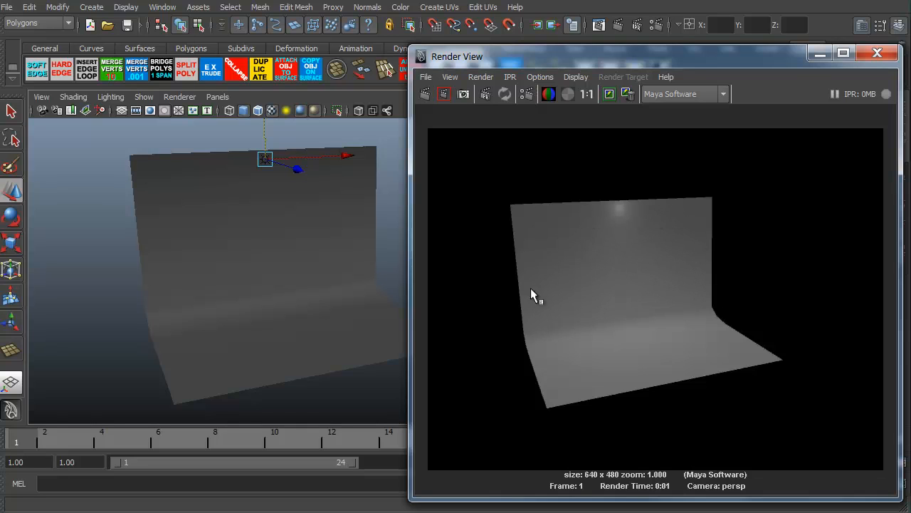
{"action": "mouse_move", "coordinate": [623, 247]}
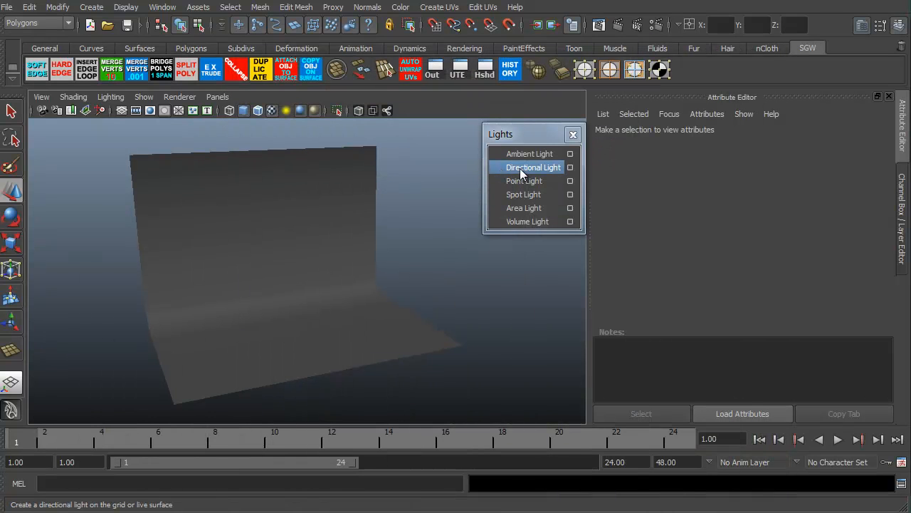
Create directionalLight1 and raise it above the floor
{"action": "left_click", "coordinate": [533, 167]}
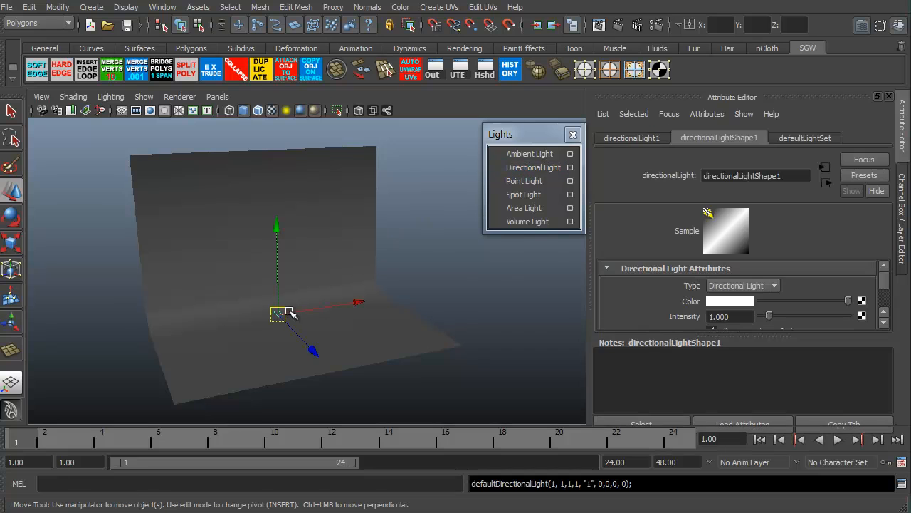
{"action": "left_click_drag", "start_coordinate": [278, 313], "coordinate": [306, 345]}
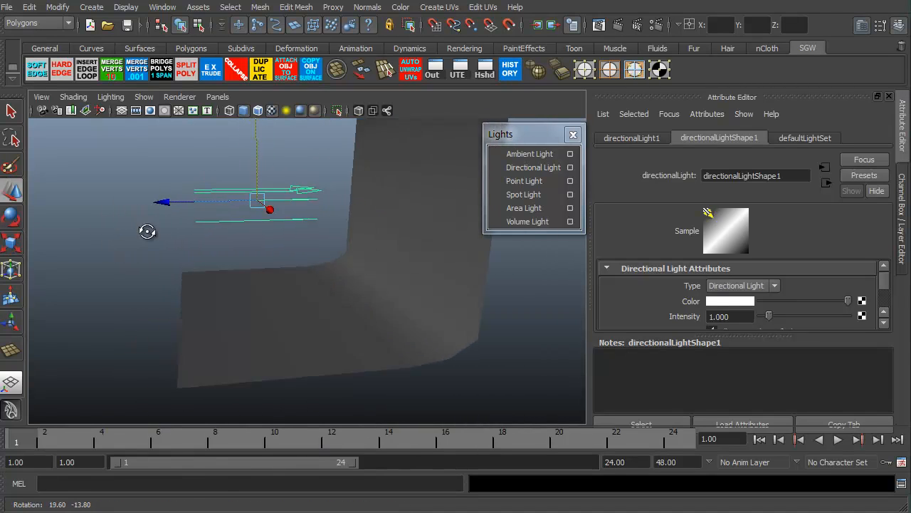
{"action": "left_click_drag", "start_coordinate": [147, 231], "coordinate": [200, 315]}
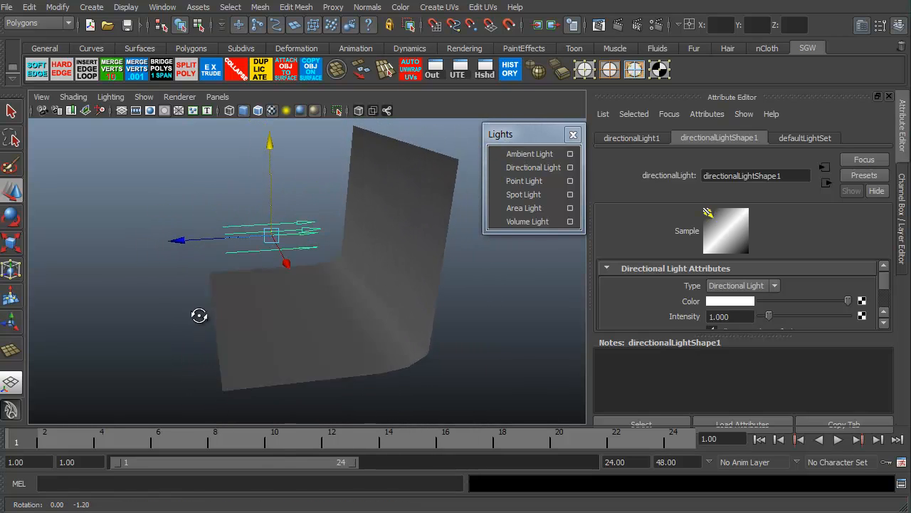
{"action": "left_click_drag", "start_coordinate": [199, 316], "coordinate": [238, 305]}
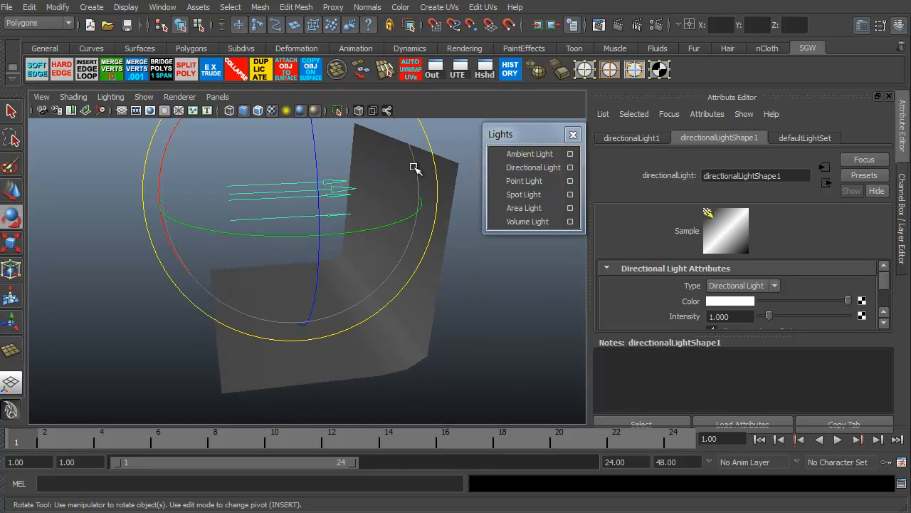
Rotate directionalLight1 to aim at the backdrop and test-render the frame
{"action": "left_click_drag", "start_coordinate": [415, 169], "coordinate": [356, 247]}
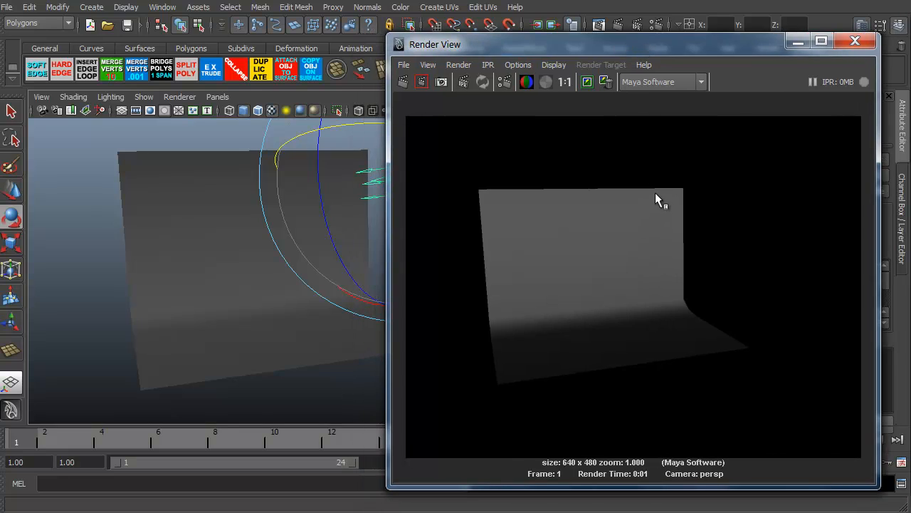
{"action": "mouse_move", "coordinate": [568, 359]}
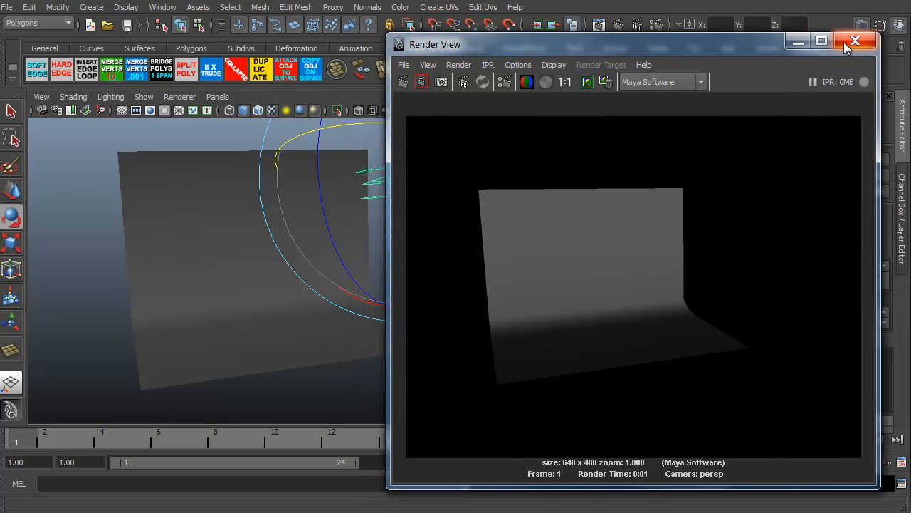
{"action": "left_click", "coordinate": [855, 41]}
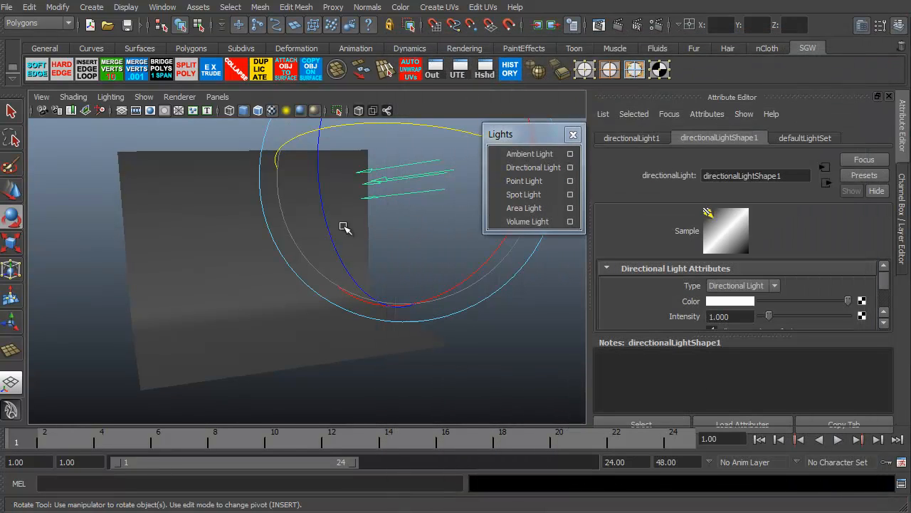
{"action": "left_click_drag", "start_coordinate": [345, 224], "coordinate": [349, 218]}
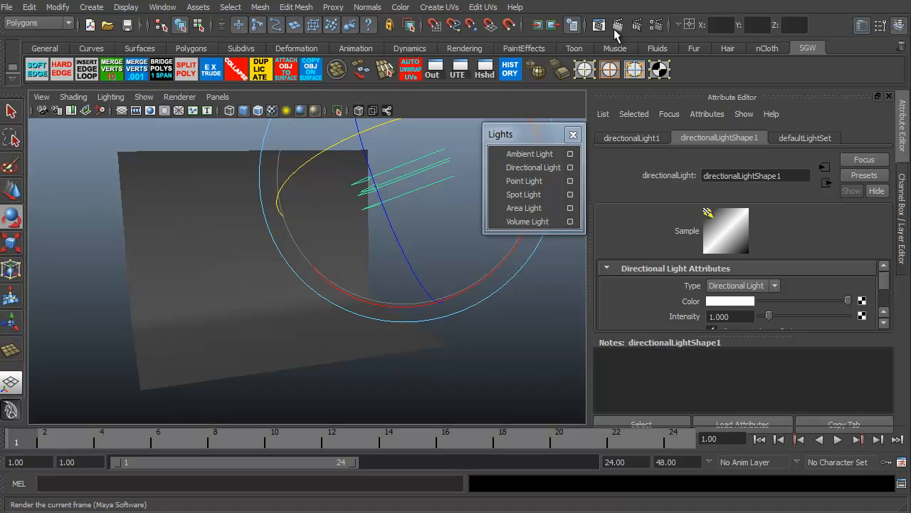
{"action": "left_click", "coordinate": [617, 25]}
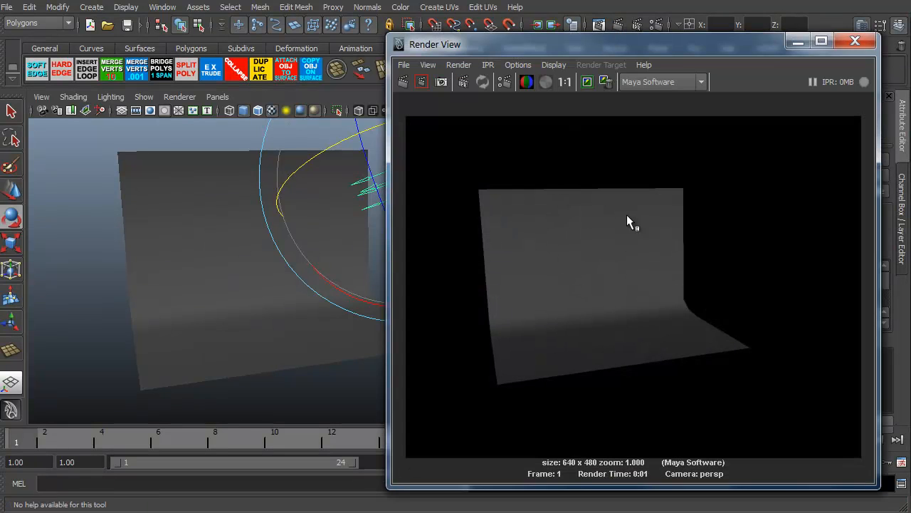
{"action": "mouse_move", "coordinate": [585, 330]}
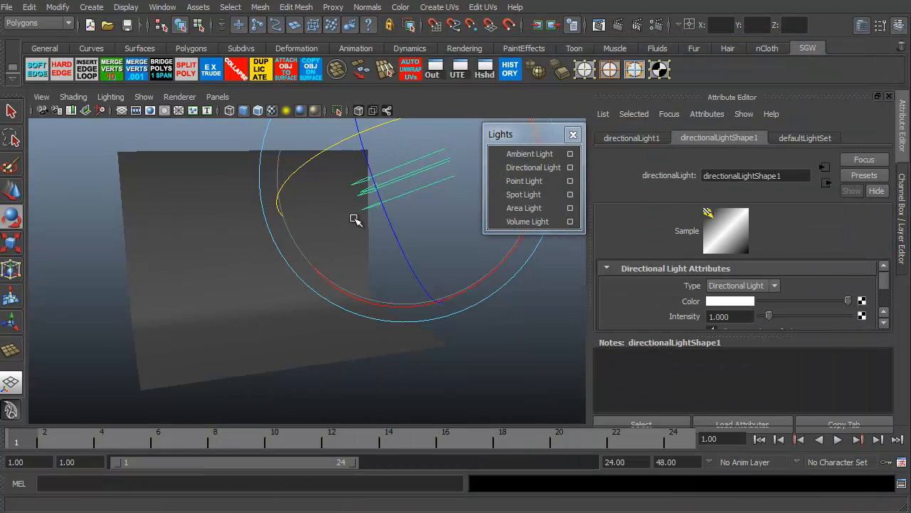
{"action": "mouse_move", "coordinate": [341, 241]}
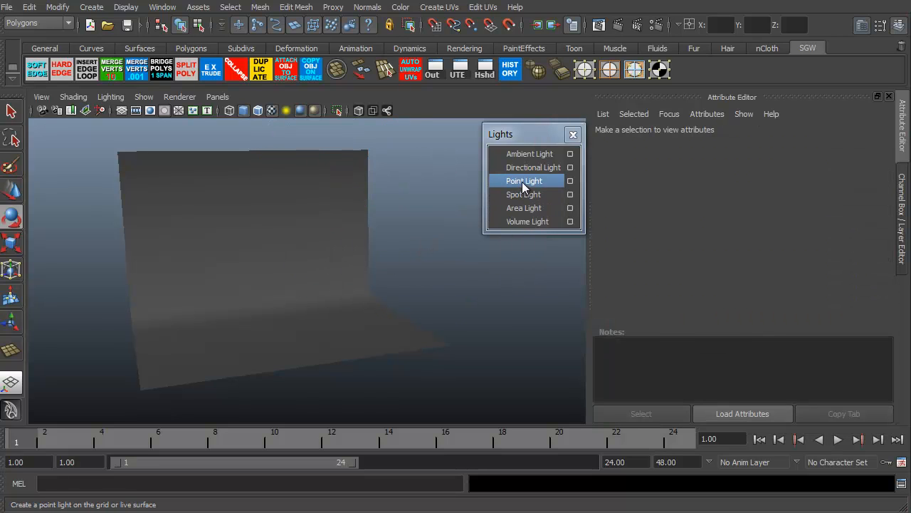
Create pointLight1, move it forward and up, and test-render its soft central glow
{"action": "left_click", "coordinate": [524, 181]}
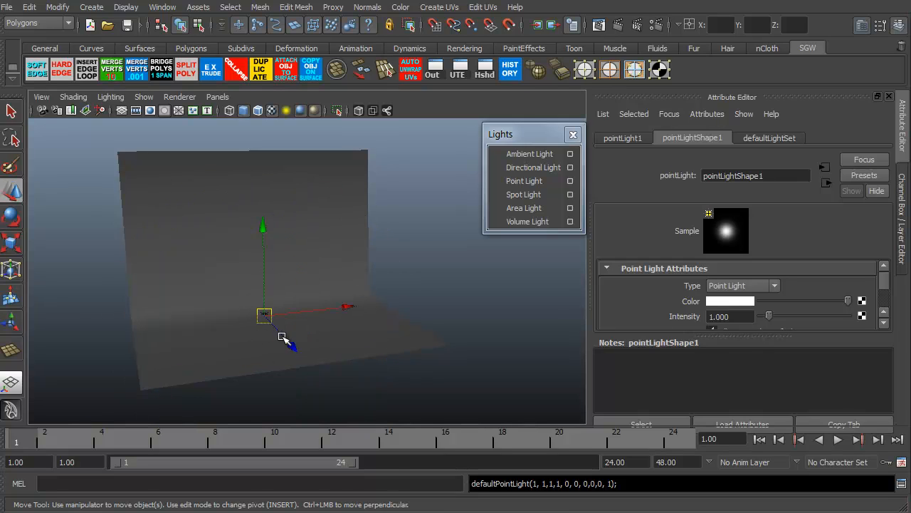
{"action": "left_click_drag", "start_coordinate": [264, 314], "coordinate": [288, 340]}
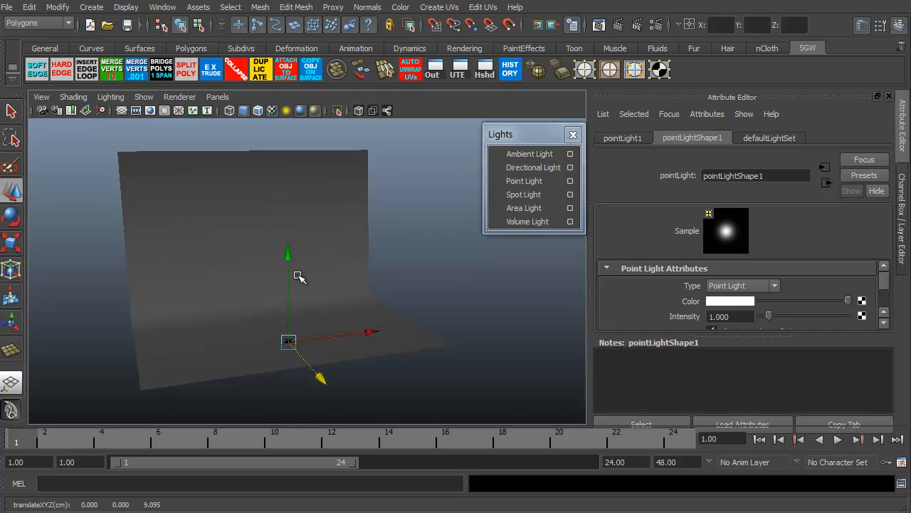
{"action": "left_click_drag", "start_coordinate": [288, 340], "coordinate": [288, 224]}
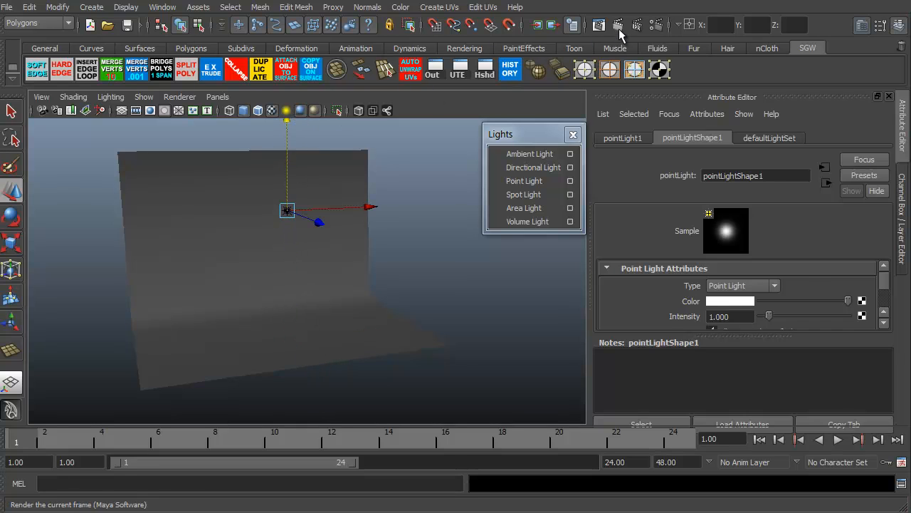
{"action": "left_click", "coordinate": [618, 25]}
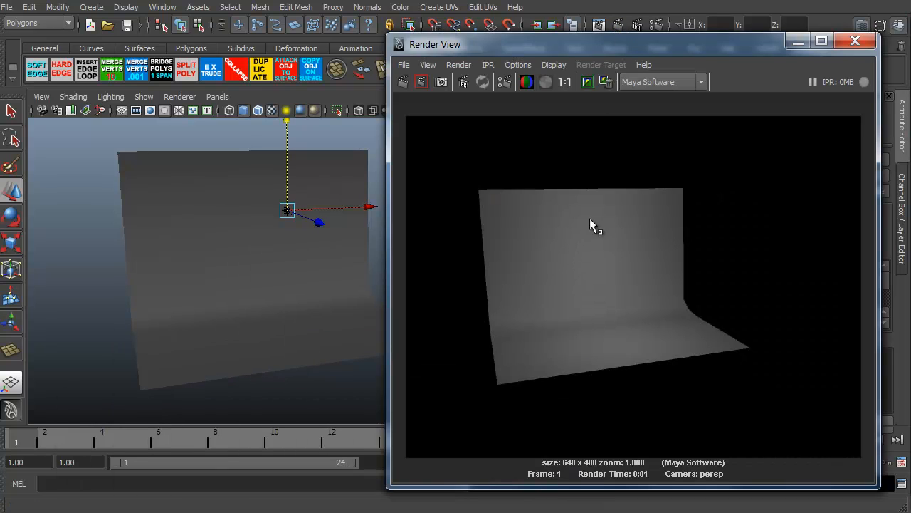
{"action": "mouse_move", "coordinate": [584, 237]}
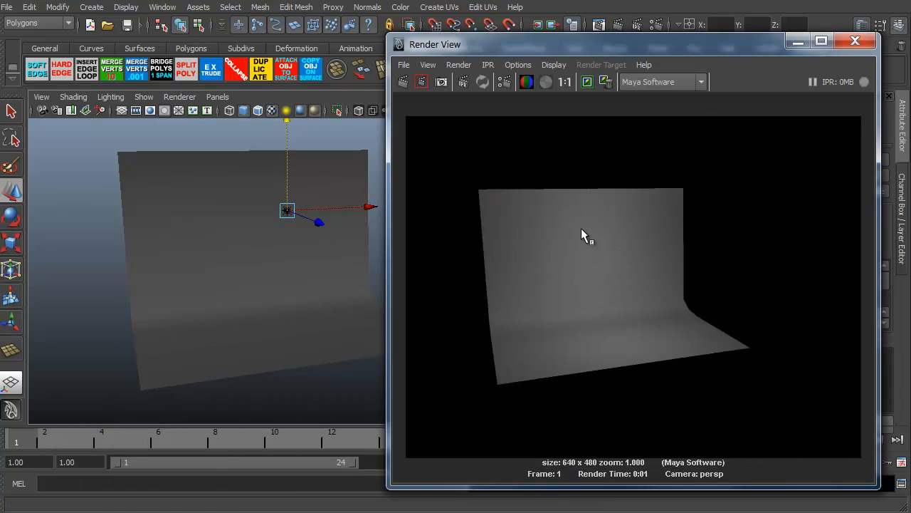
{"action": "mouse_move", "coordinate": [629, 358]}
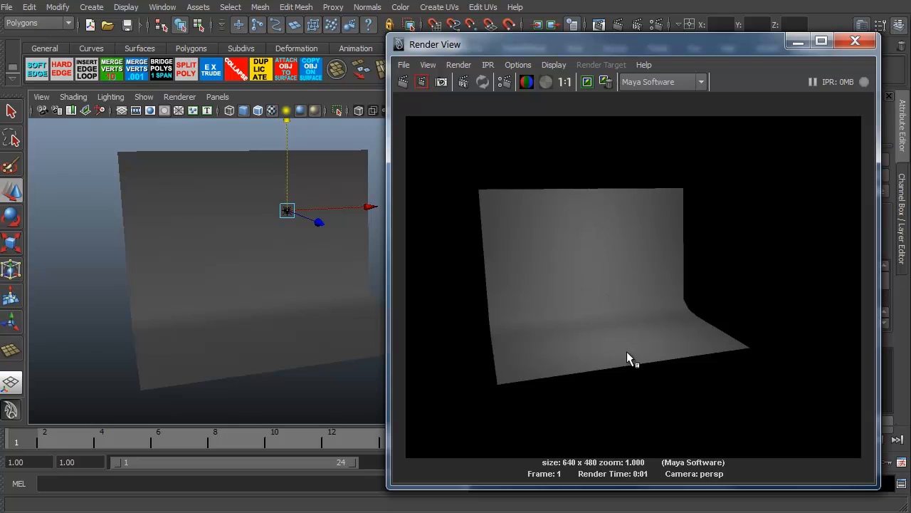
{"action": "mouse_move", "coordinate": [691, 309]}
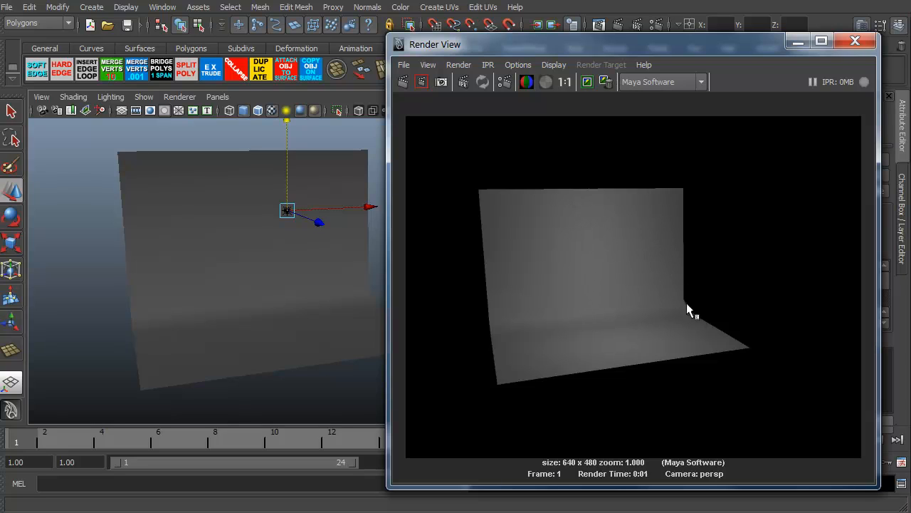
{"action": "mouse_move", "coordinate": [489, 220]}
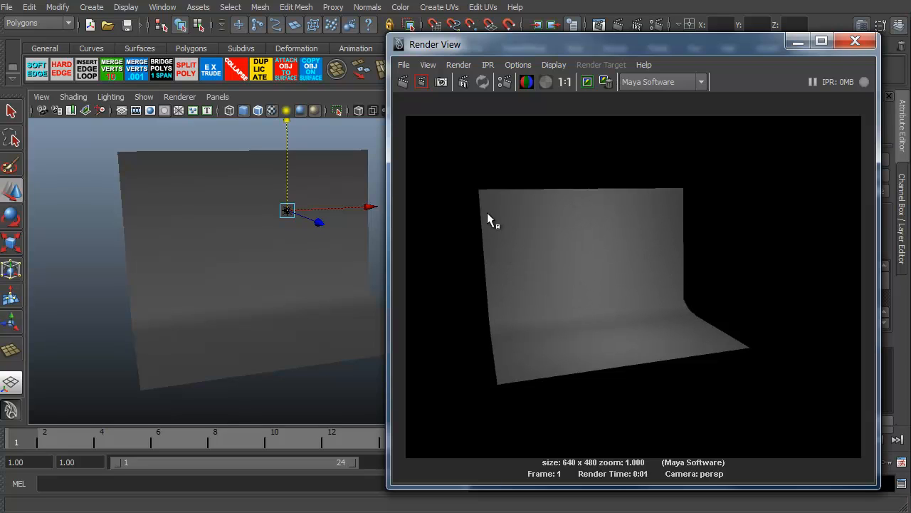
{"action": "mouse_move", "coordinate": [566, 198]}
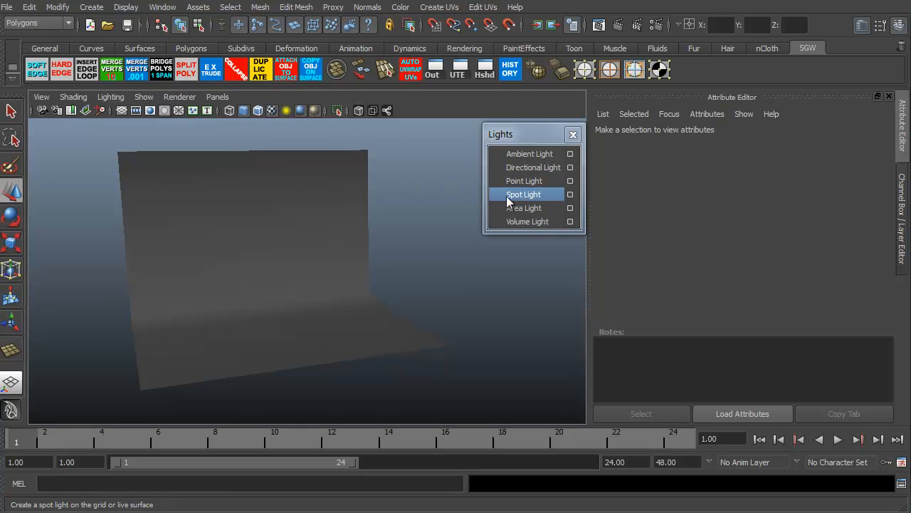
Place spotLight1 before the backdrop, set dropoff about 45.6 and intensity 2, test-rendering
{"action": "left_click", "coordinate": [523, 194]}
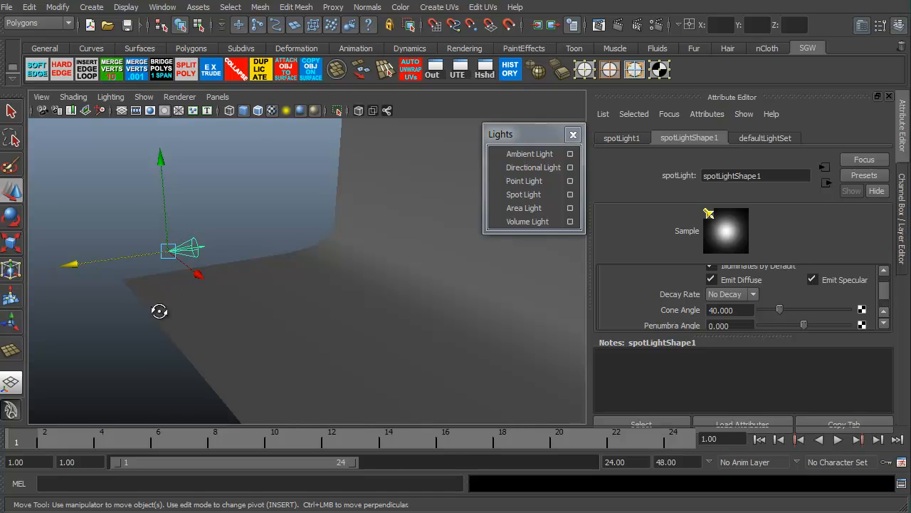
{"action": "left_click_drag", "start_coordinate": [182, 249], "coordinate": [125, 300]}
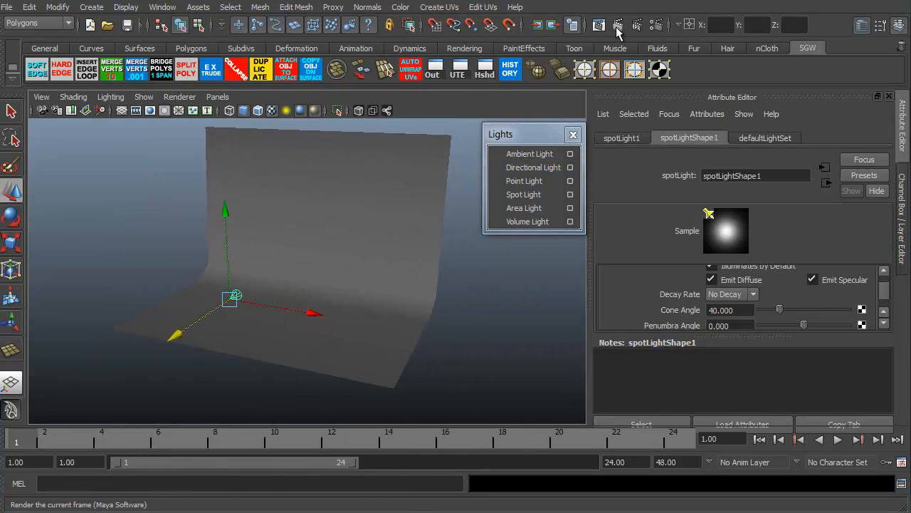
{"action": "left_click", "coordinate": [618, 25]}
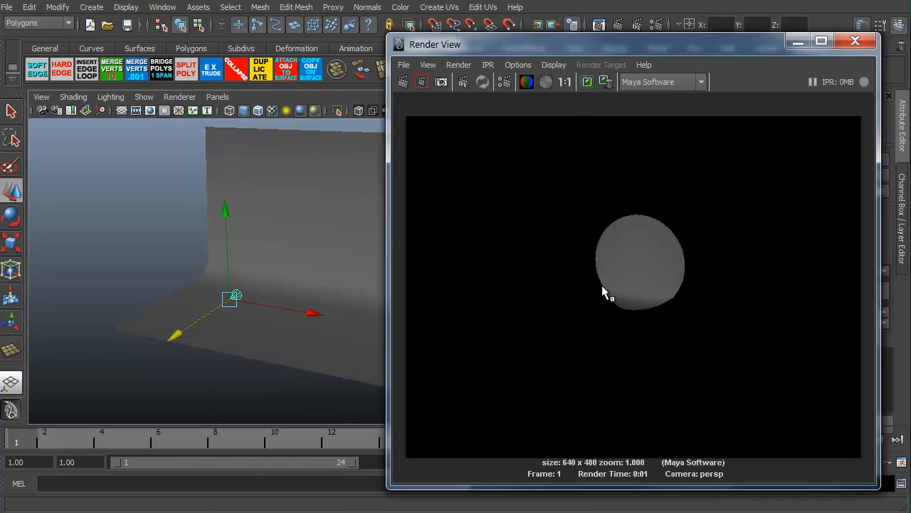
{"action": "mouse_move", "coordinate": [655, 244]}
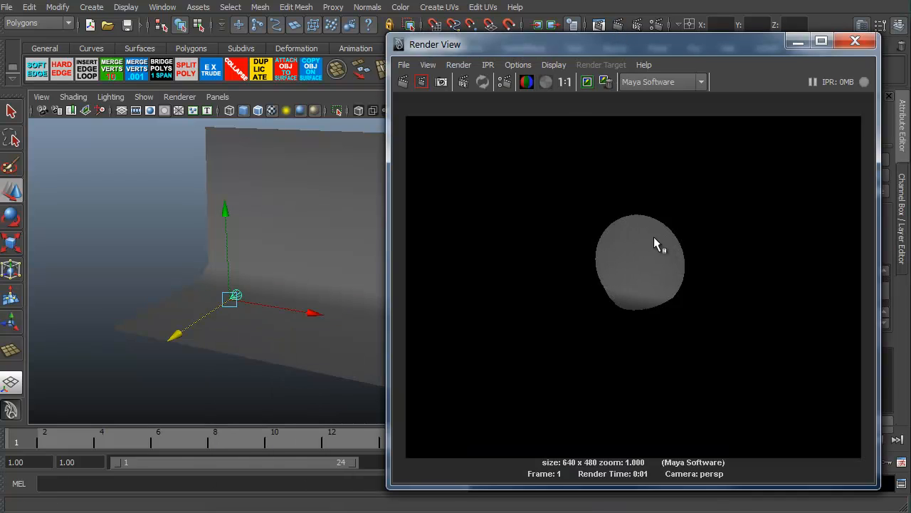
{"action": "mouse_move", "coordinate": [667, 278]}
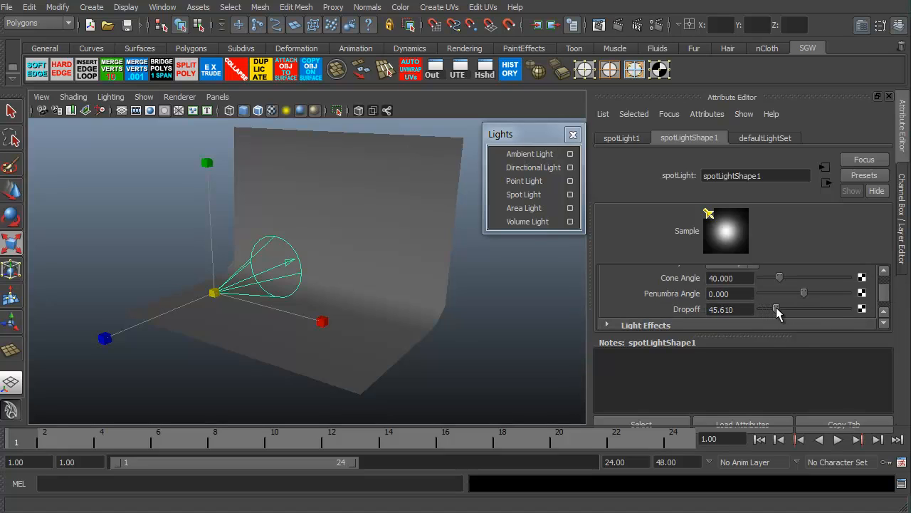
{"action": "left_click_drag", "start_coordinate": [776, 308], "coordinate": [783, 308]}
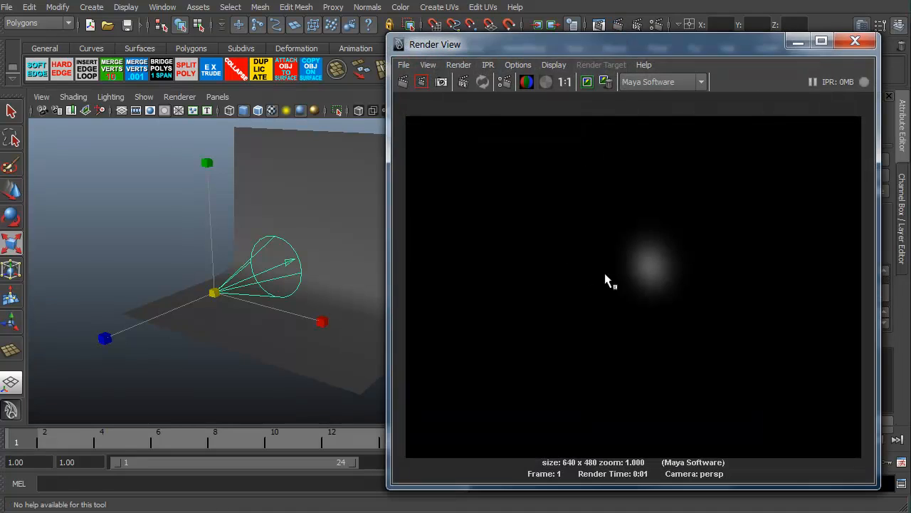
{"action": "mouse_move", "coordinate": [613, 298]}
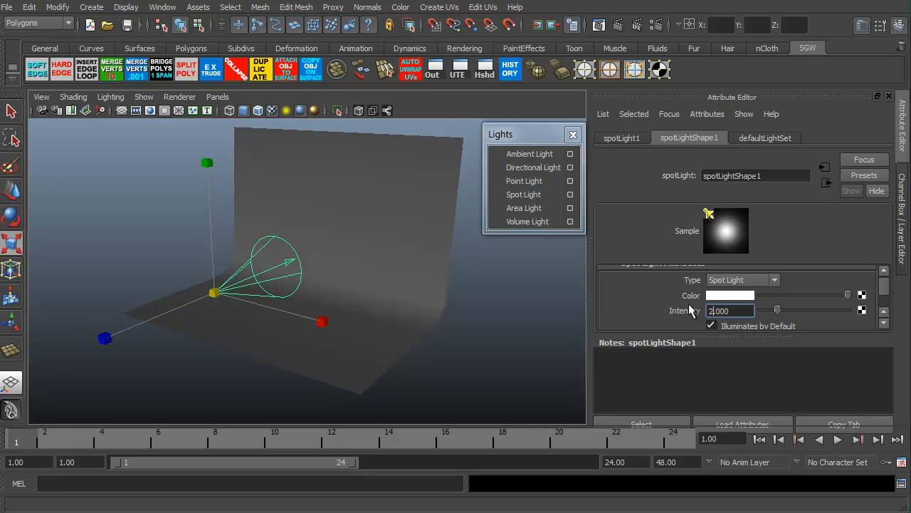
{"action": "left_click", "coordinate": [599, 25]}
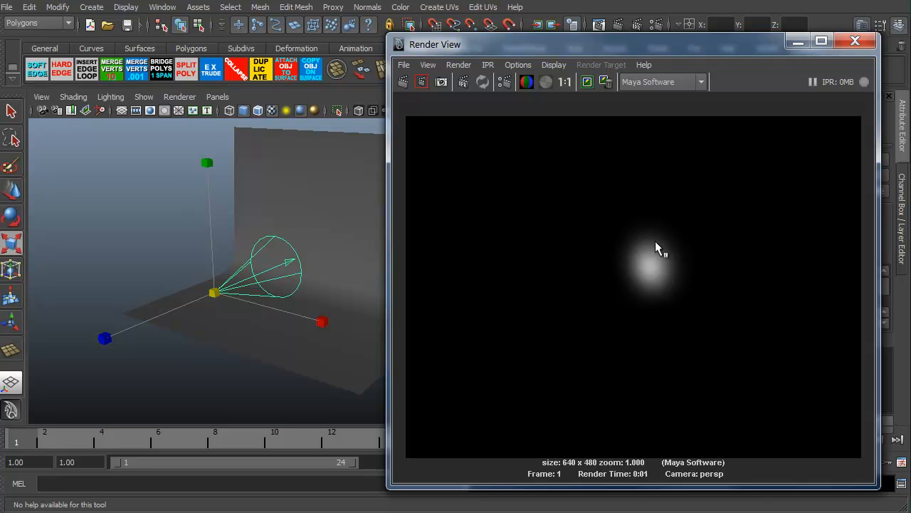
{"action": "mouse_move", "coordinate": [643, 278]}
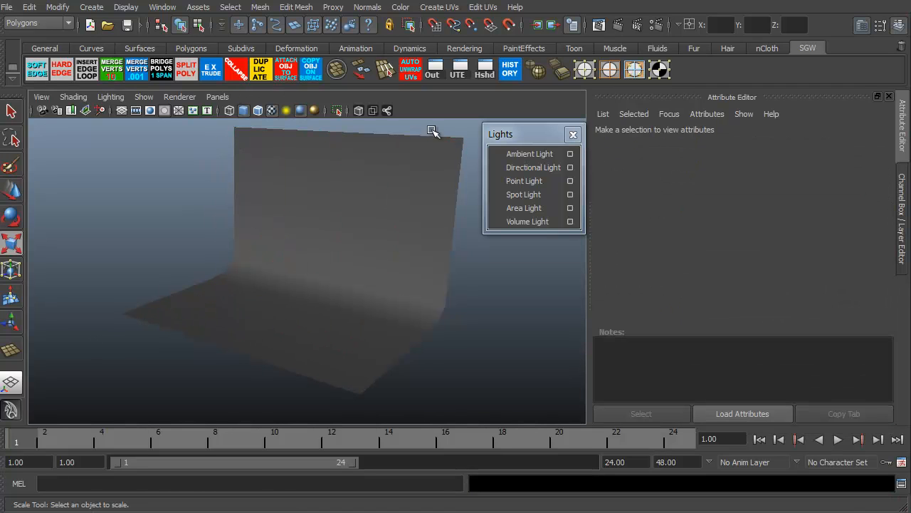
{"action": "mouse_move", "coordinate": [525, 208]}
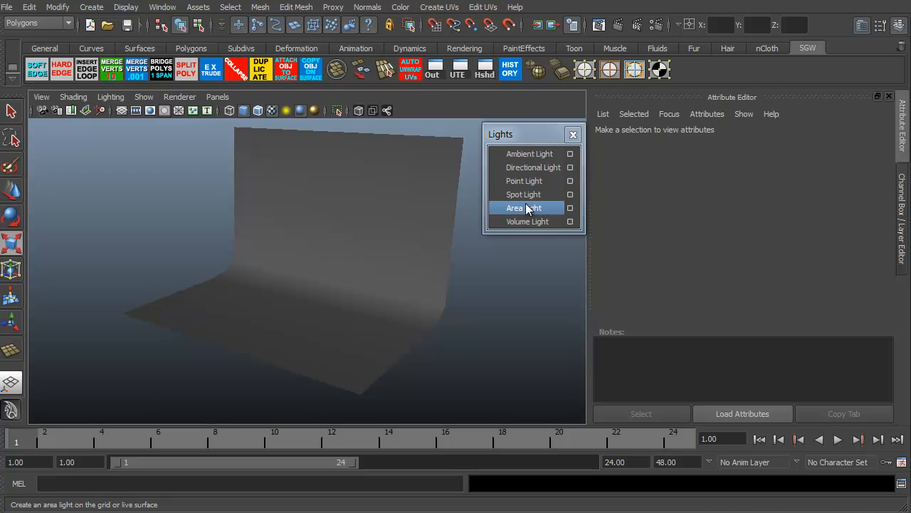
Create areaLight1 near the backdrop, test-render it, and set intensity to 0.5
{"action": "left_click", "coordinate": [523, 207]}
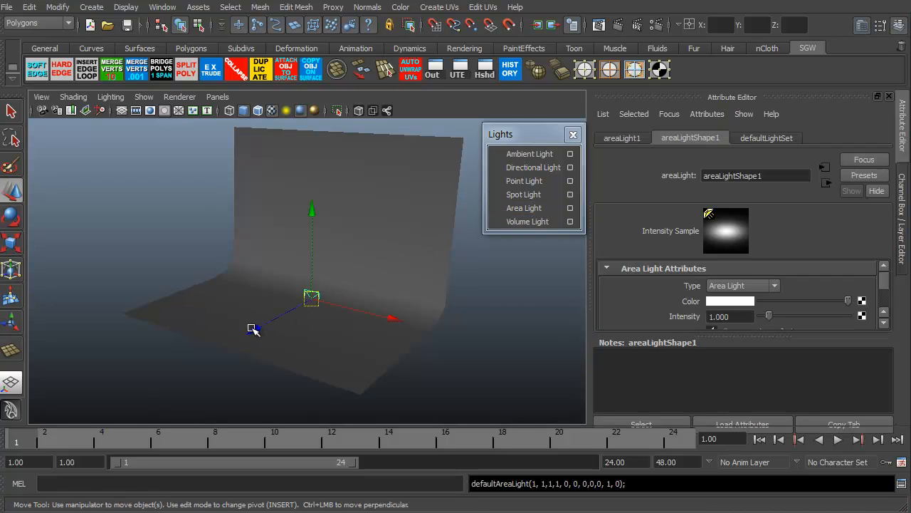
{"action": "left_click_drag", "start_coordinate": [311, 295], "coordinate": [265, 321]}
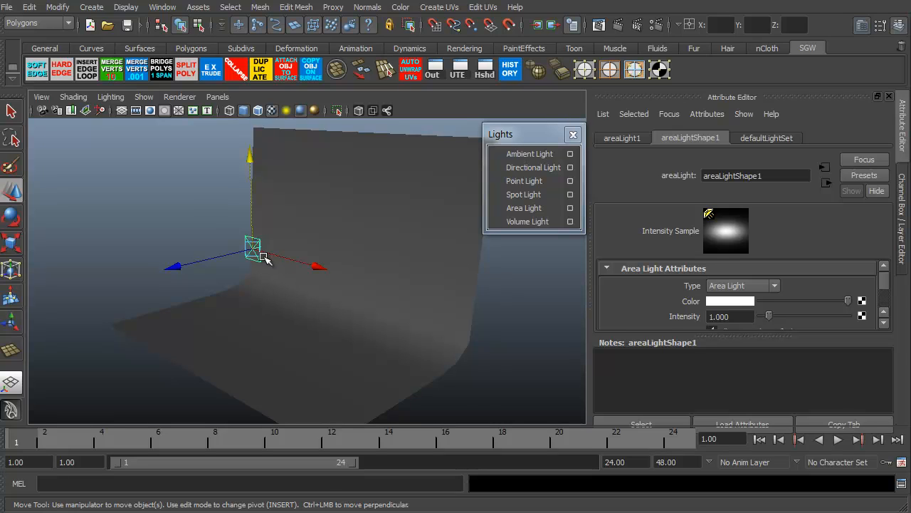
{"action": "mouse_move", "coordinate": [238, 221]}
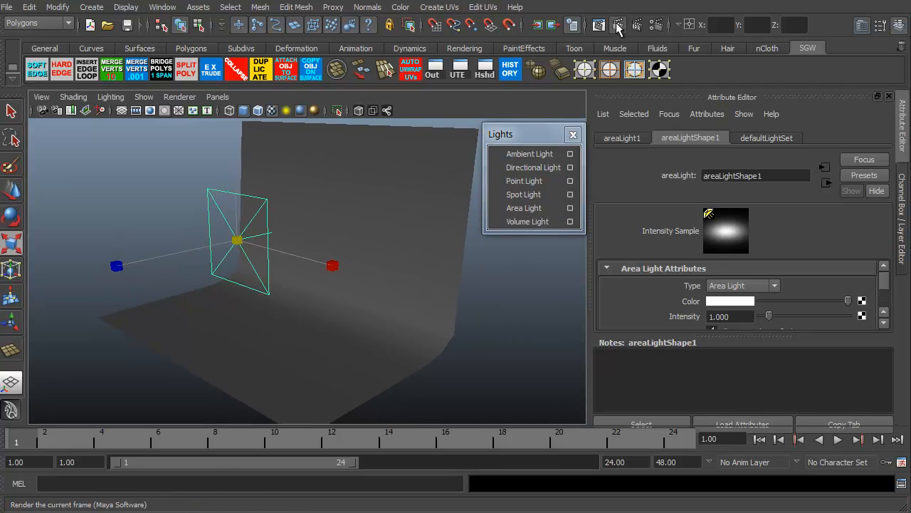
{"action": "left_click", "coordinate": [599, 25]}
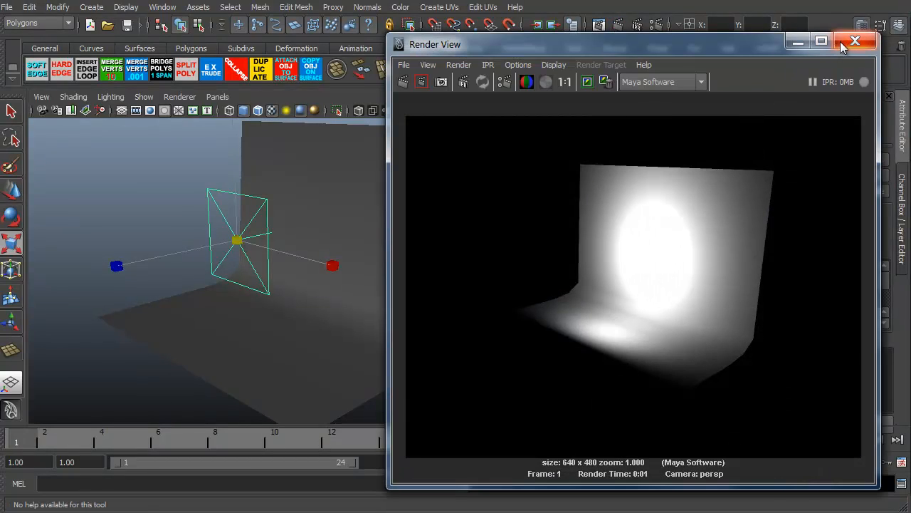
{"action": "left_click", "coordinate": [855, 40]}
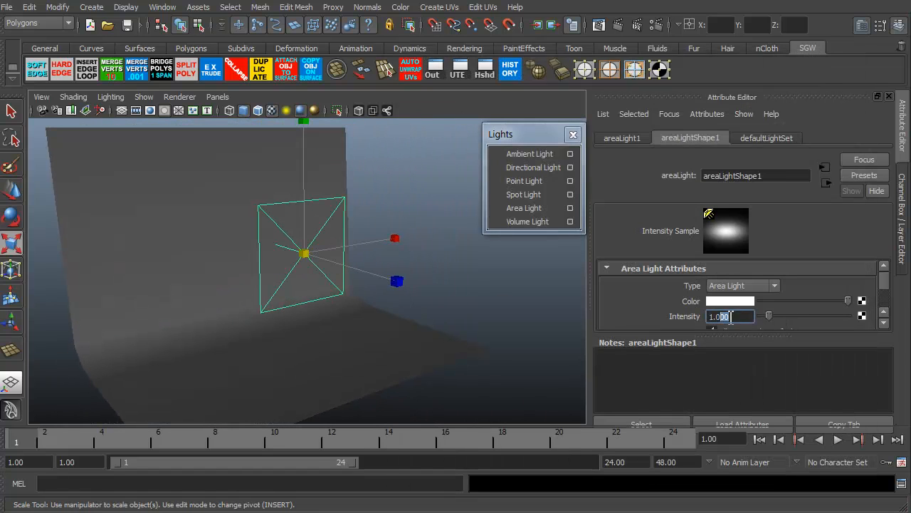
{"action": "type", "text": "0.500"}
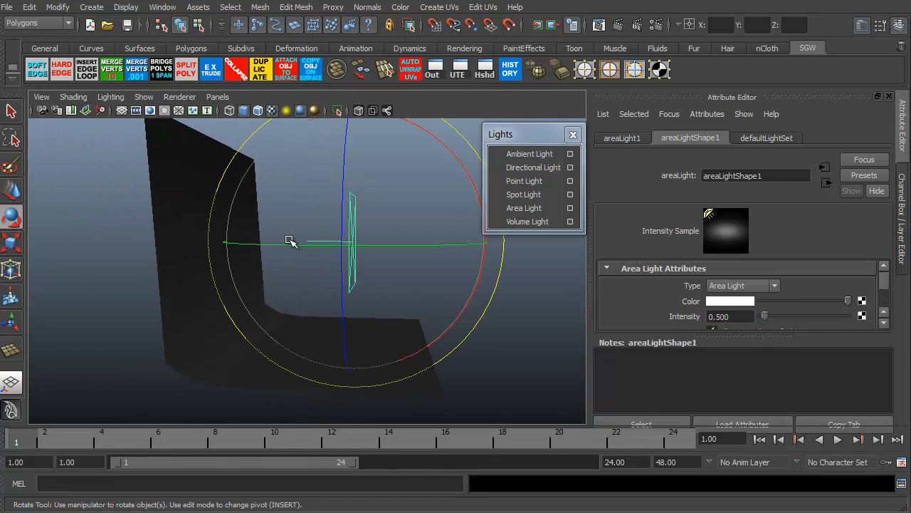
Rotate and enlarge areaLight1 toward the backdrop and render a test image
{"action": "left_click_drag", "start_coordinate": [291, 241], "coordinate": [241, 262]}
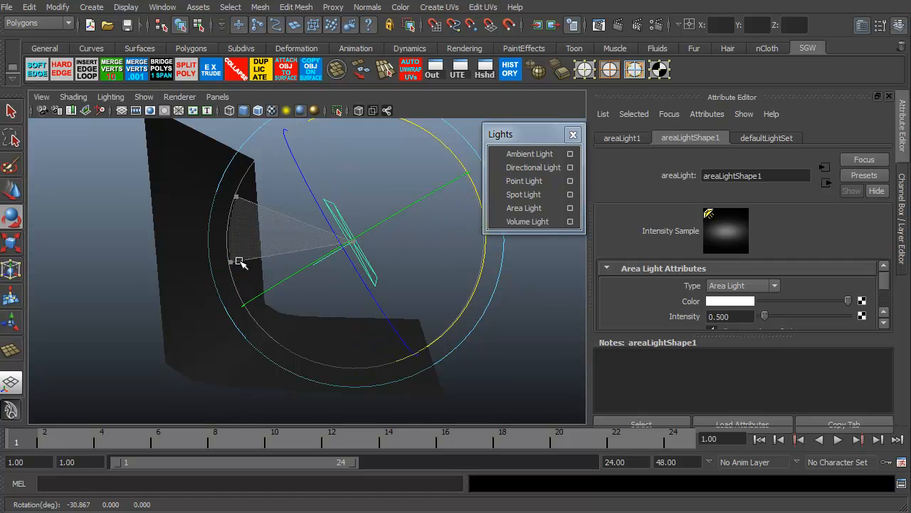
{"action": "left_click_drag", "start_coordinate": [242, 264], "coordinate": [326, 308]}
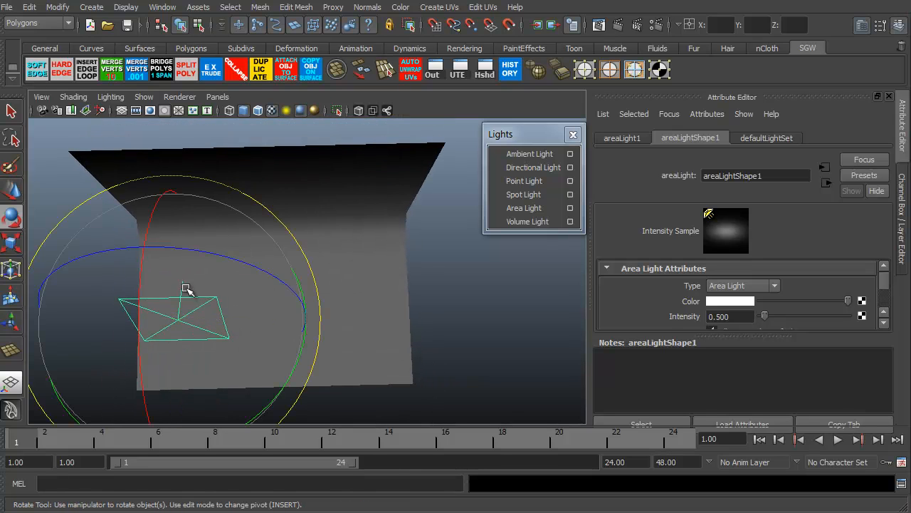
{"action": "left_click_drag", "start_coordinate": [189, 288], "coordinate": [292, 292]}
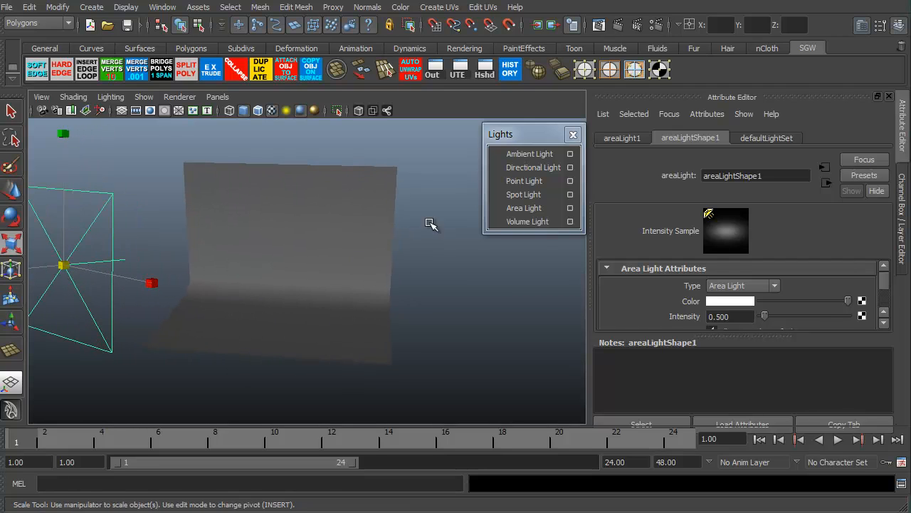
{"action": "left_click", "coordinate": [598, 25]}
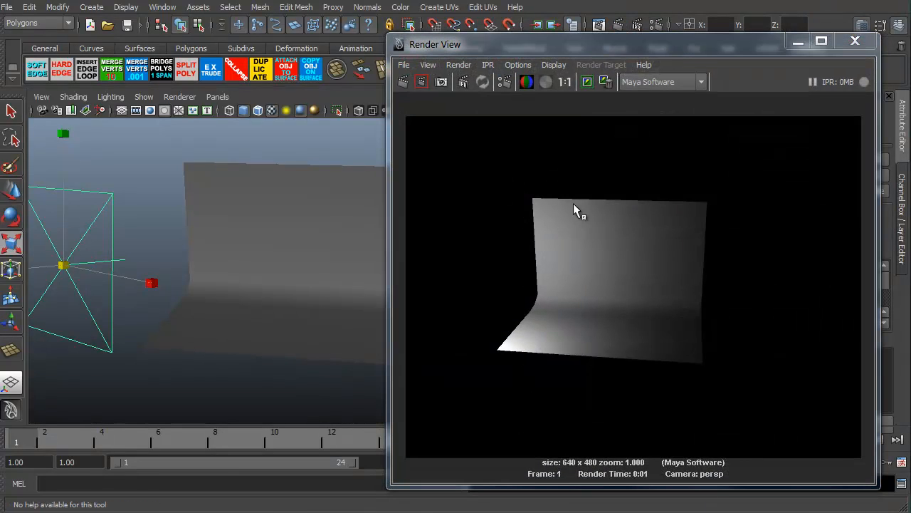
{"action": "mouse_move", "coordinate": [602, 269]}
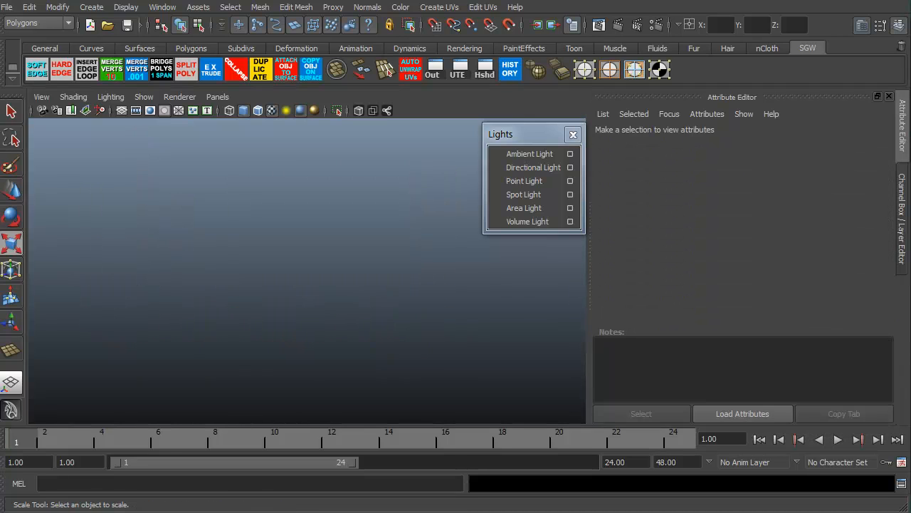
Import the textured muscular character model into the empty scene
{"action": "left_click", "coordinate": [336, 306]}
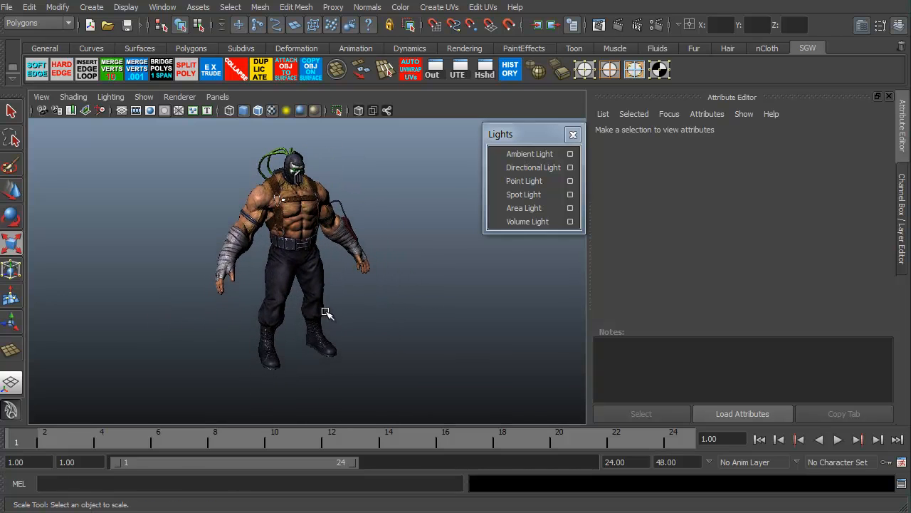
{"action": "mouse_move", "coordinate": [404, 287]}
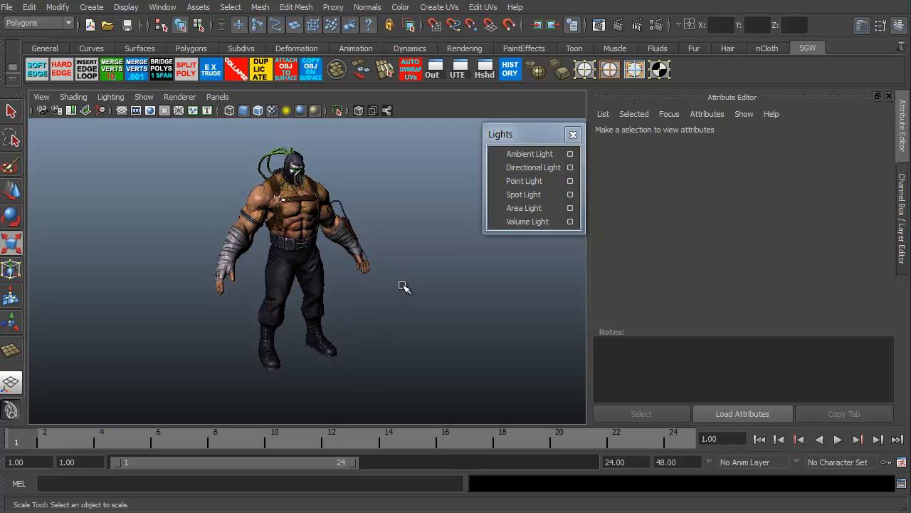
{"action": "mouse_move", "coordinate": [415, 237]}
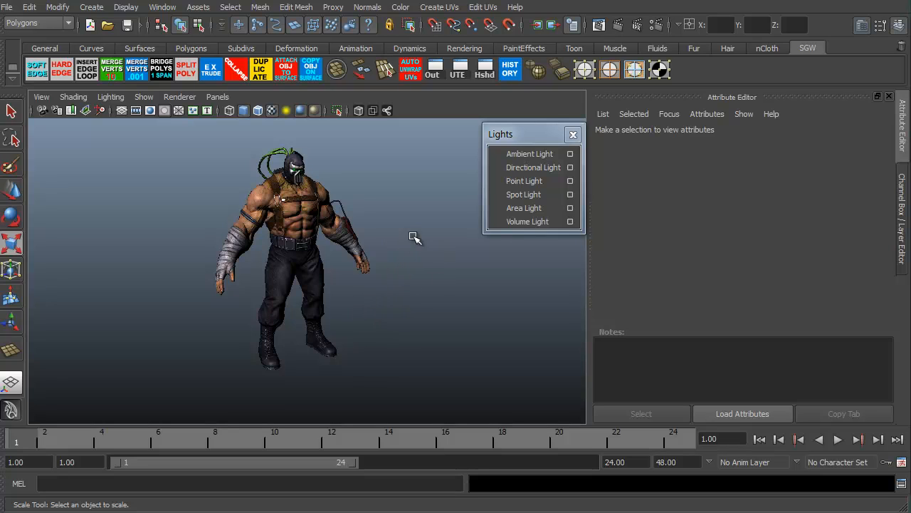
Add an ambient light, enlarge it, and place it above-left of the character
{"action": "left_click", "coordinate": [530, 153]}
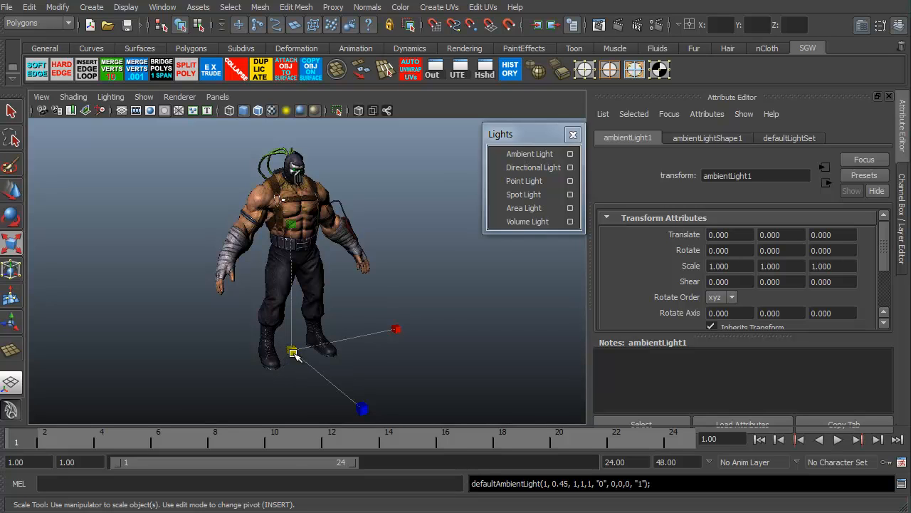
{"action": "left_click_drag", "start_coordinate": [294, 351], "coordinate": [302, 365]}
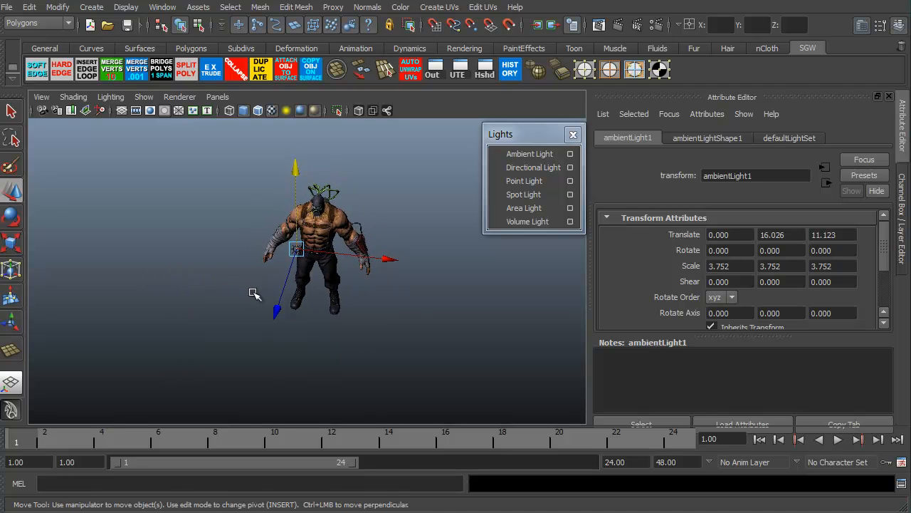
{"action": "left_click_drag", "start_coordinate": [296, 249], "coordinate": [200, 189]}
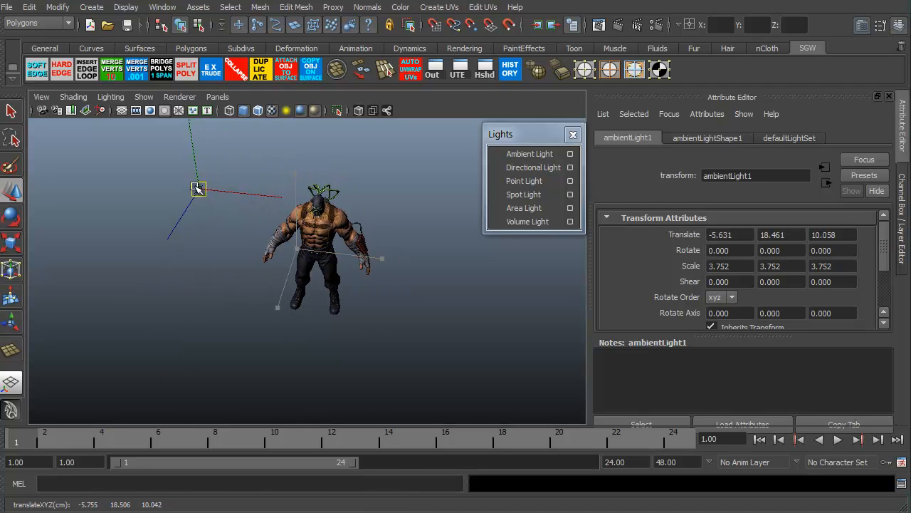
{"action": "left_click_drag", "start_coordinate": [198, 189], "coordinate": [219, 146]}
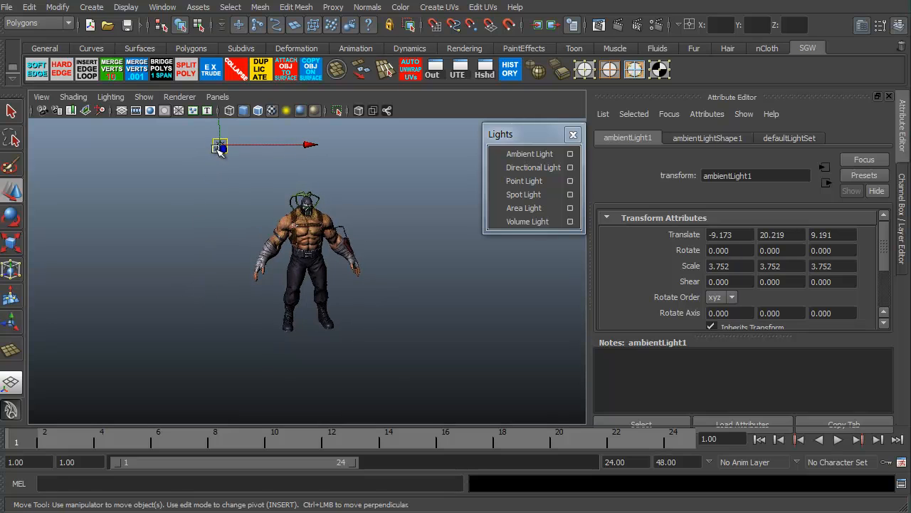
{"action": "left_click_drag", "start_coordinate": [220, 148], "coordinate": [166, 174]}
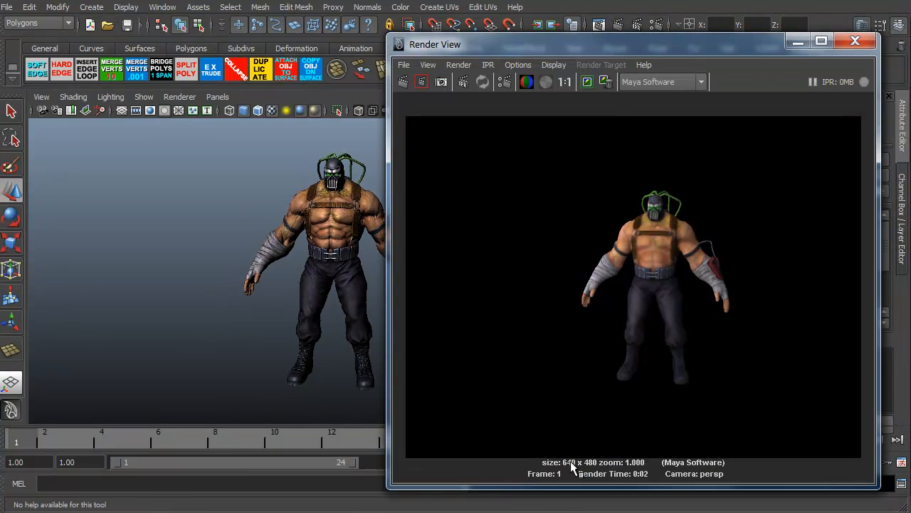
{"action": "mouse_move", "coordinate": [639, 278]}
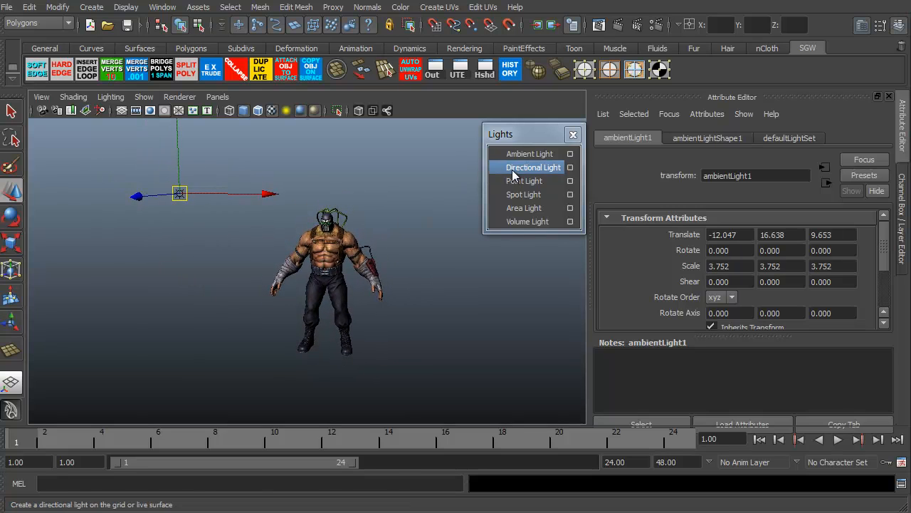
Add directionalLight1 to the scene and zoom the view in on the character
{"action": "left_click", "coordinate": [532, 166]}
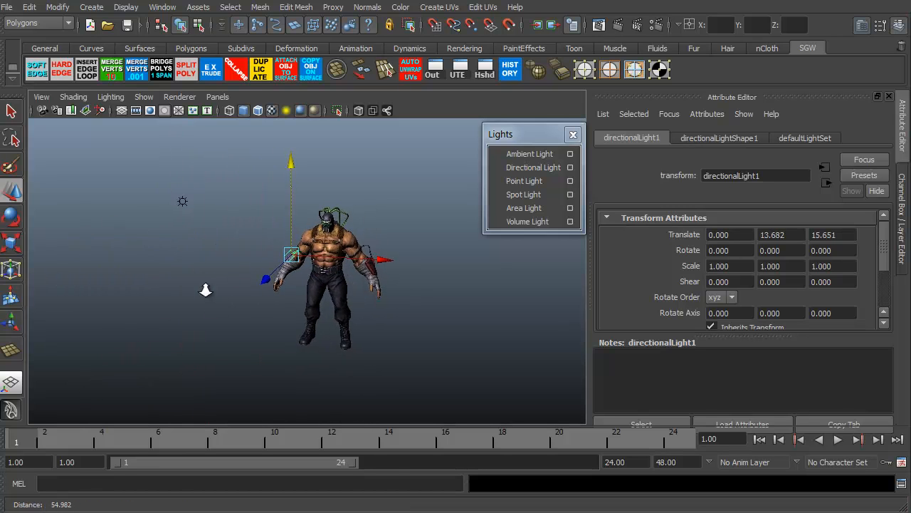
{"action": "left_click_drag", "start_coordinate": [291, 254], "coordinate": [427, 185]}
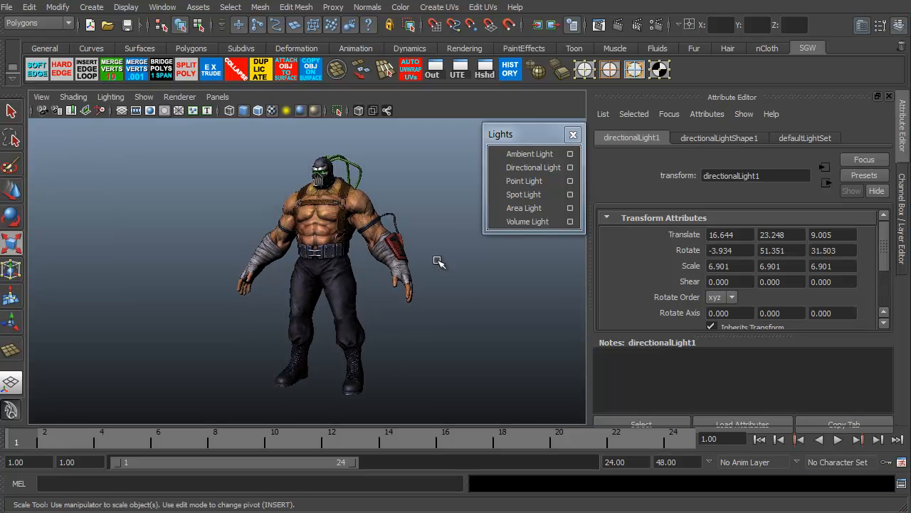
{"action": "left_click", "coordinate": [599, 24]}
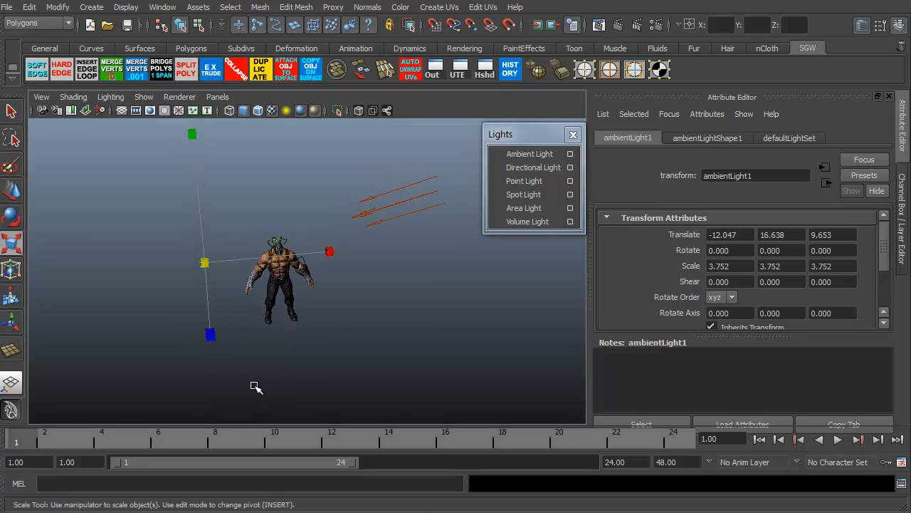
{"action": "mouse_move", "coordinate": [450, 302]}
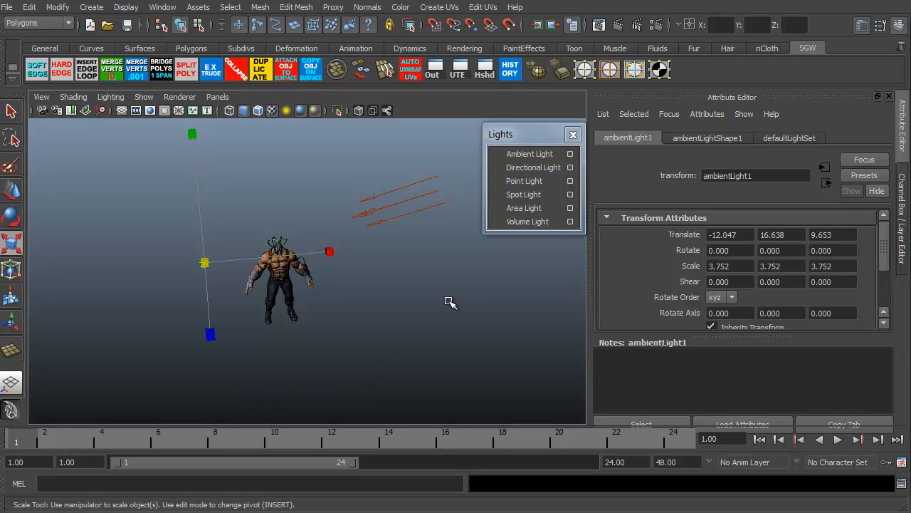
{"action": "mouse_move", "coordinate": [328, 249]}
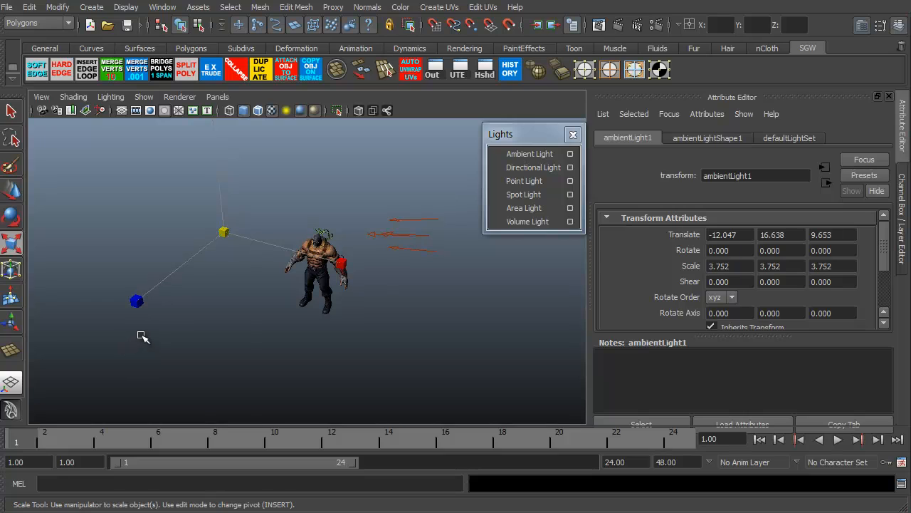
Add a second ambient light and move it up to the character's right side
{"action": "left_click", "coordinate": [529, 153]}
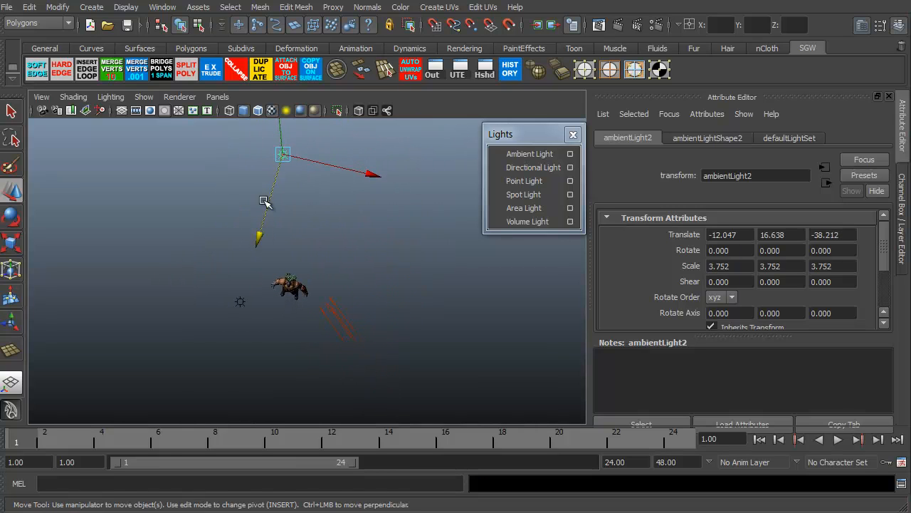
{"action": "left_click_drag", "start_coordinate": [283, 155], "coordinate": [398, 212]}
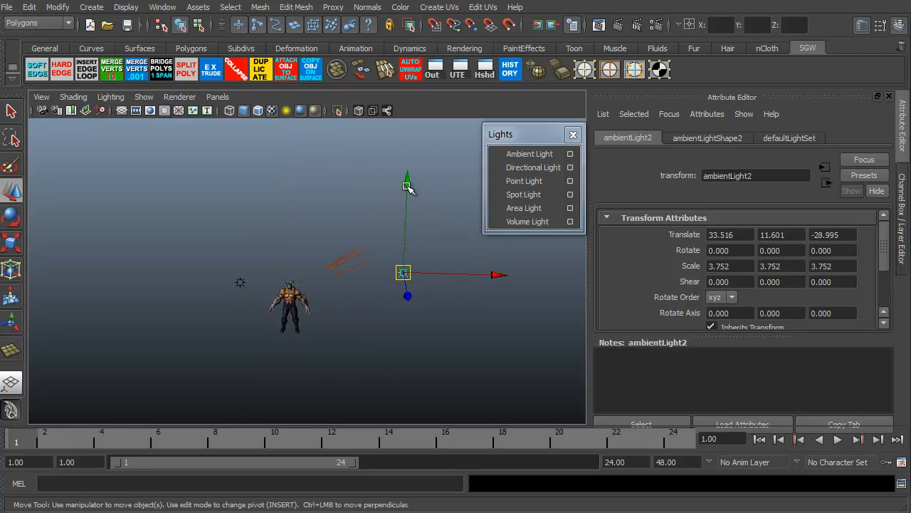
{"action": "left_click_drag", "start_coordinate": [403, 273], "coordinate": [408, 198]}
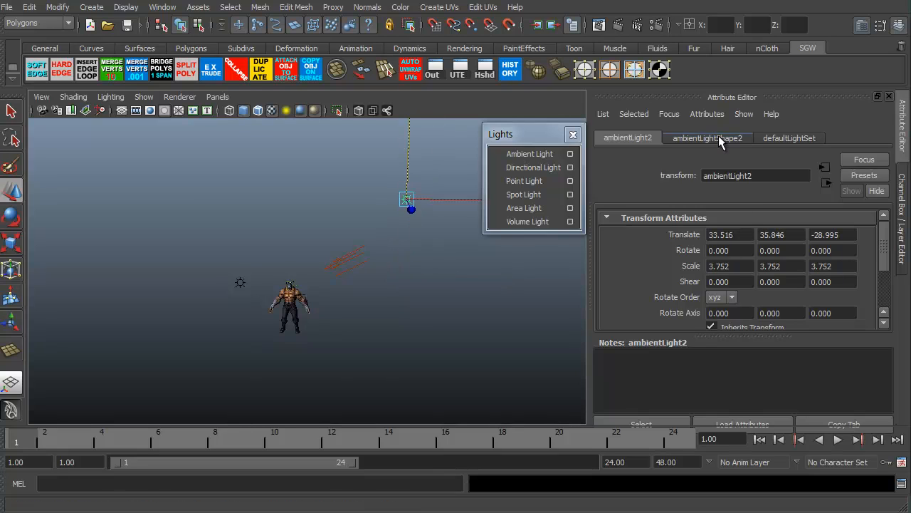
Give ambientLight2 intensity 3.0 and a deep blue color
{"action": "left_click", "coordinate": [708, 137]}
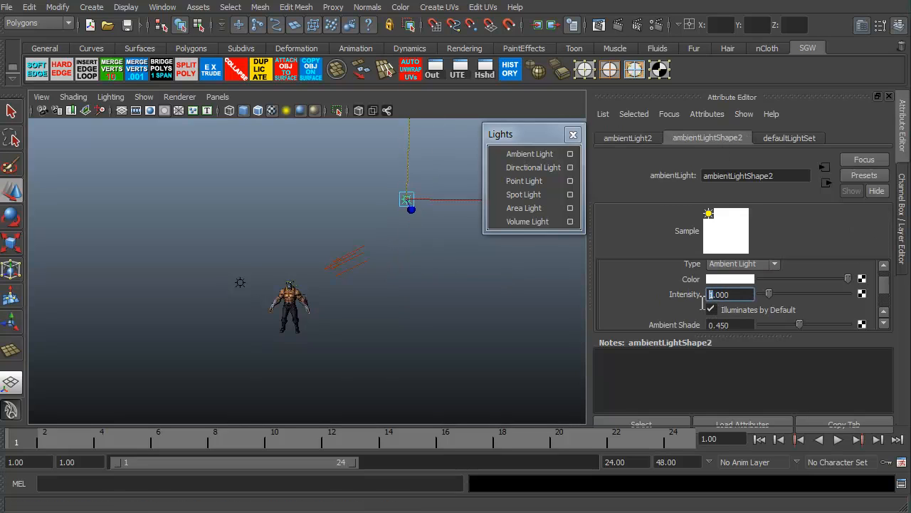
{"action": "type", "text": "3.000"}
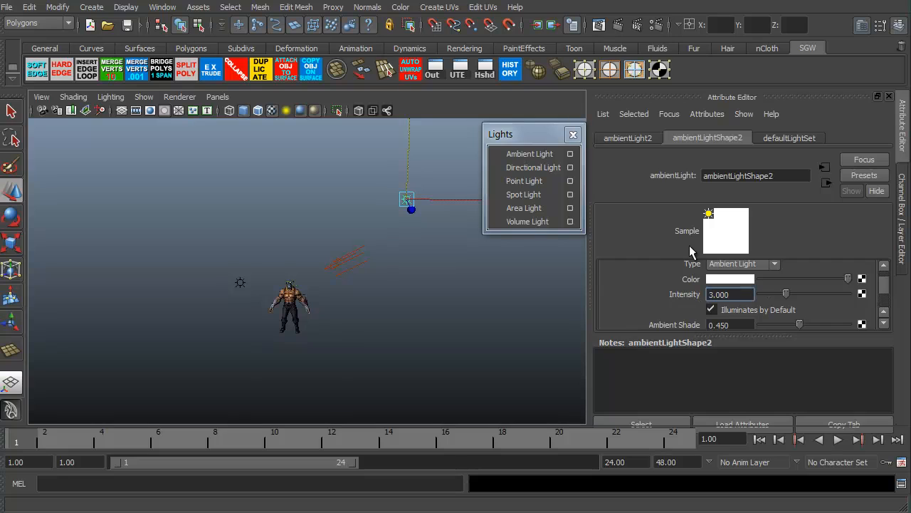
{"action": "left_click", "coordinate": [730, 278]}
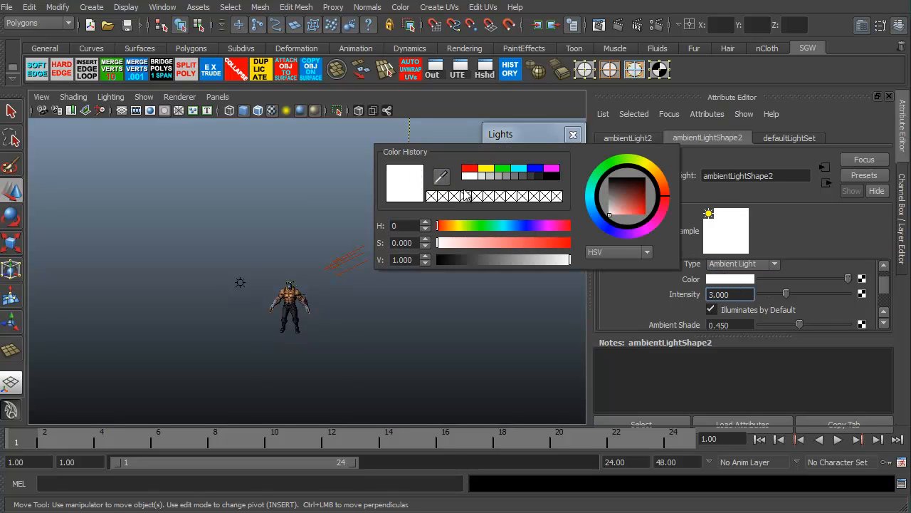
{"action": "mouse_move", "coordinate": [627, 209]}
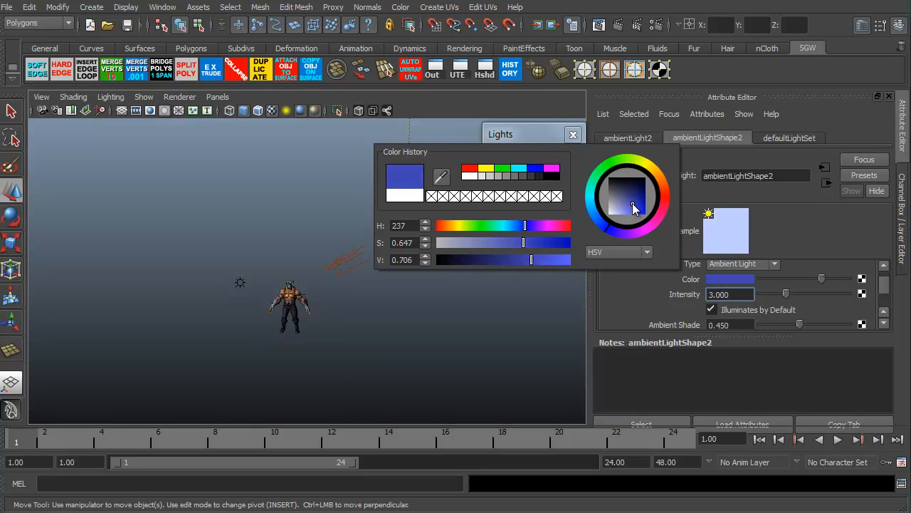
{"action": "left_click", "coordinate": [636, 203]}
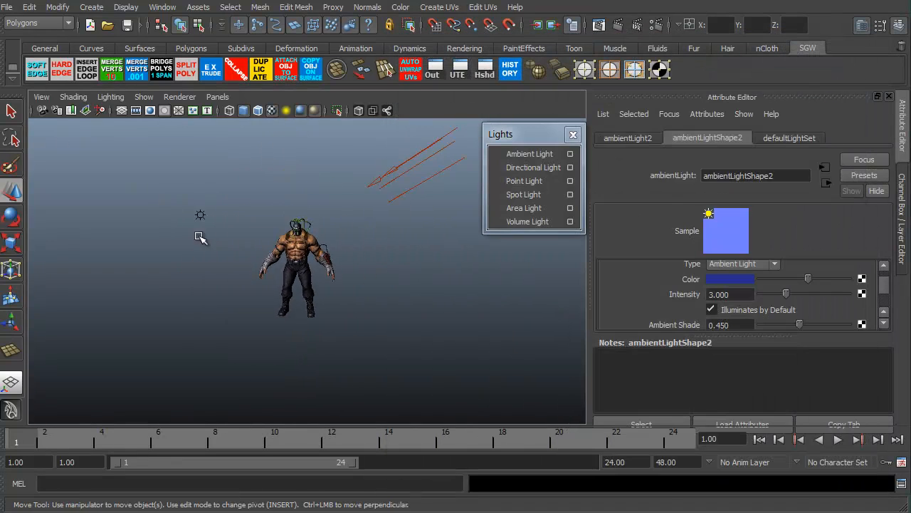
{"action": "left_click_drag", "start_coordinate": [299, 263], "coordinate": [199, 285]}
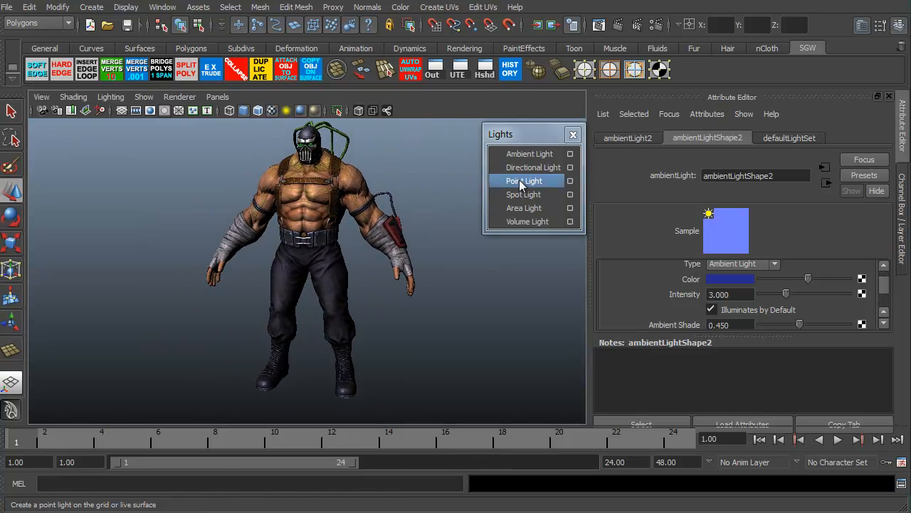
{"action": "left_click", "coordinate": [599, 25]}
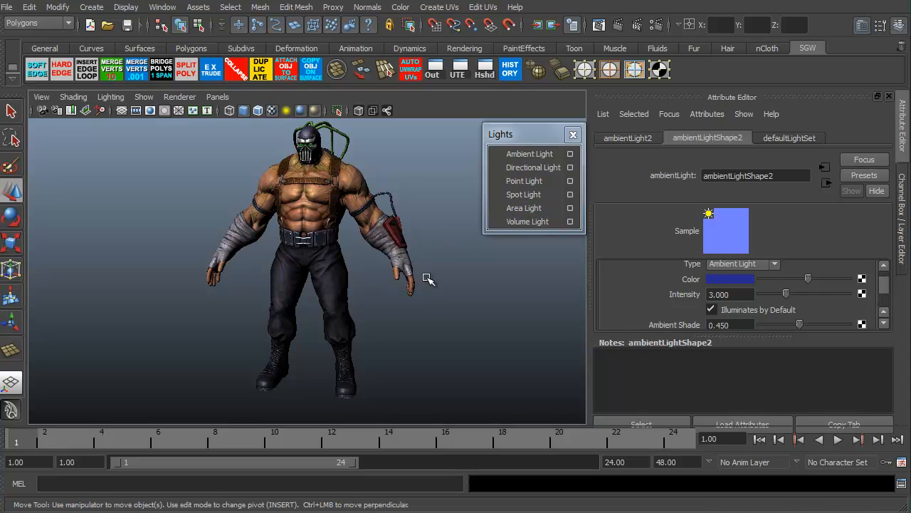
{"action": "mouse_move", "coordinate": [509, 424]}
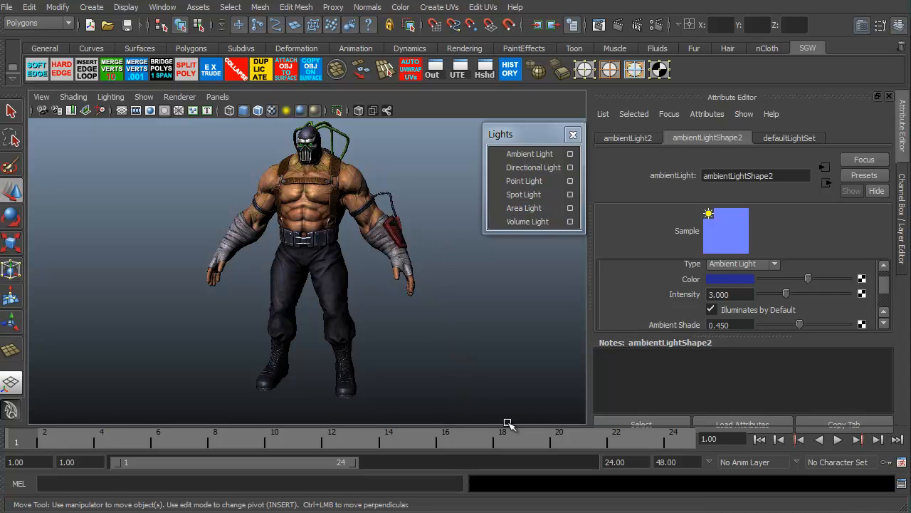
{"action": "mouse_move", "coordinate": [682, 506]}
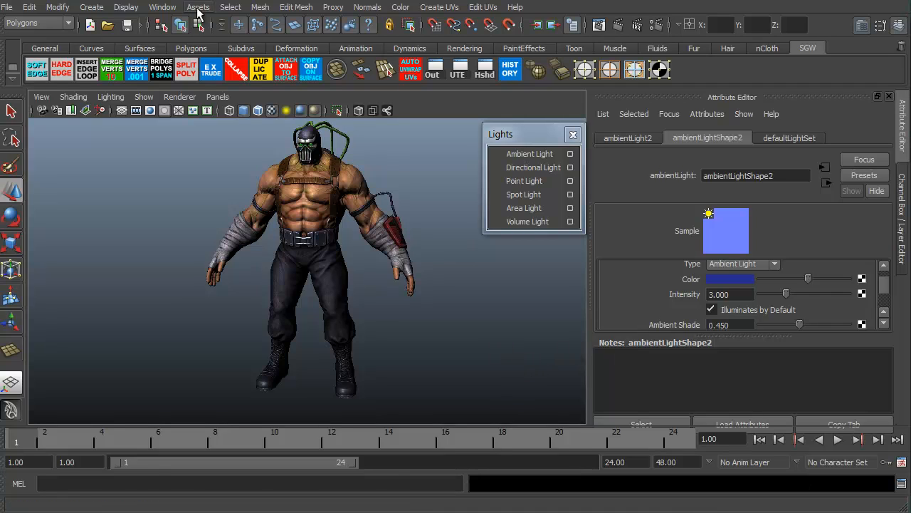
In Render Settings, keep Maya Software and set image size to 768 × 1024
{"action": "left_click", "coordinate": [163, 7]}
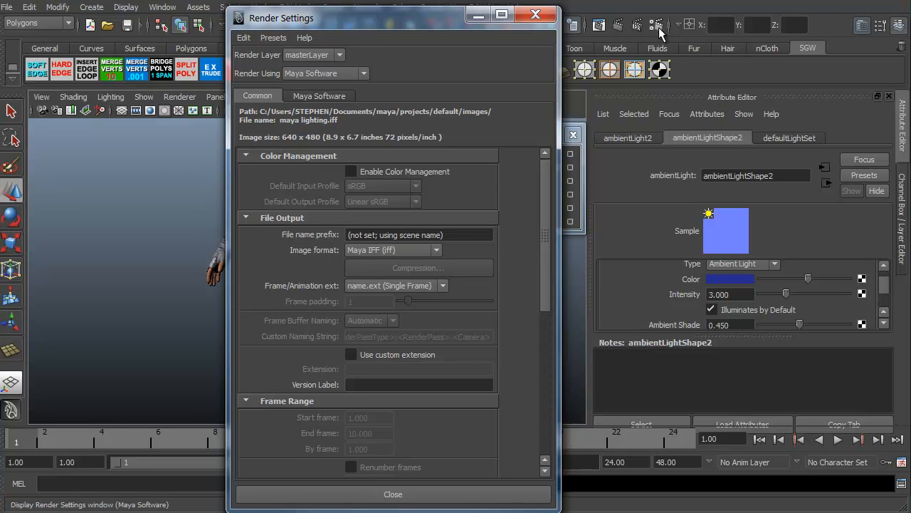
{"action": "mouse_move", "coordinate": [502, 235]}
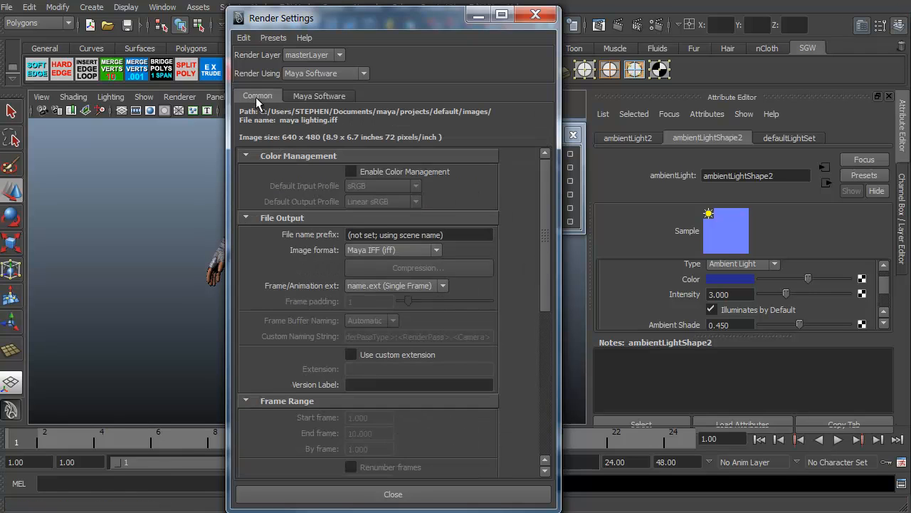
{"action": "left_click", "coordinate": [319, 95]}
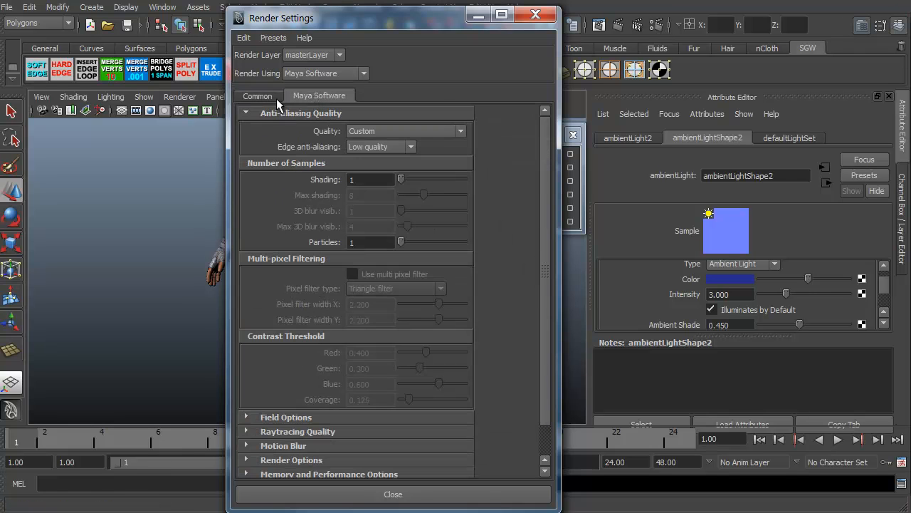
{"action": "left_click", "coordinate": [324, 74]}
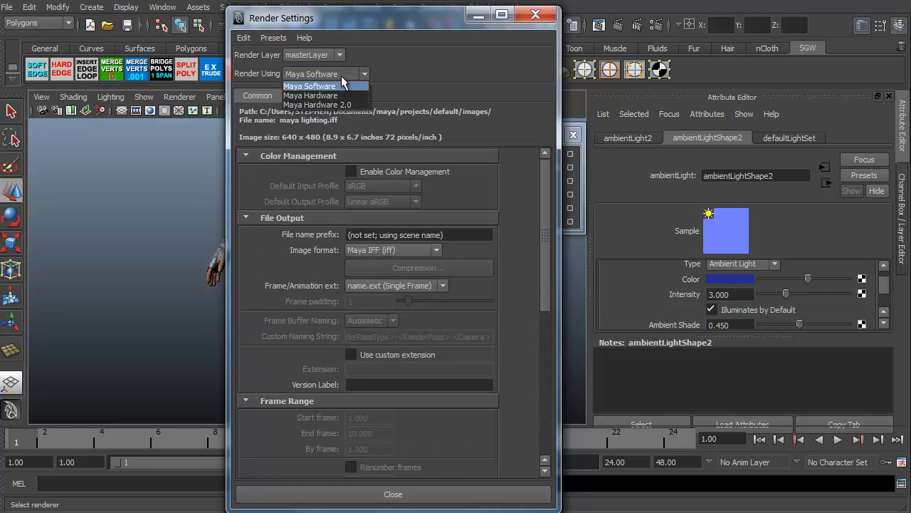
{"action": "left_click", "coordinate": [310, 86]}
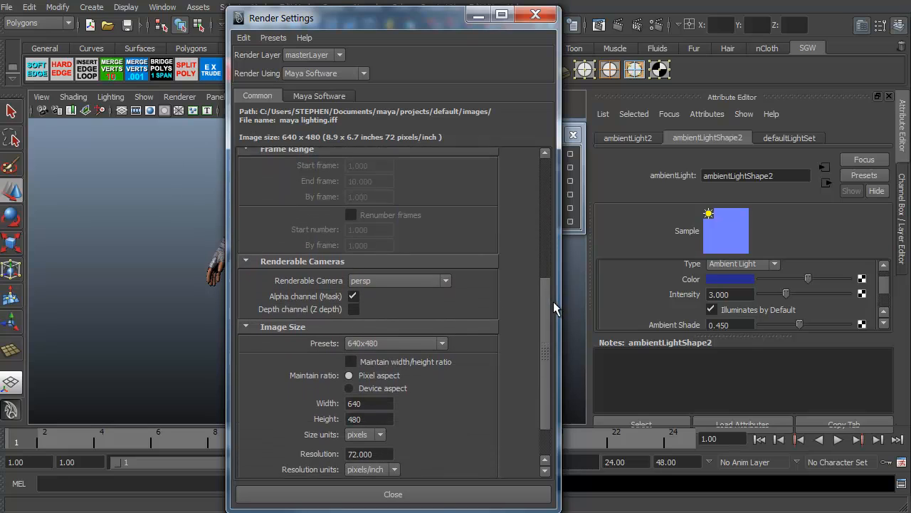
{"action": "scroll", "scroll_direction": "down", "scroll_amount": 3}
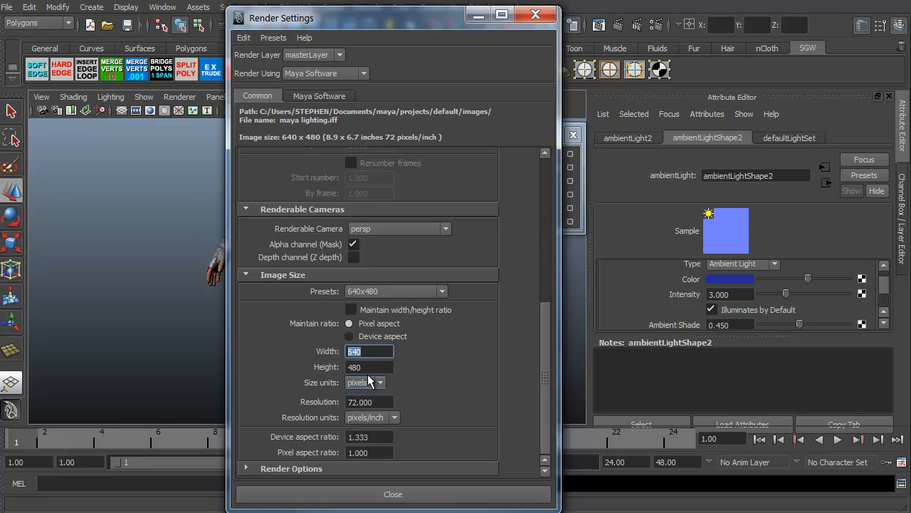
{"action": "left_click", "coordinate": [369, 367]}
{"action": "type", "text": "1024"}
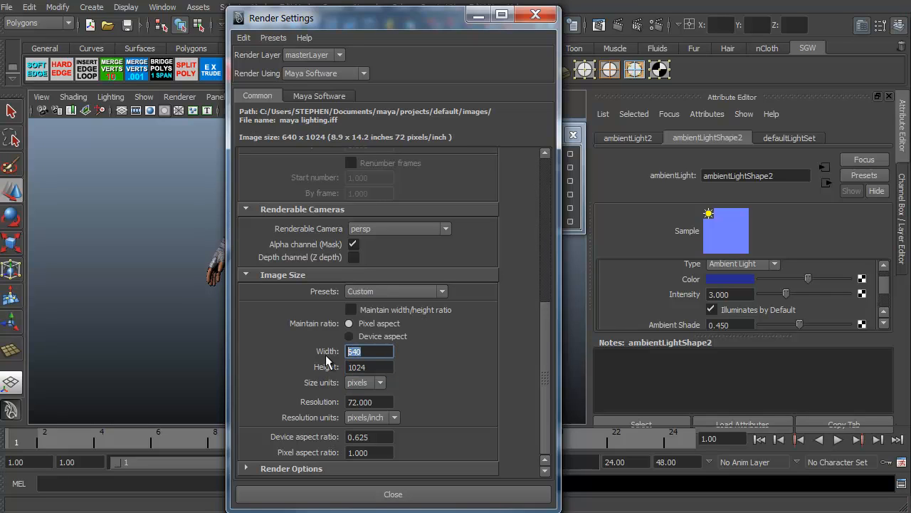
{"action": "type", "text": "768"}
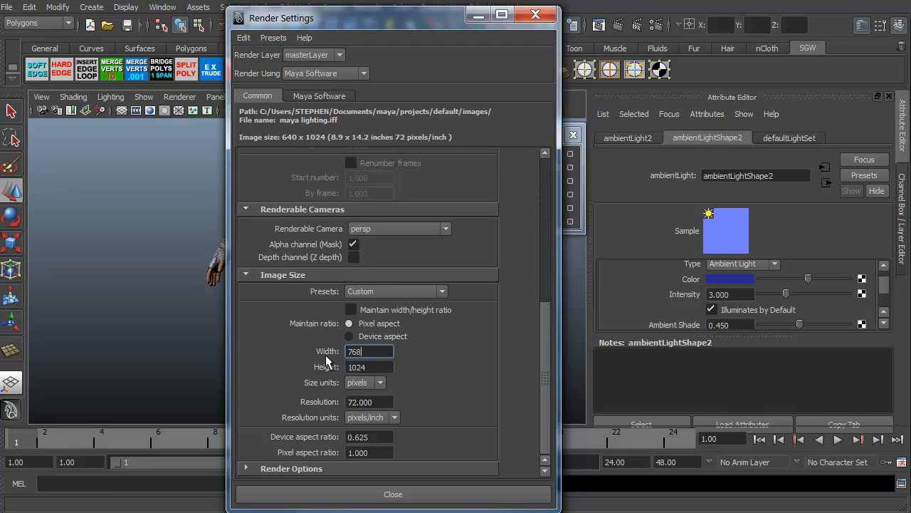
{"action": "left_click", "coordinate": [393, 494]}
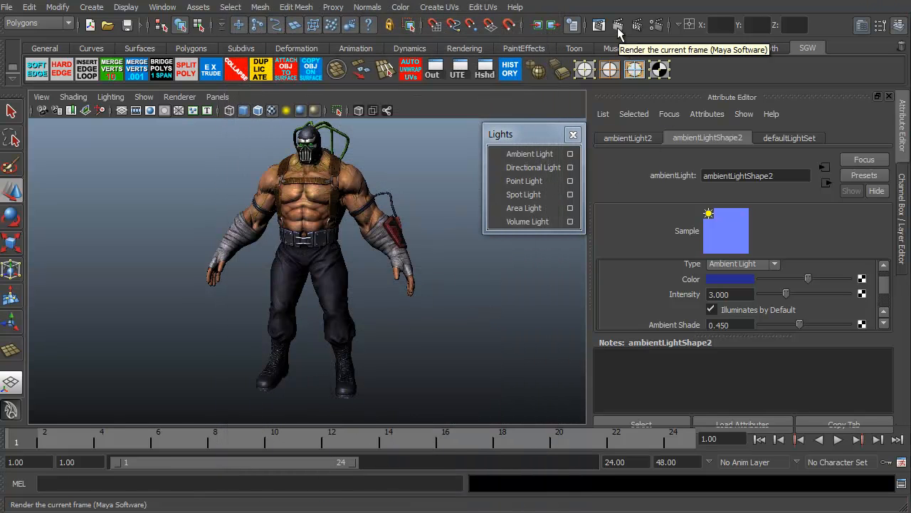
Render the current frame and turn on the viewport Resolution Gate
{"action": "left_click", "coordinate": [618, 25]}
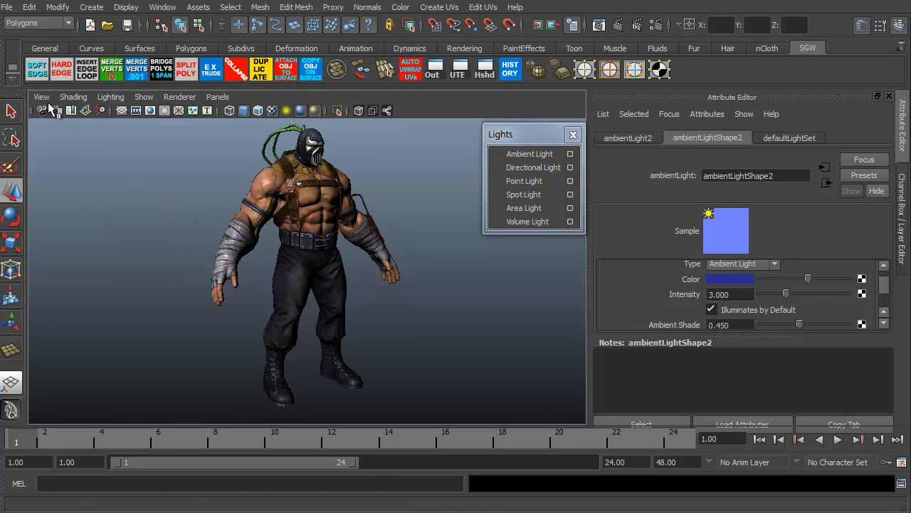
{"action": "left_click", "coordinate": [42, 96]}
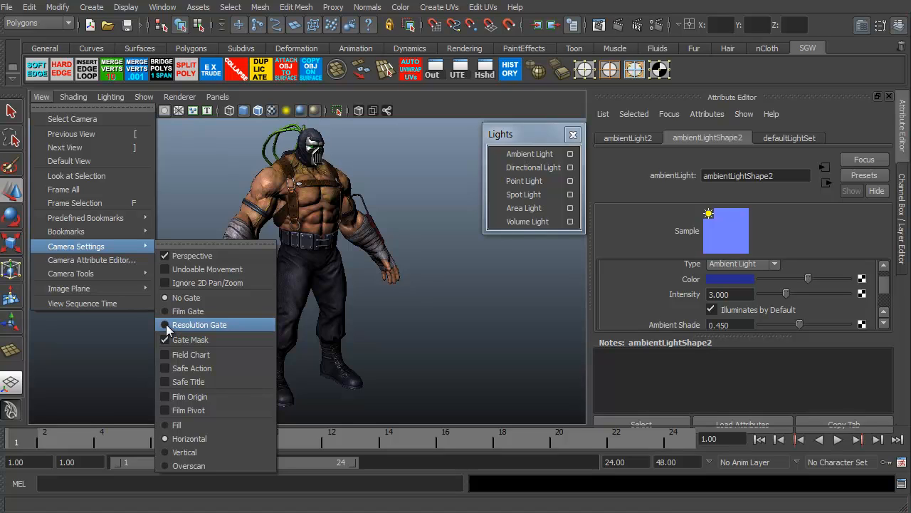
{"action": "left_click", "coordinate": [199, 324]}
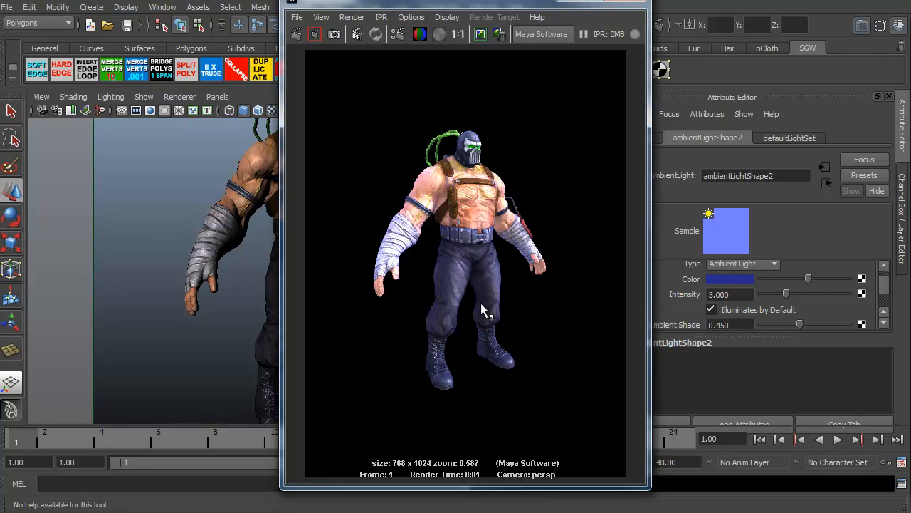
{"action": "mouse_move", "coordinate": [357, 372]}
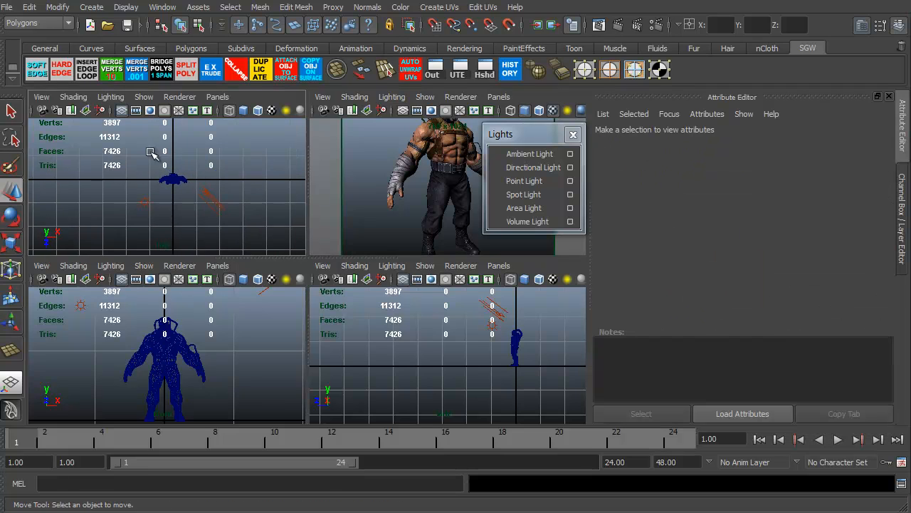
Select ambientLight1, scroll its attributes to Shadows, then deselect the light
{"action": "left_click", "coordinate": [533, 167]}
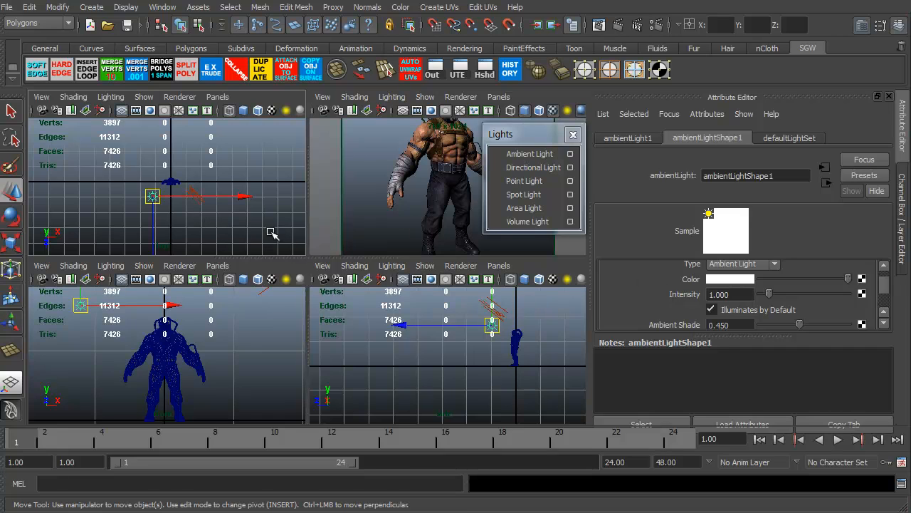
{"action": "scroll", "scroll_direction": "down", "scroll_amount": 3}
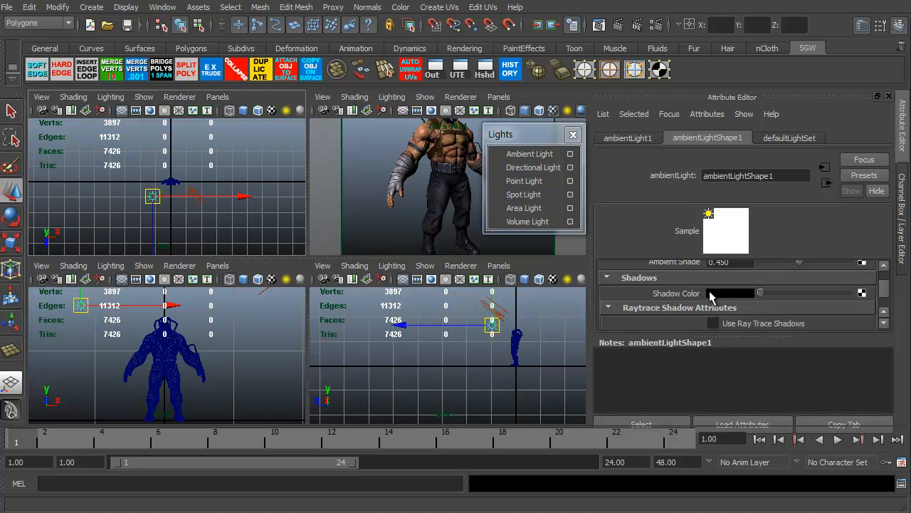
{"action": "left_click", "coordinate": [711, 323]}
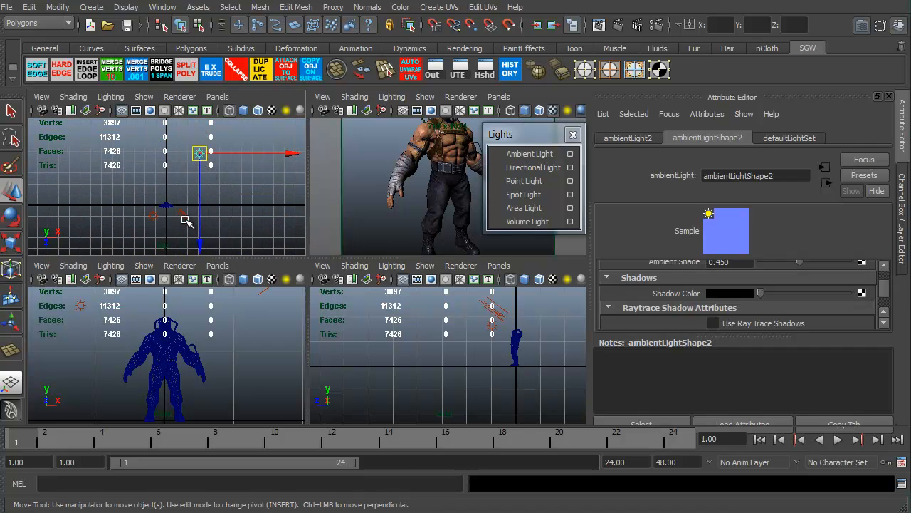
{"action": "left_click", "coordinate": [167, 192]}
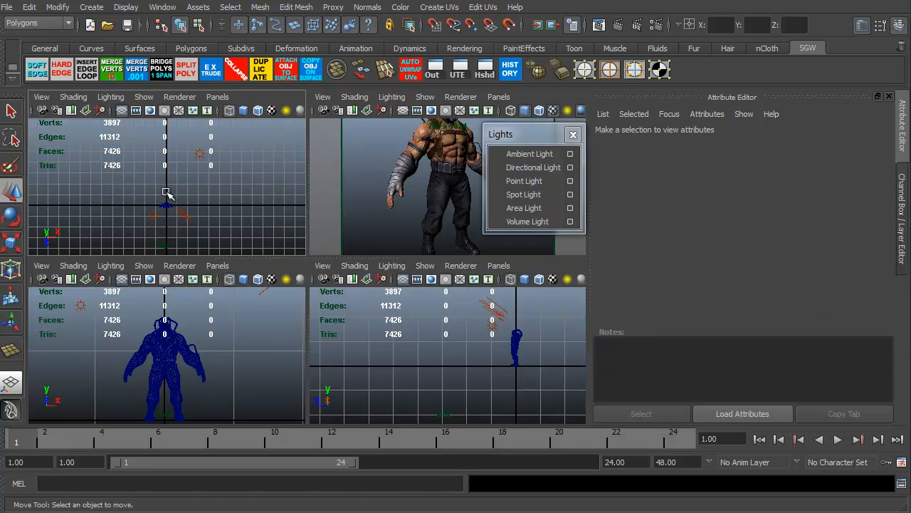
{"action": "mouse_move", "coordinate": [374, 214]}
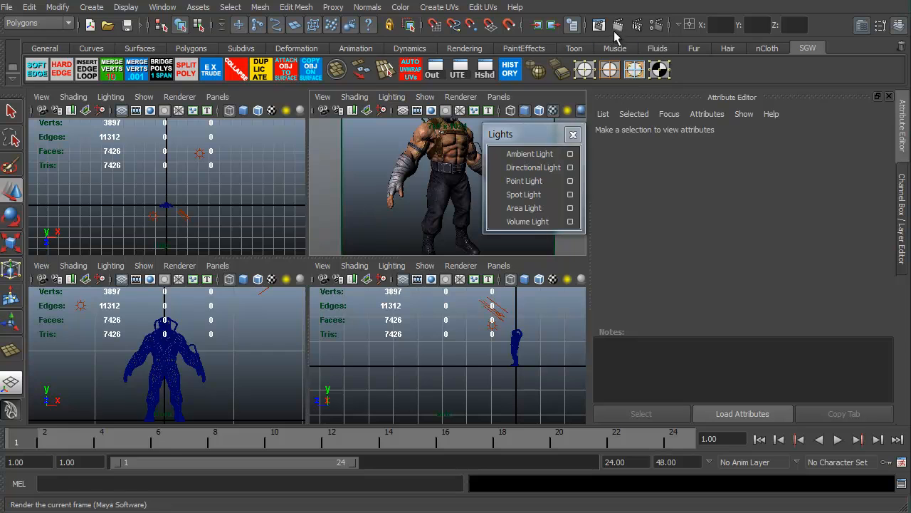
Re-render the character at 768 × 1024 into Render View
{"action": "left_click", "coordinate": [599, 25]}
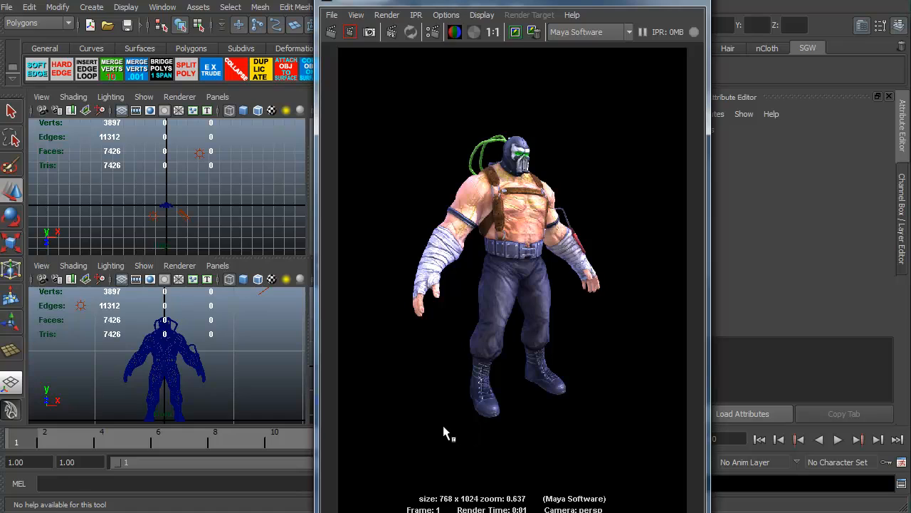
{"action": "mouse_move", "coordinate": [406, 429]}
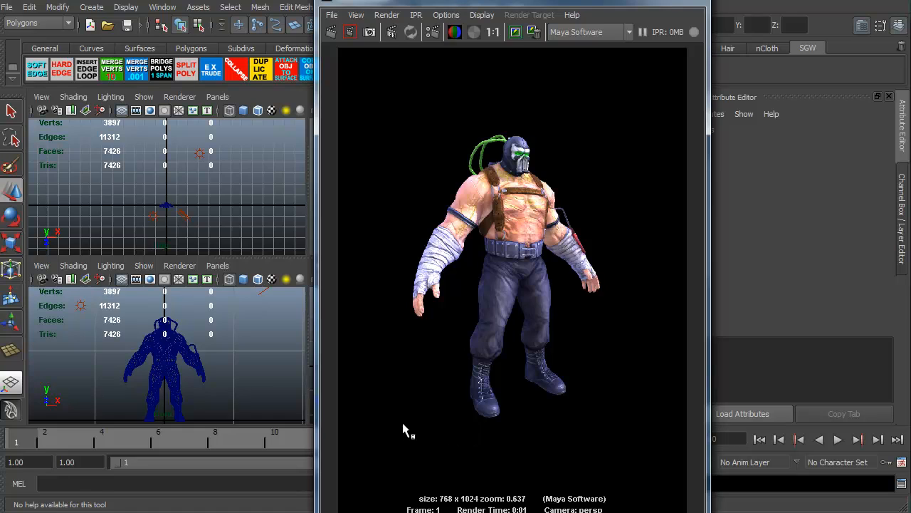
{"action": "mouse_move", "coordinate": [365, 454]}
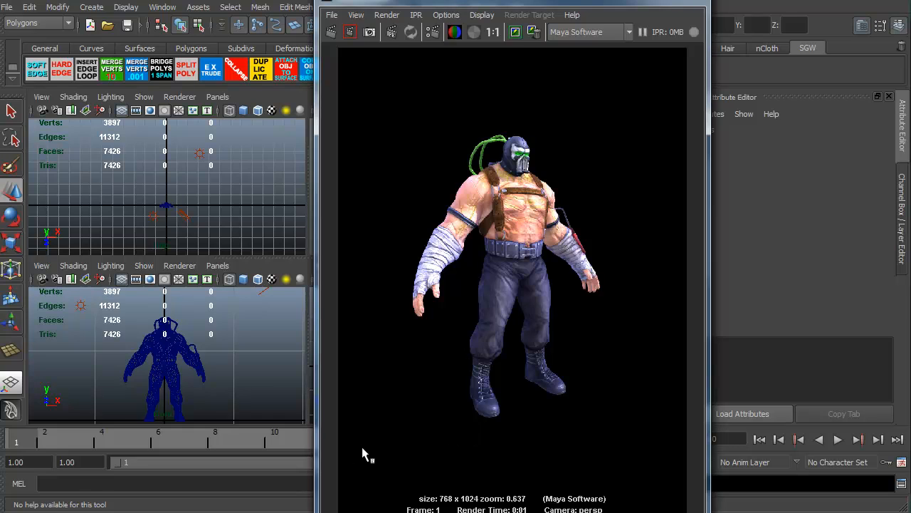
{"action": "mouse_move", "coordinate": [394, 460]}
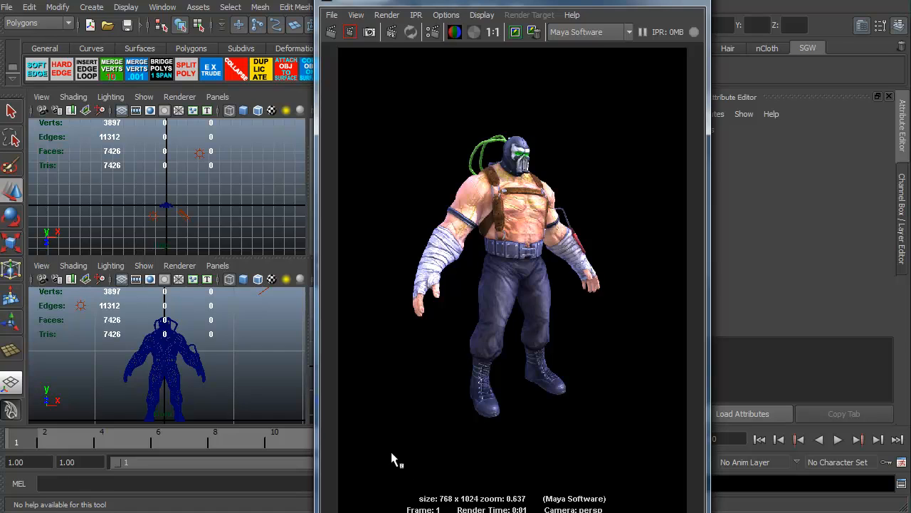